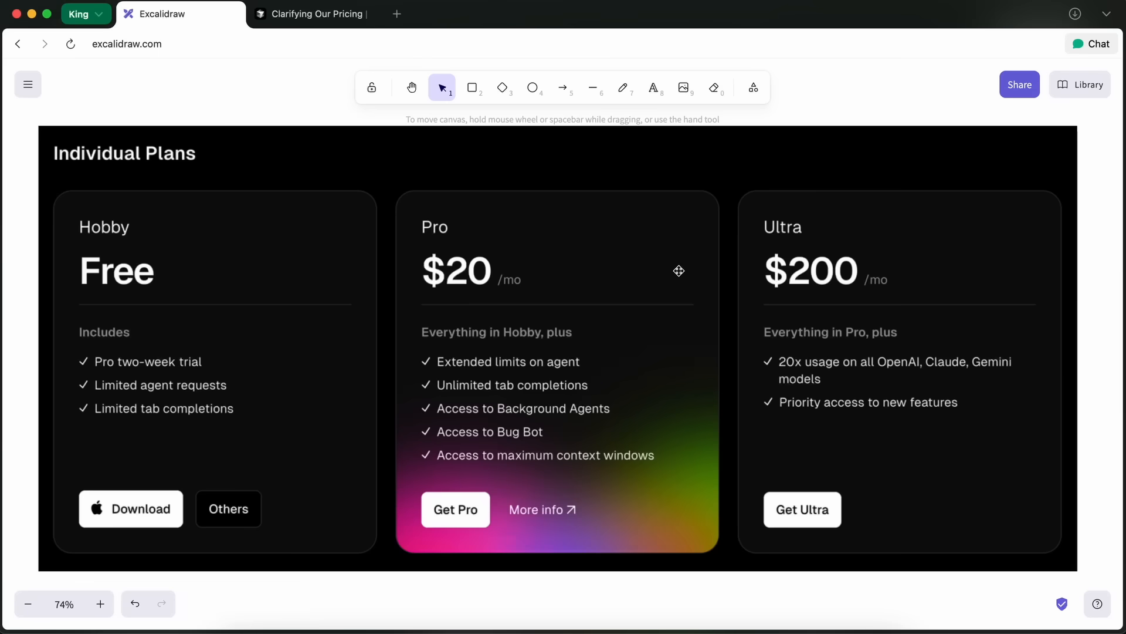
mouse_move(617, 195)
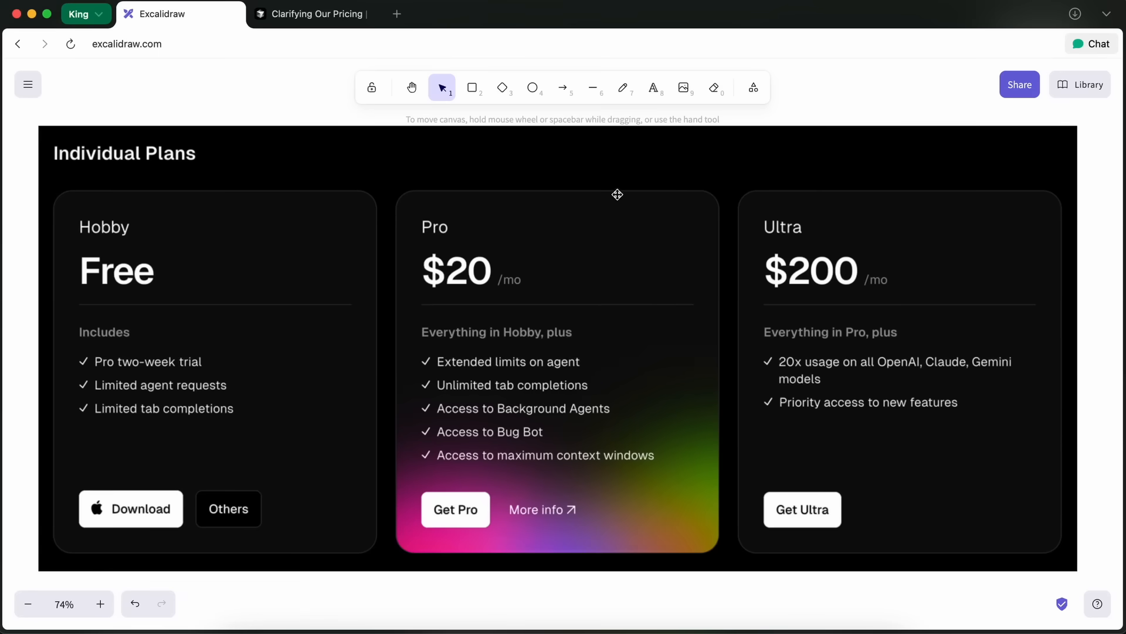
Pick the freehand pencil and set its stroke colour to red for annotating the screenshot
left_click(623, 87)
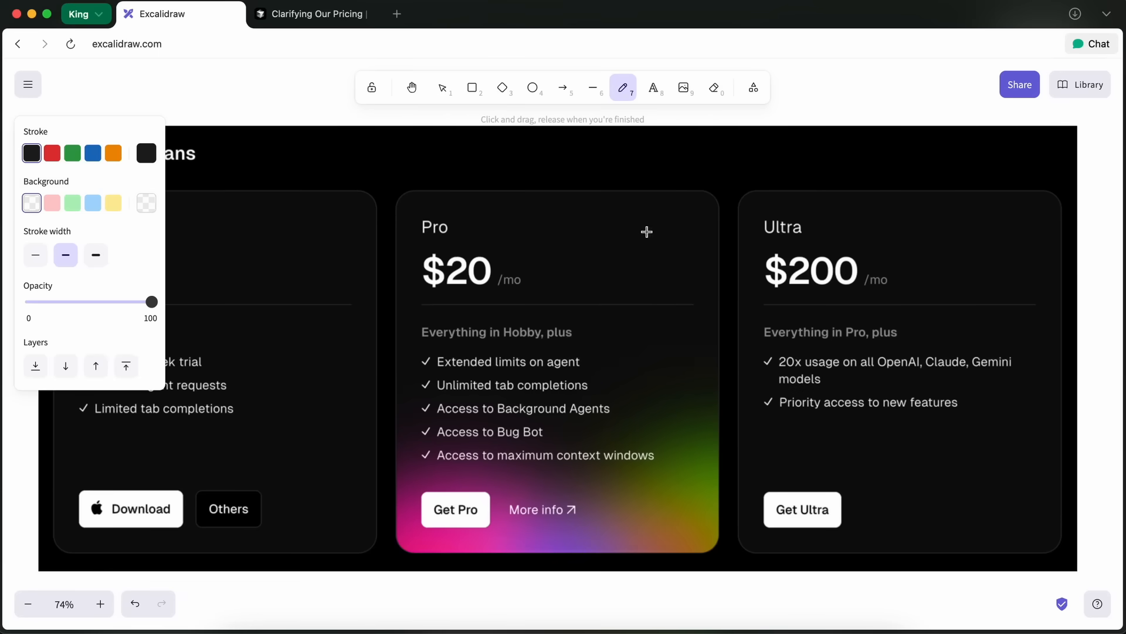
mouse_move(770, 297)
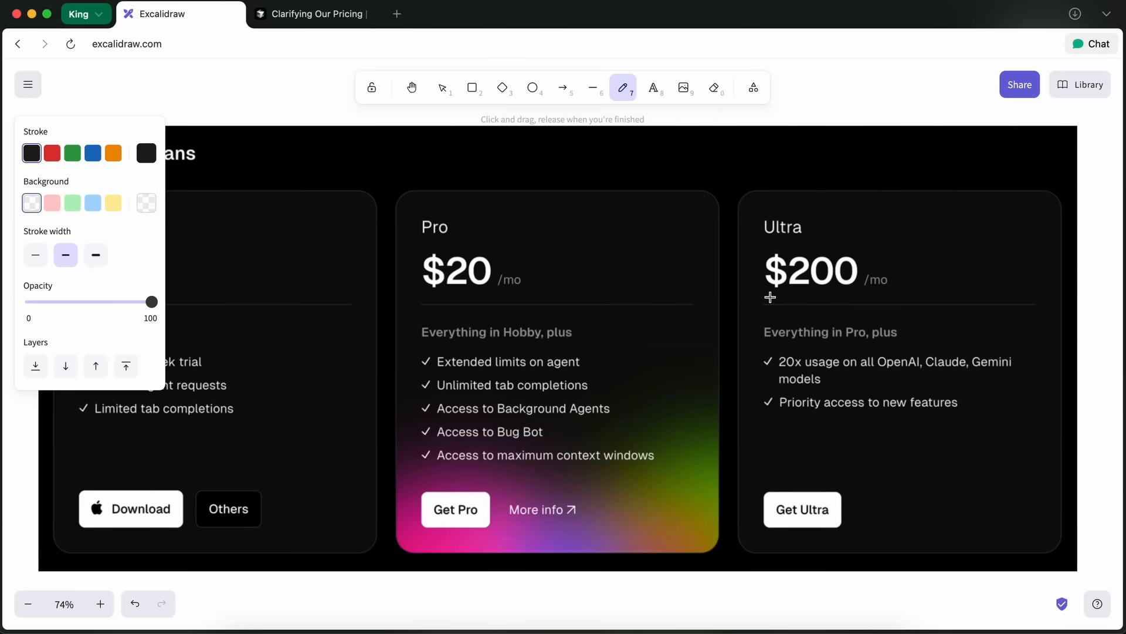
left_click_drag(768, 298, 883, 298)
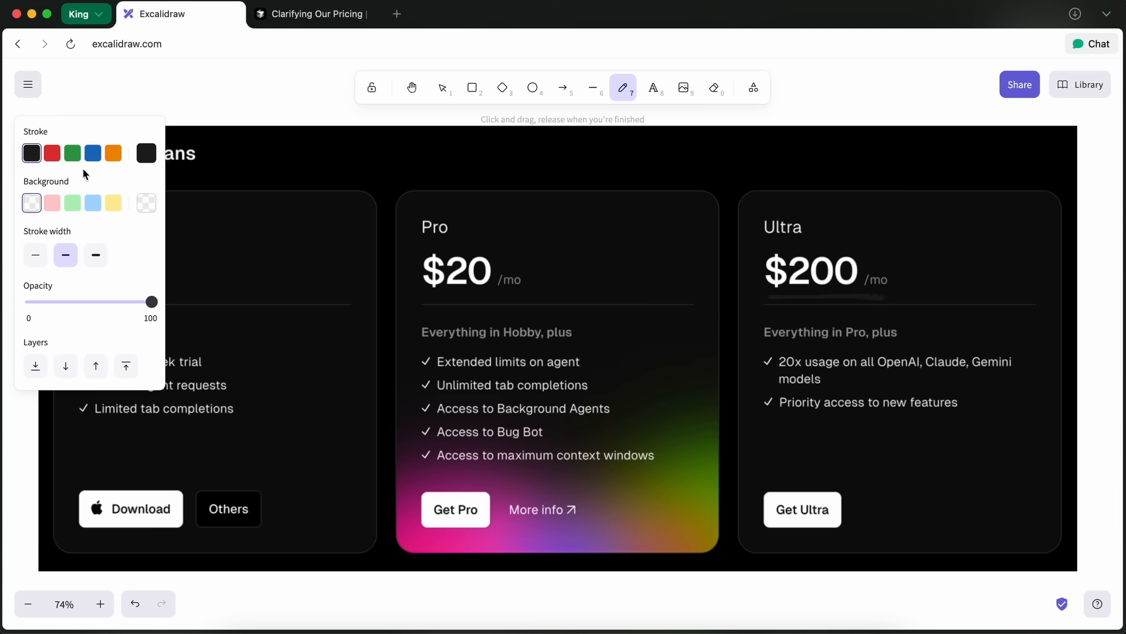
left_click(51, 152)
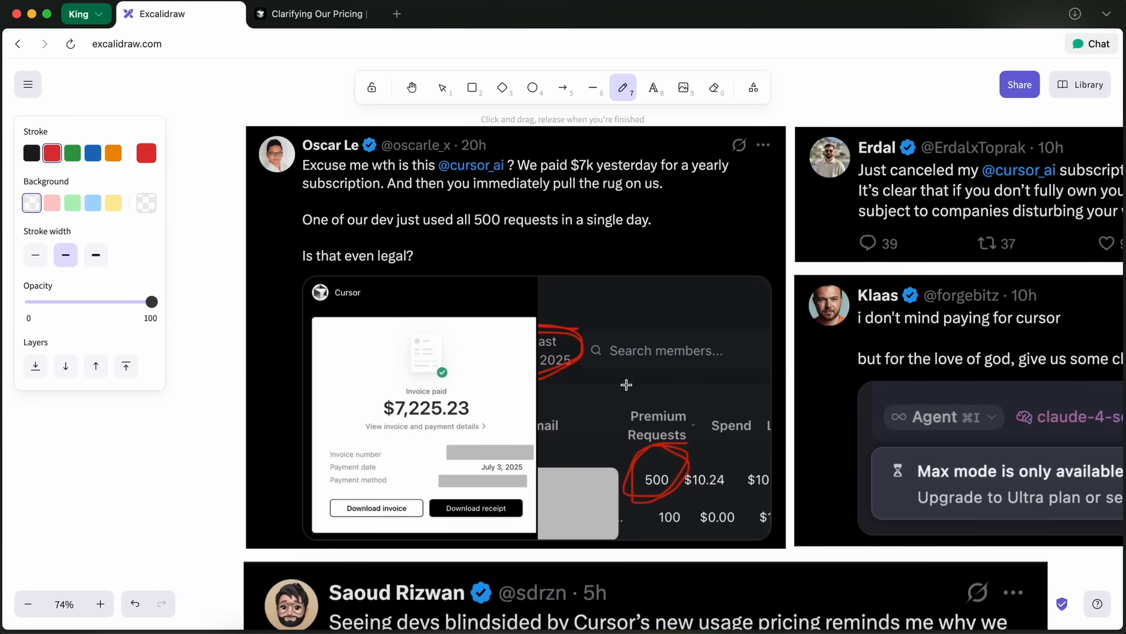
Underline in red the pull-the-rug, 500-requests-in-a-day, after-a-year-of-usage and don't-mind-paying lines
left_click_drag(300, 199, 463, 213)
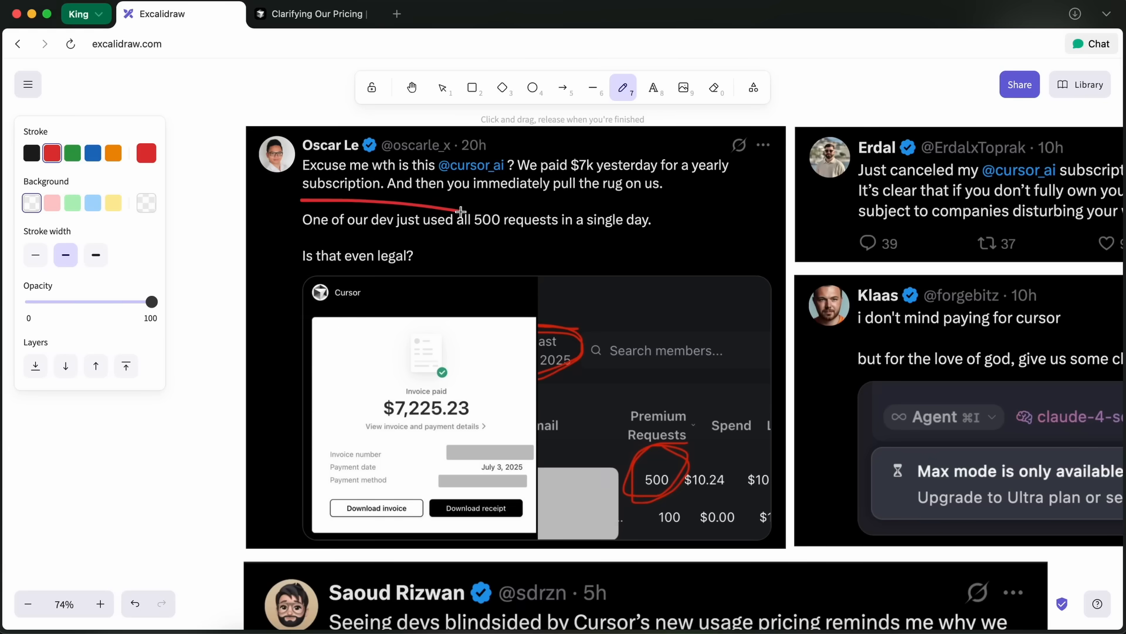
left_click_drag(460, 212, 711, 185)
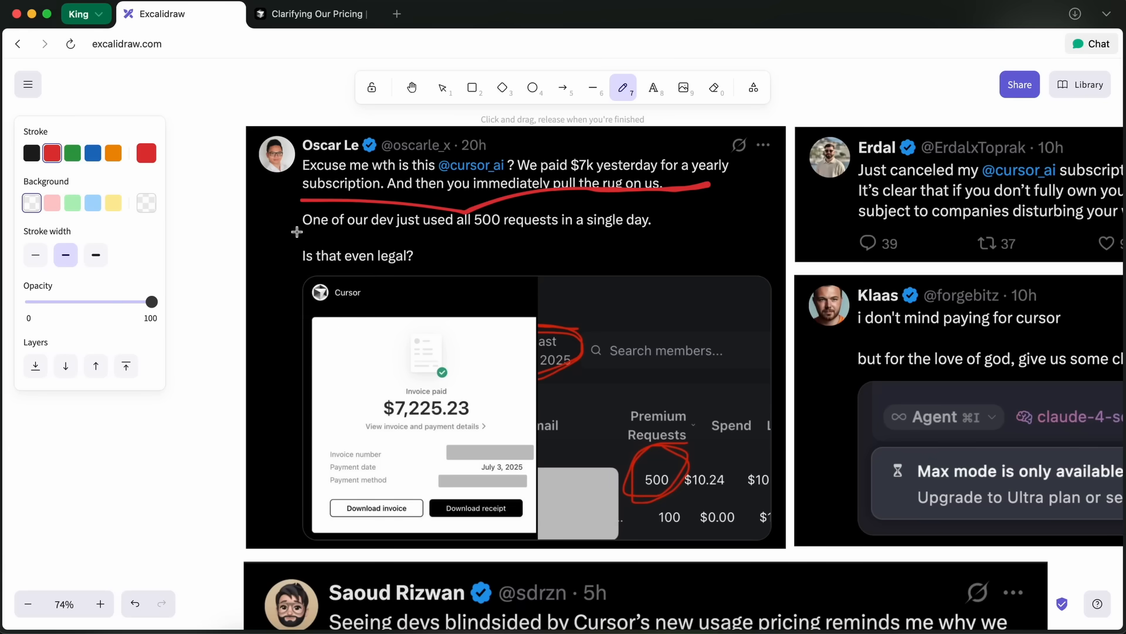
left_click_drag(295, 231, 661, 230)
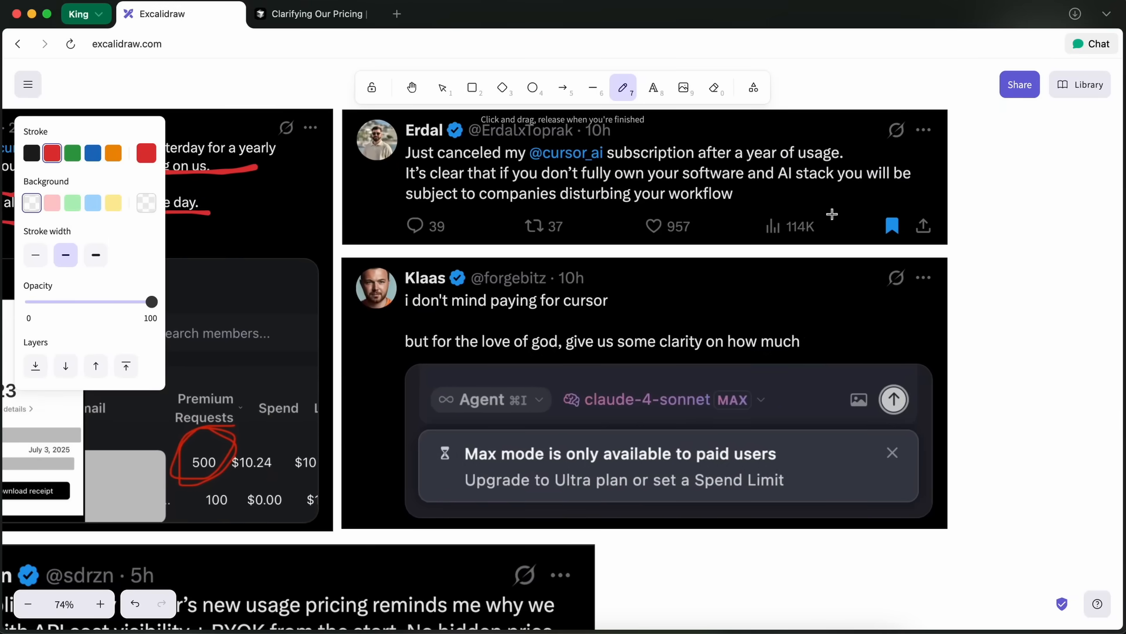
left_click_drag(619, 165, 776, 158)
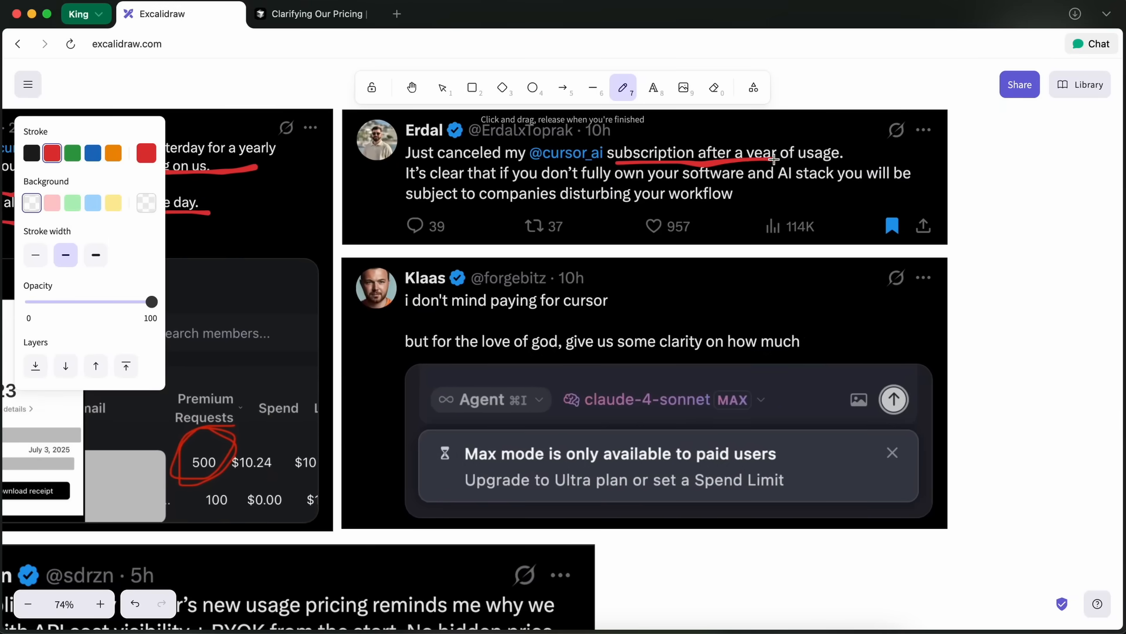
left_click_drag(758, 160, 848, 156)
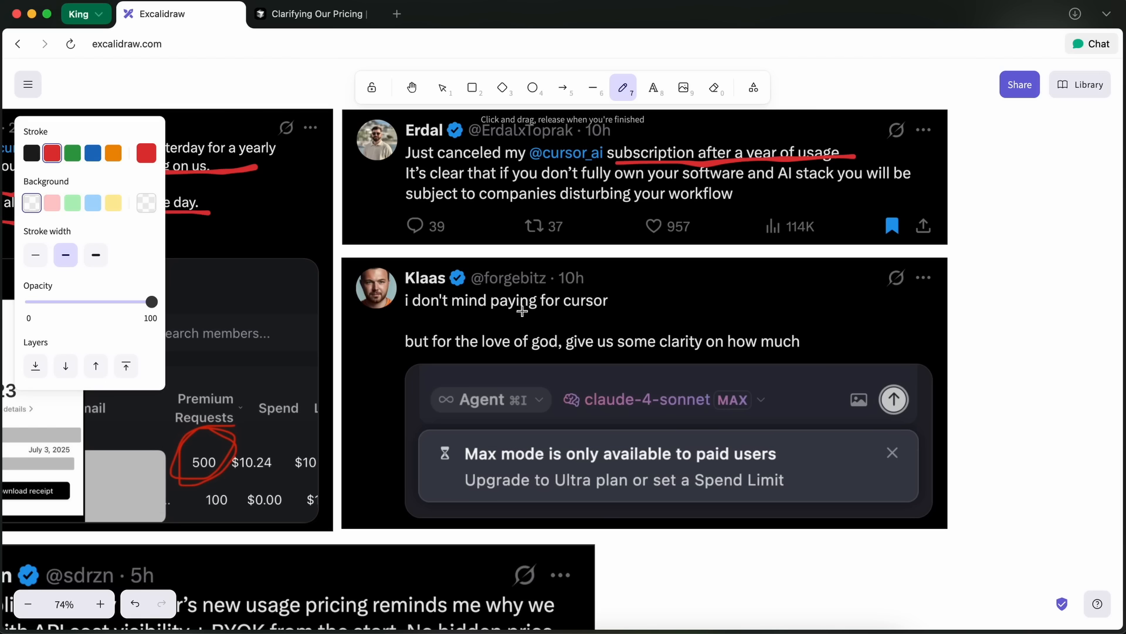
left_click_drag(407, 314, 553, 315)
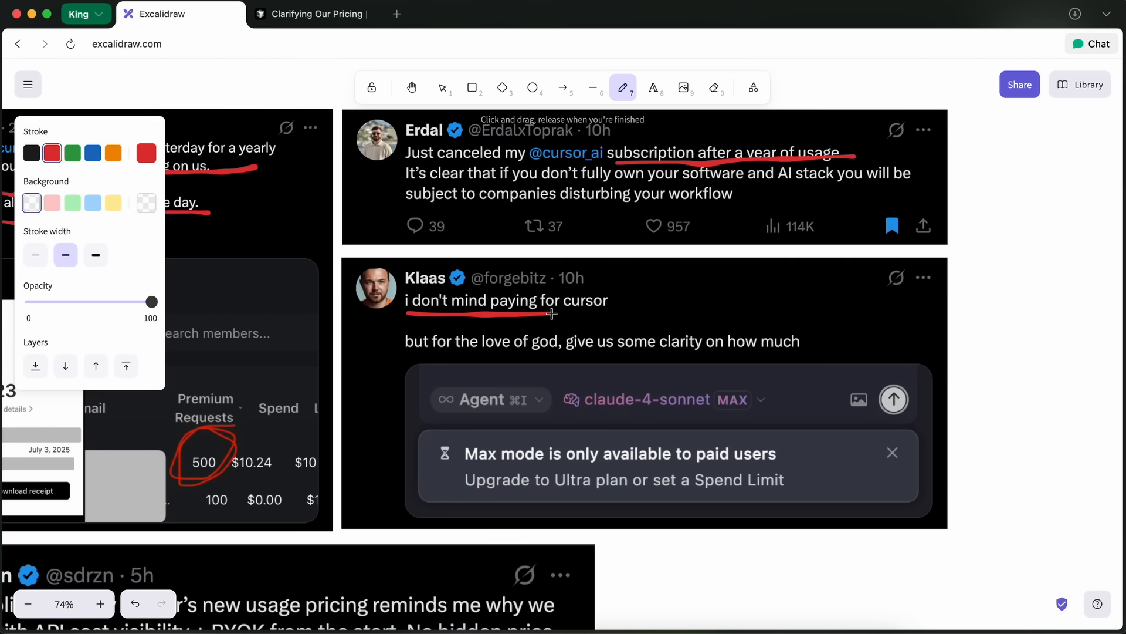
Add a red freehand mark beside the Max mode warning further down the canvas
scroll("down", 3)
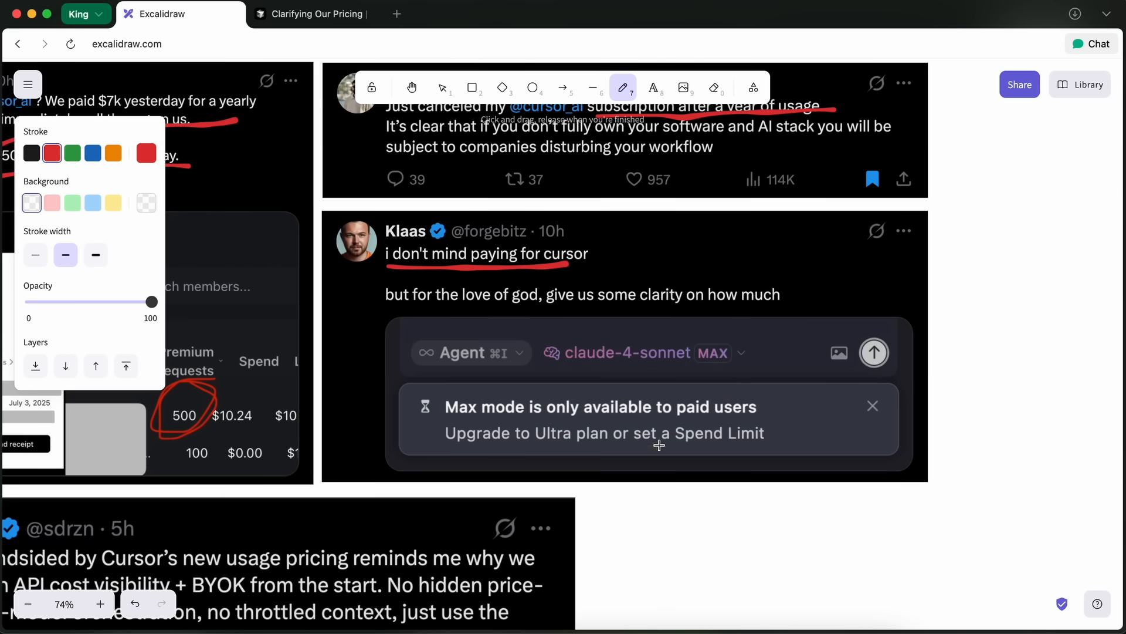
left_click_drag(725, 512, 703, 465)
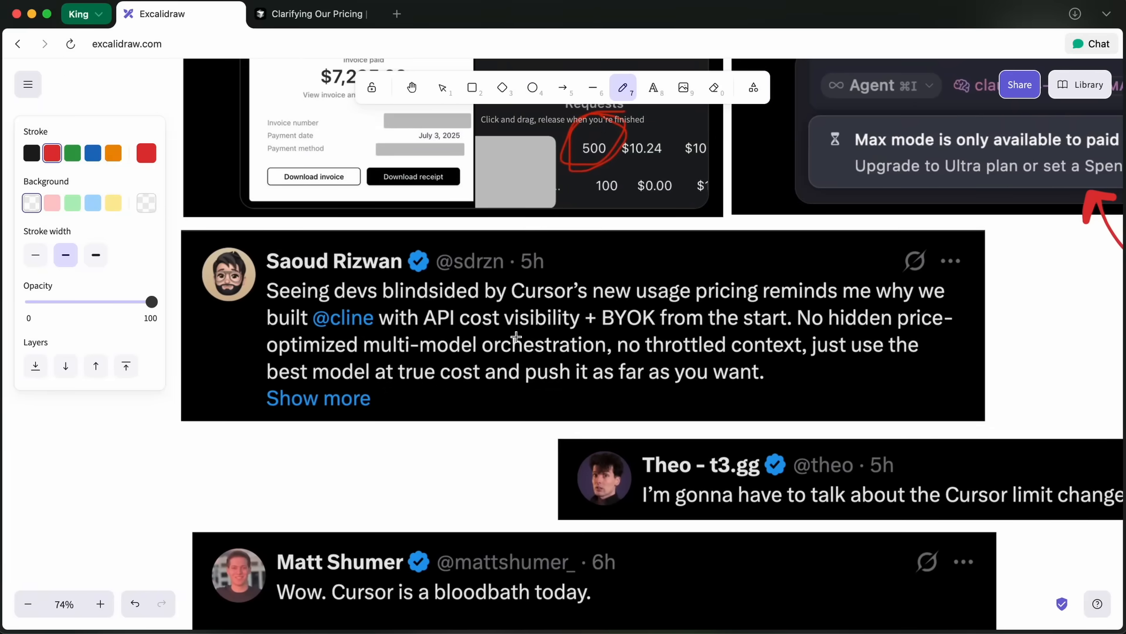
left_click_drag(420, 310, 517, 315)
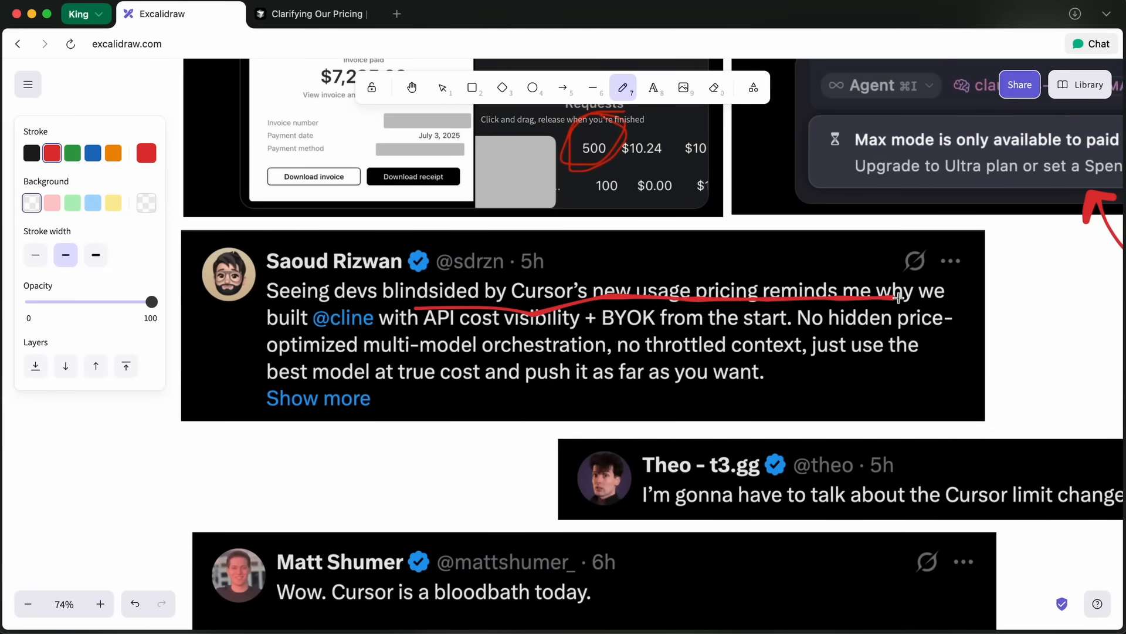
left_click_drag(897, 298, 399, 331)
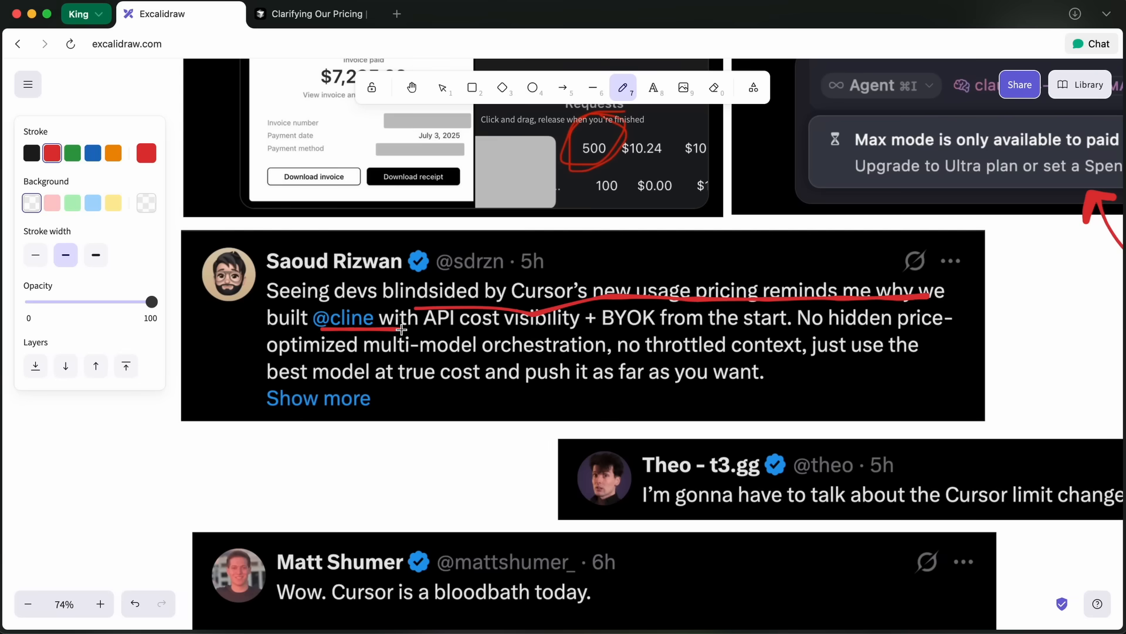
left_click_drag(399, 329, 690, 331)
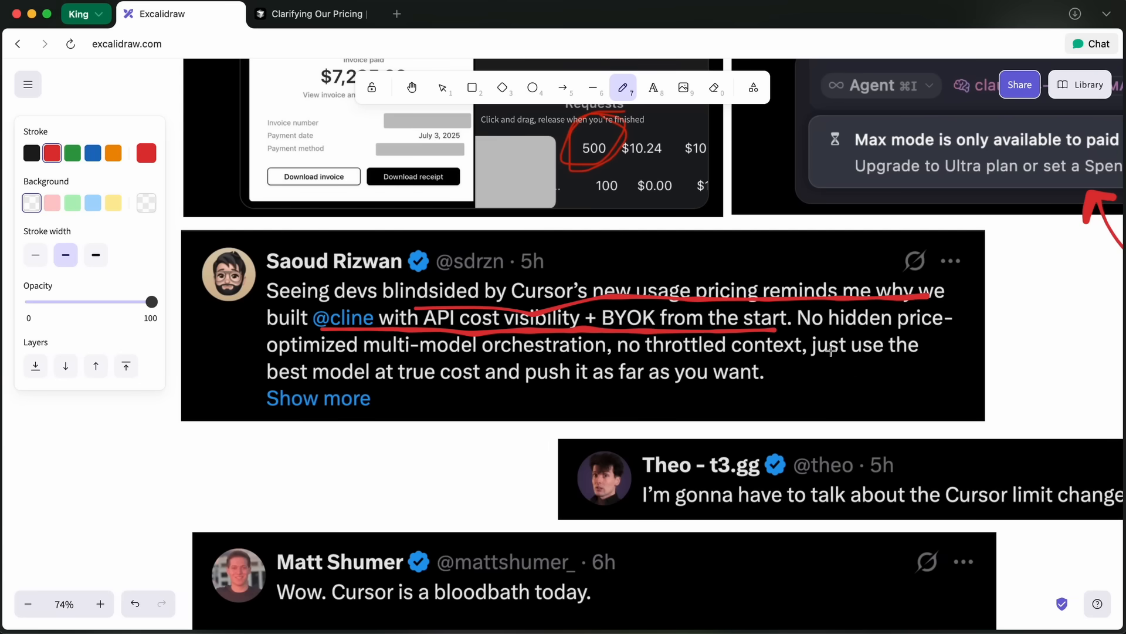
Underline in red 'Wow. Cursor is a bloodbath today.' and the line beneath it in the lower tweet
scroll("down", 3)
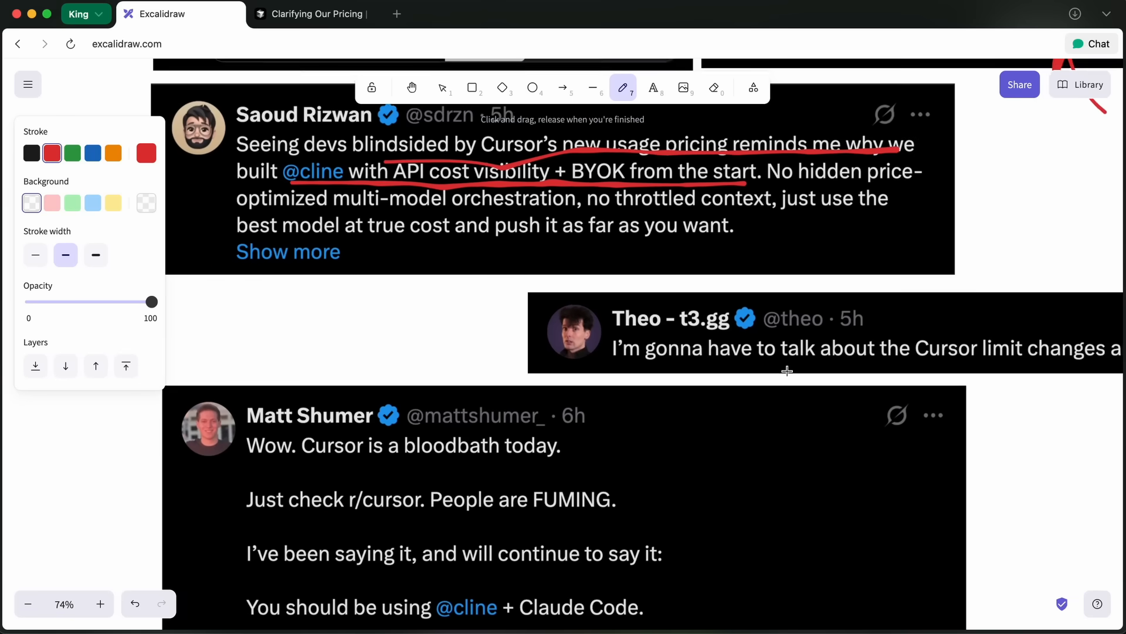
scroll("down", 3)
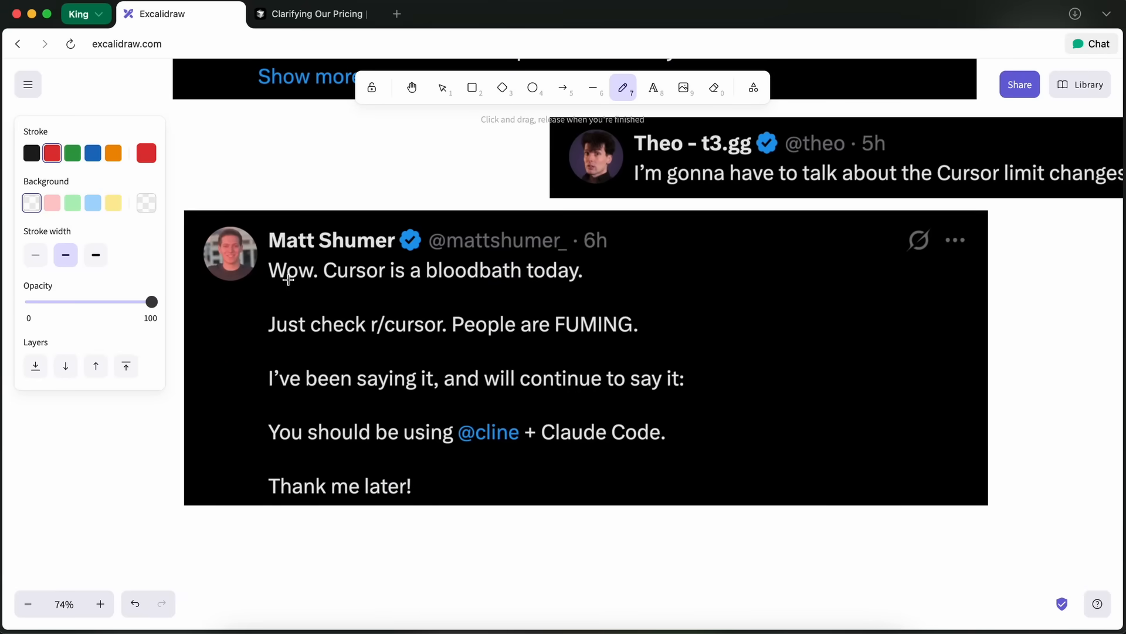
left_click_drag(274, 292, 584, 289)
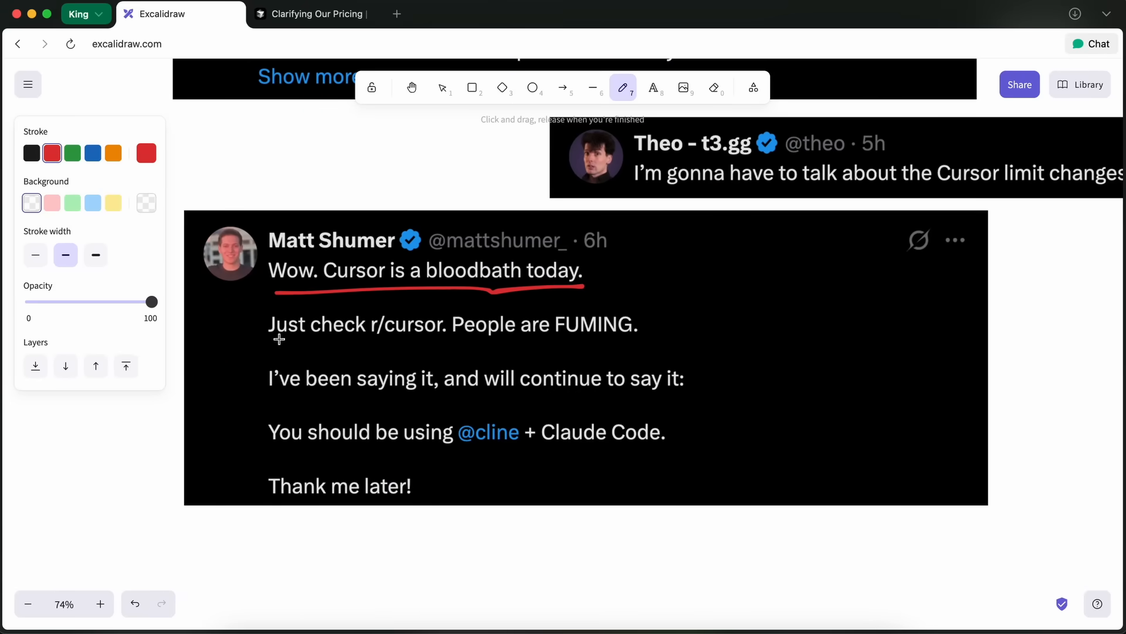
left_click_drag(277, 339, 643, 349)
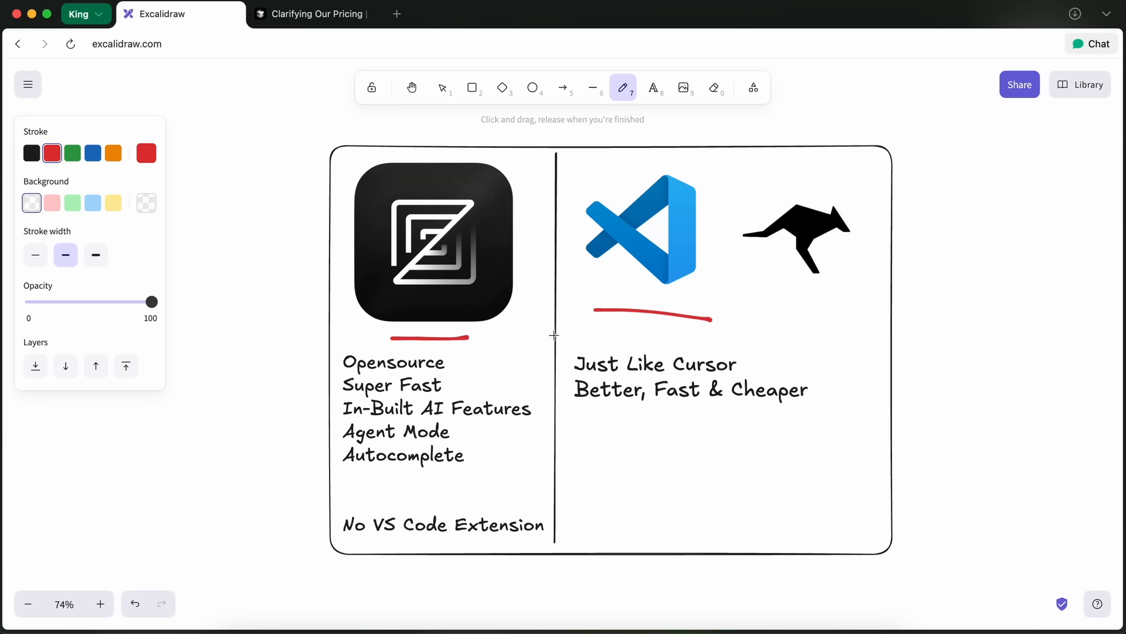
mouse_move(463, 389)
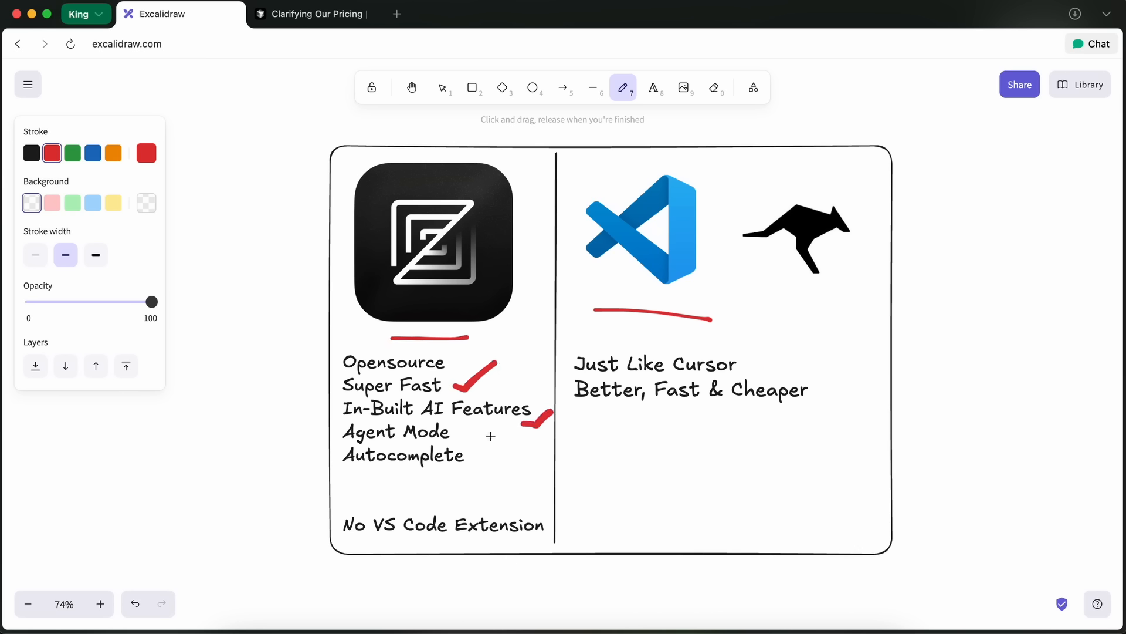
Tick off Agent Mode and Autocomplete in red and underline 'No VS Code Extension'
left_click_drag(450, 443, 478, 437)
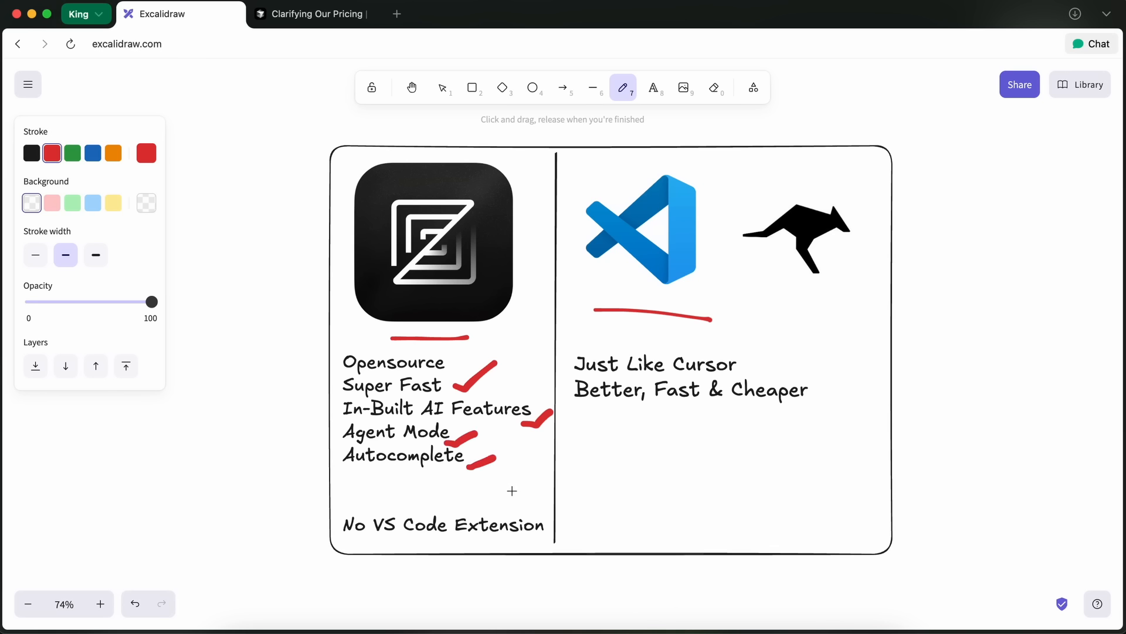
left_click_drag(348, 540, 491, 542)
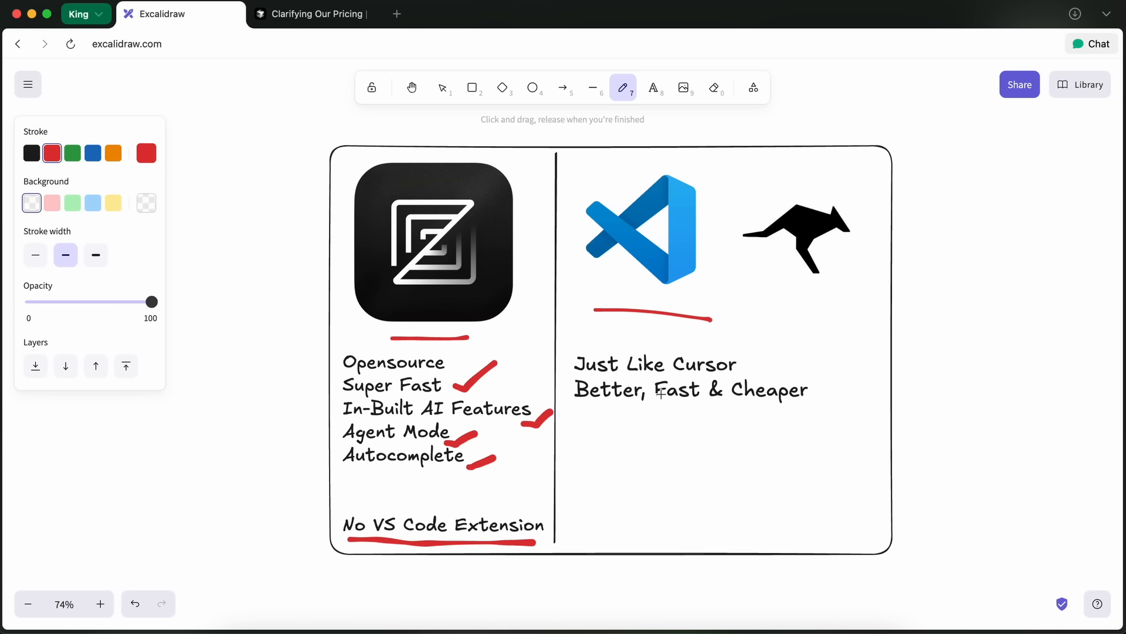
mouse_move(570, 264)
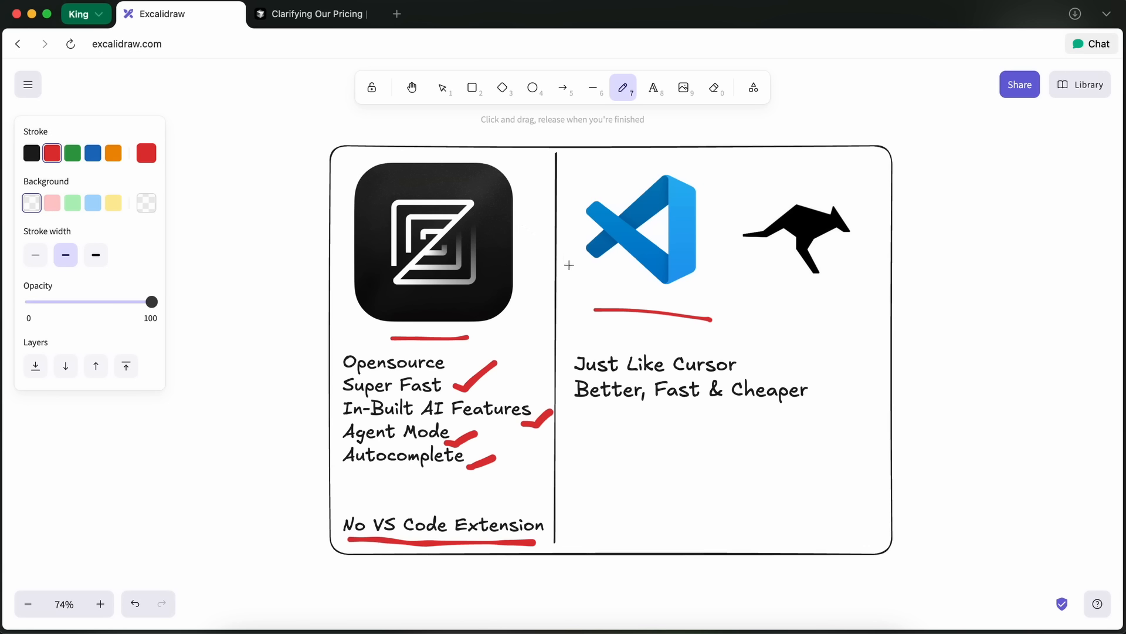
mouse_move(614, 246)
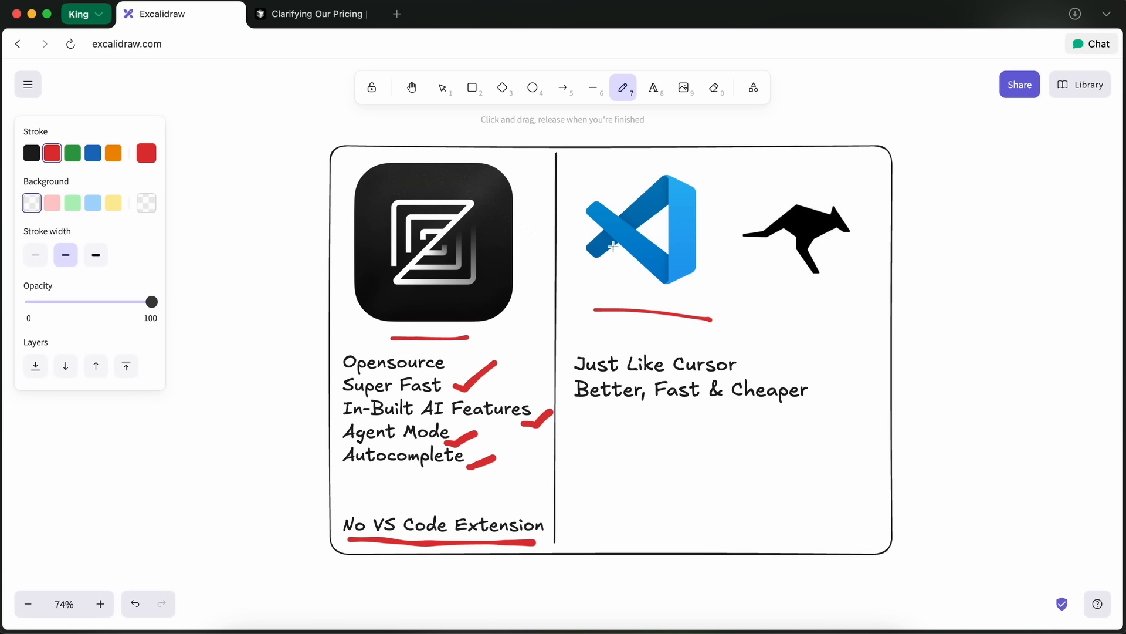
mouse_move(605, 177)
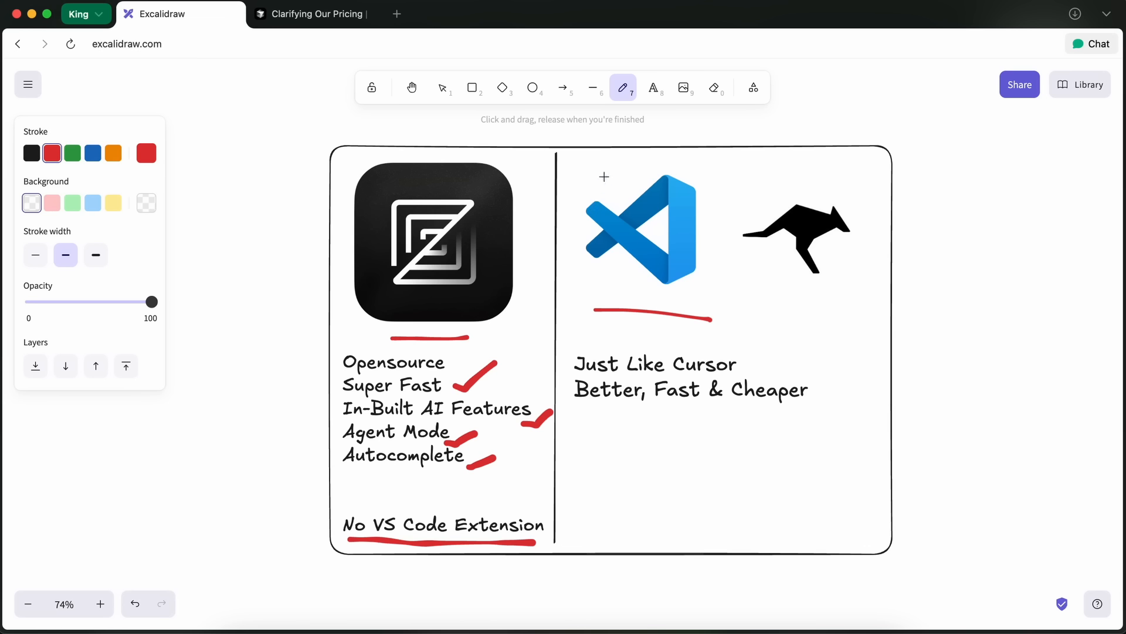
Draw a red outline bracket around the VS Code and kangaroo logos
left_click_drag(593, 157, 782, 160)
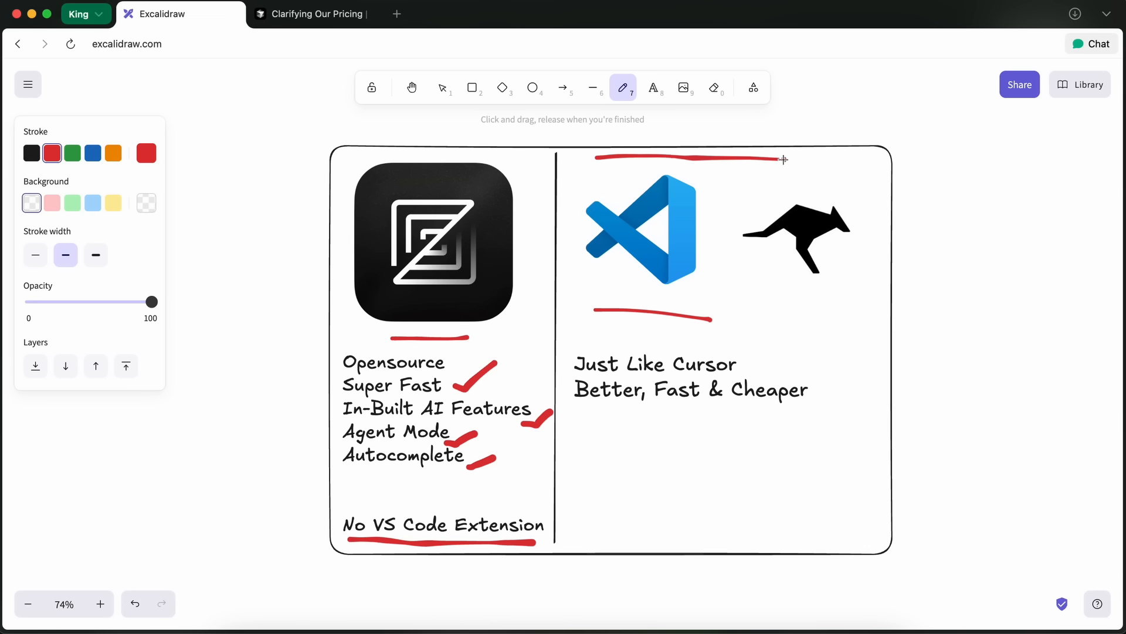
left_click_drag(783, 158, 820, 321)
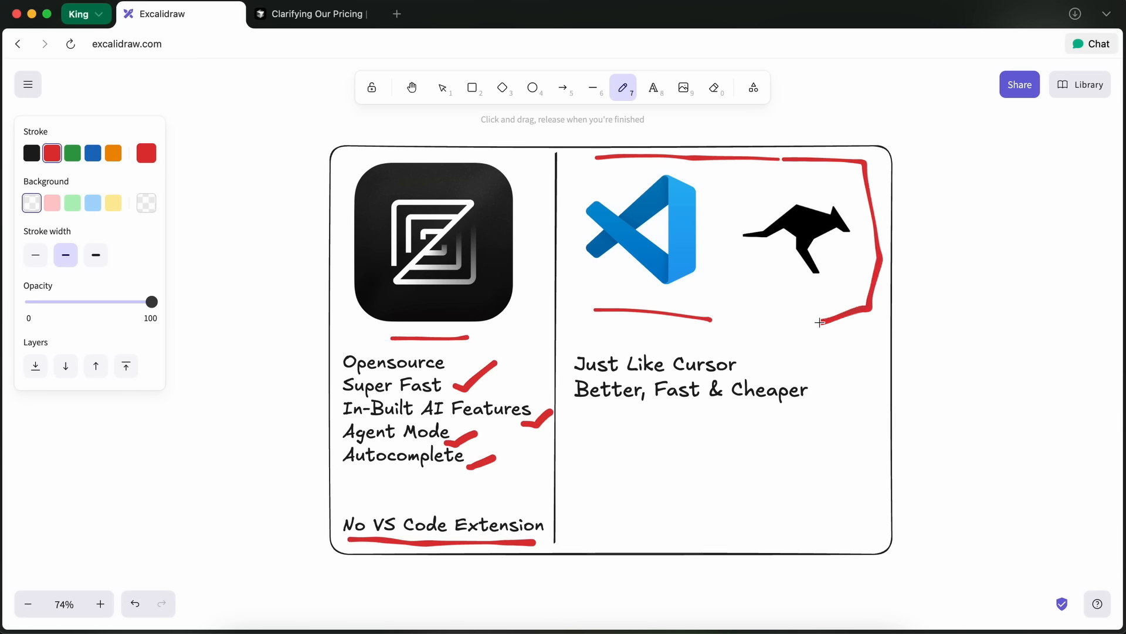
left_click_drag(819, 322, 708, 315)
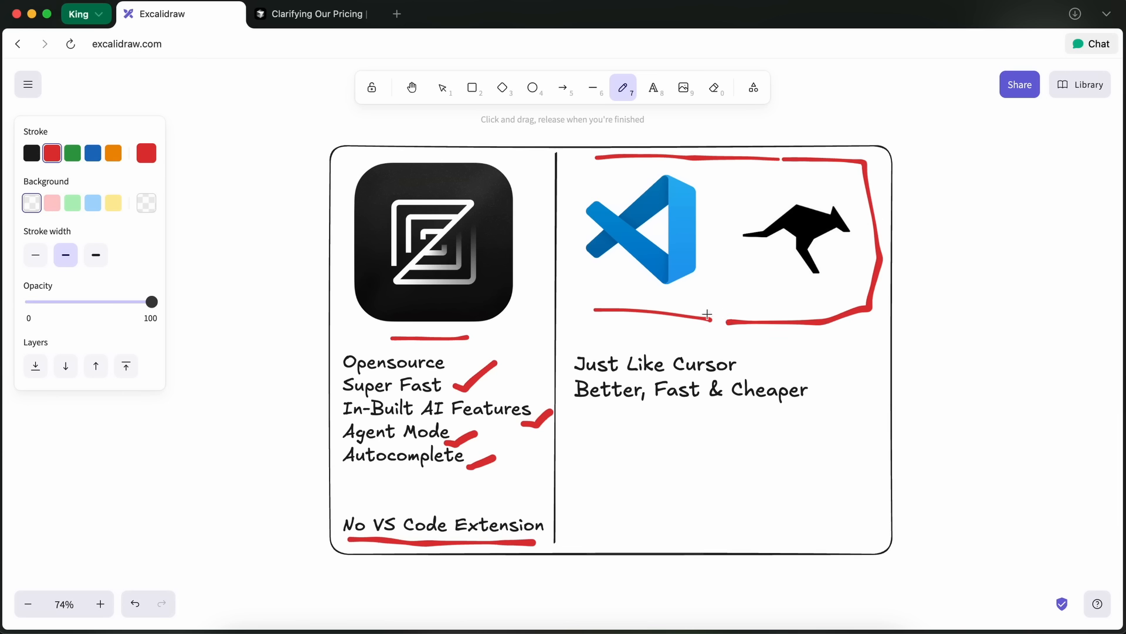
mouse_move(661, 338)
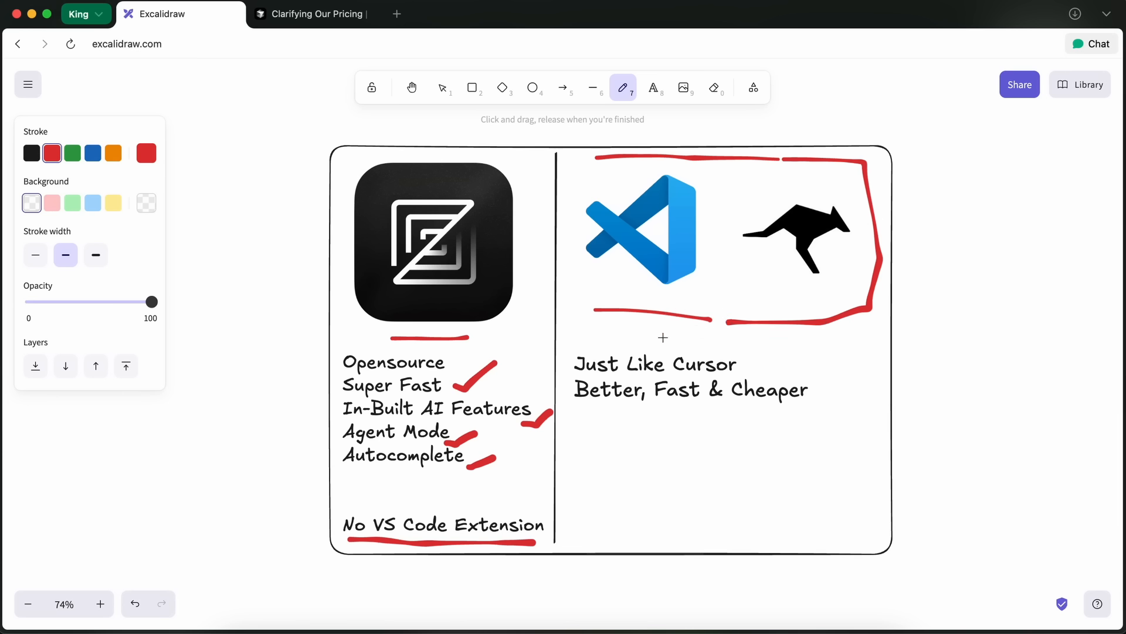
mouse_move(709, 325)
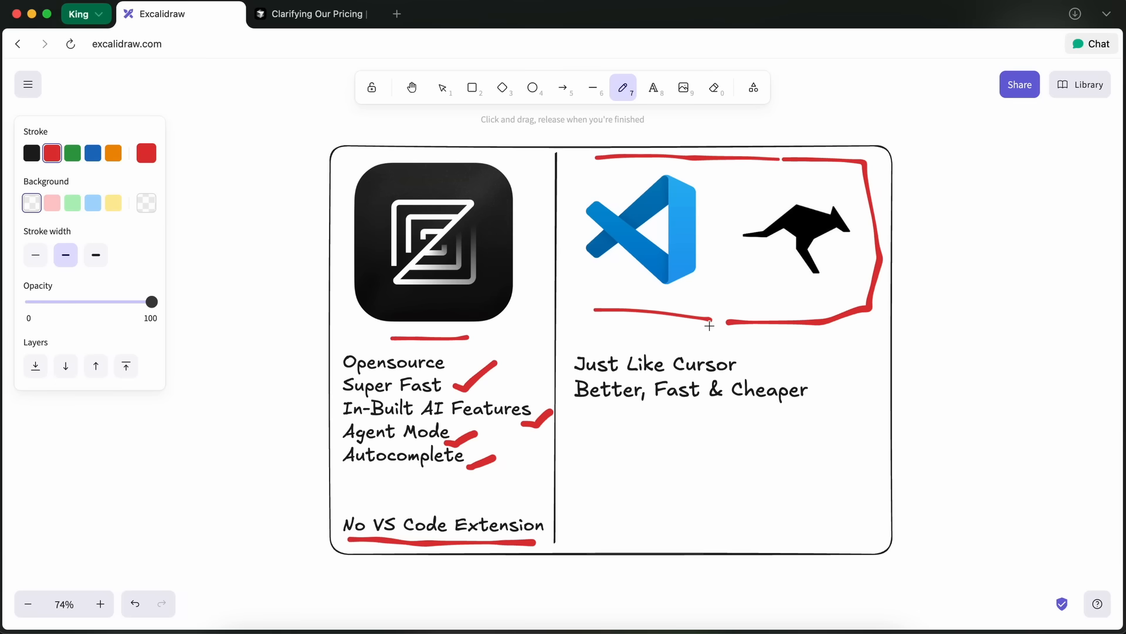
mouse_move(753, 389)
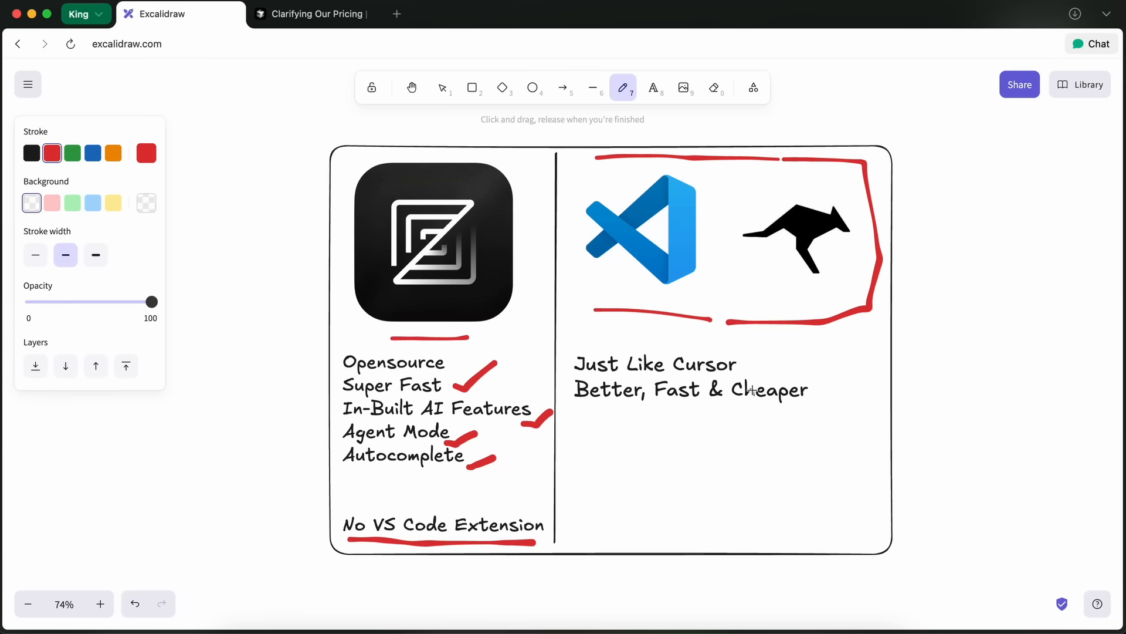
mouse_move(800, 475)
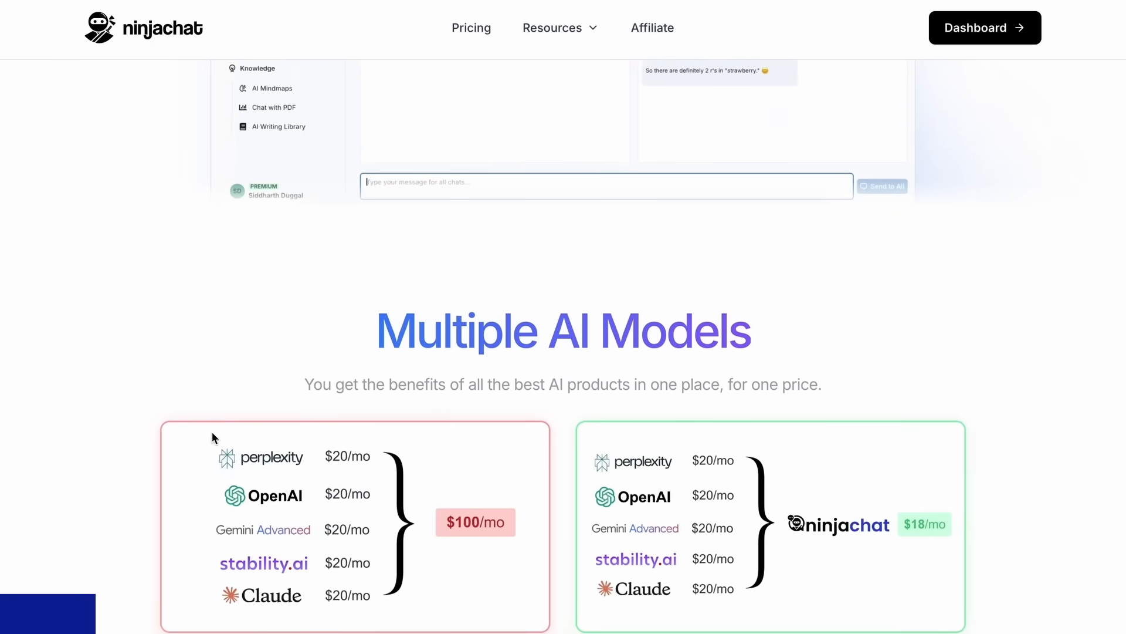
Tour NinjaChat's dashboard, a new single-model chat and the side-by-side AI Playground
scroll("down", 3)
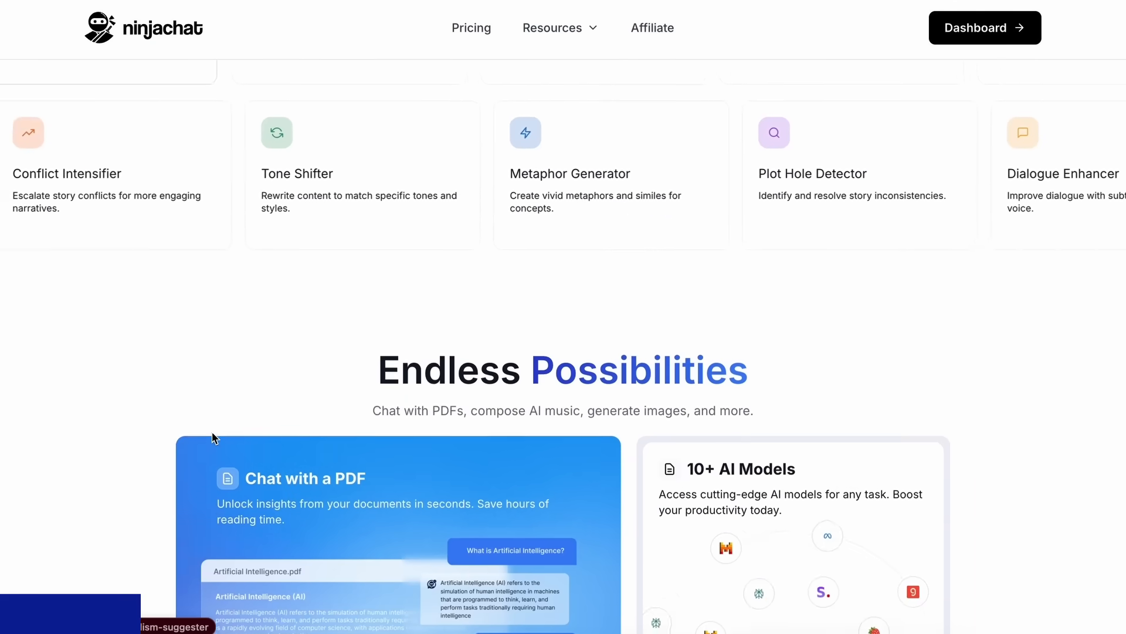
left_click(985, 27)
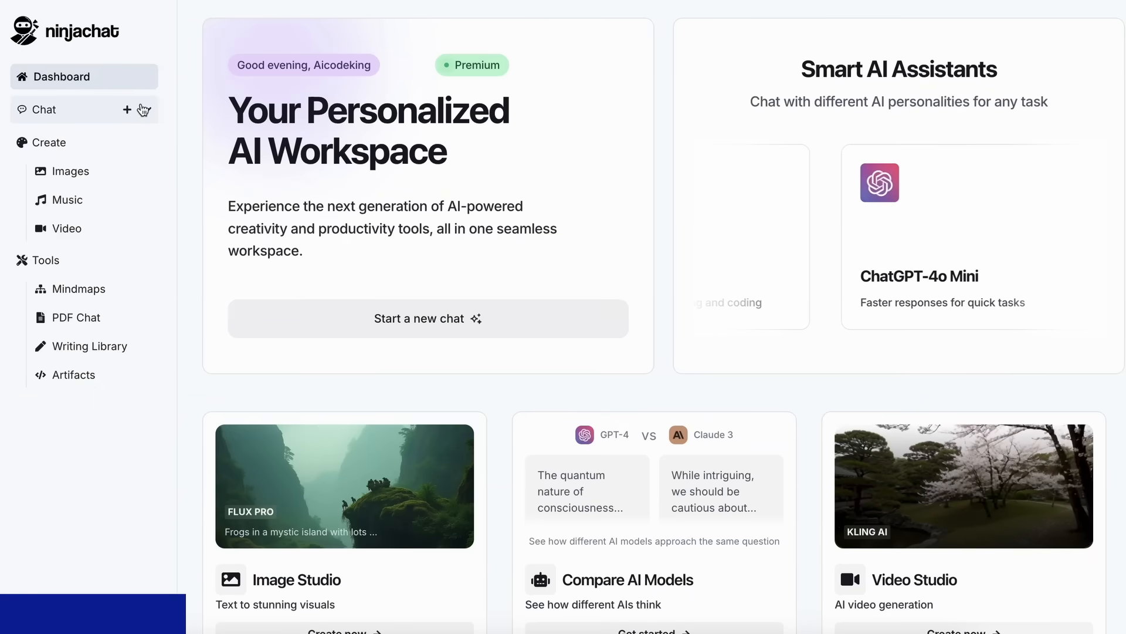
left_click(127, 109)
type("Which are the best t")
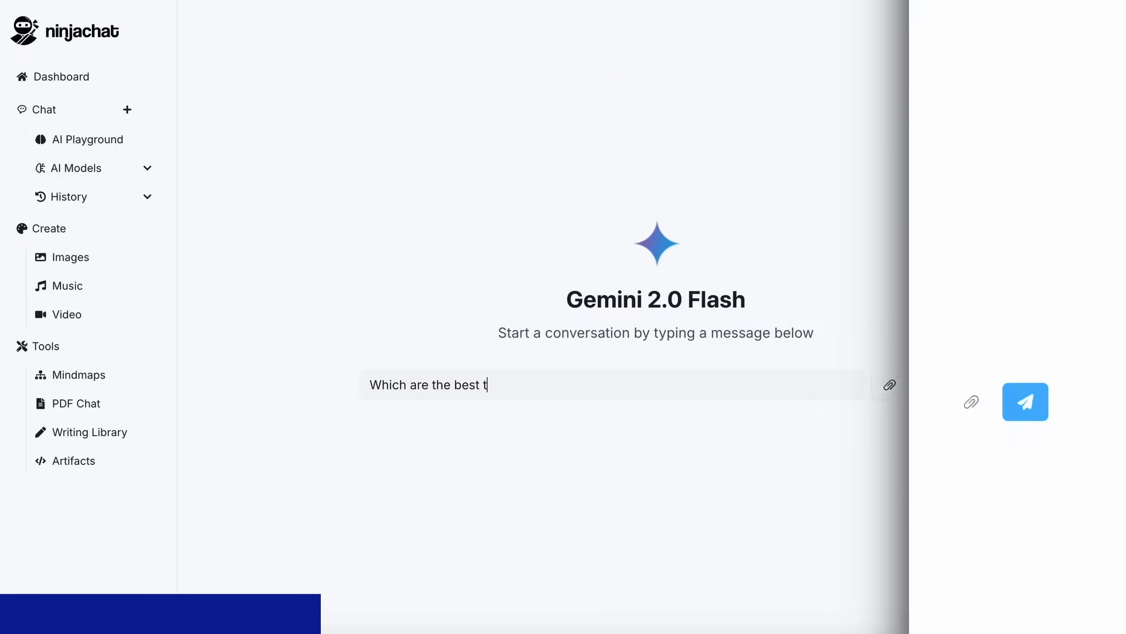
left_click(1026, 401)
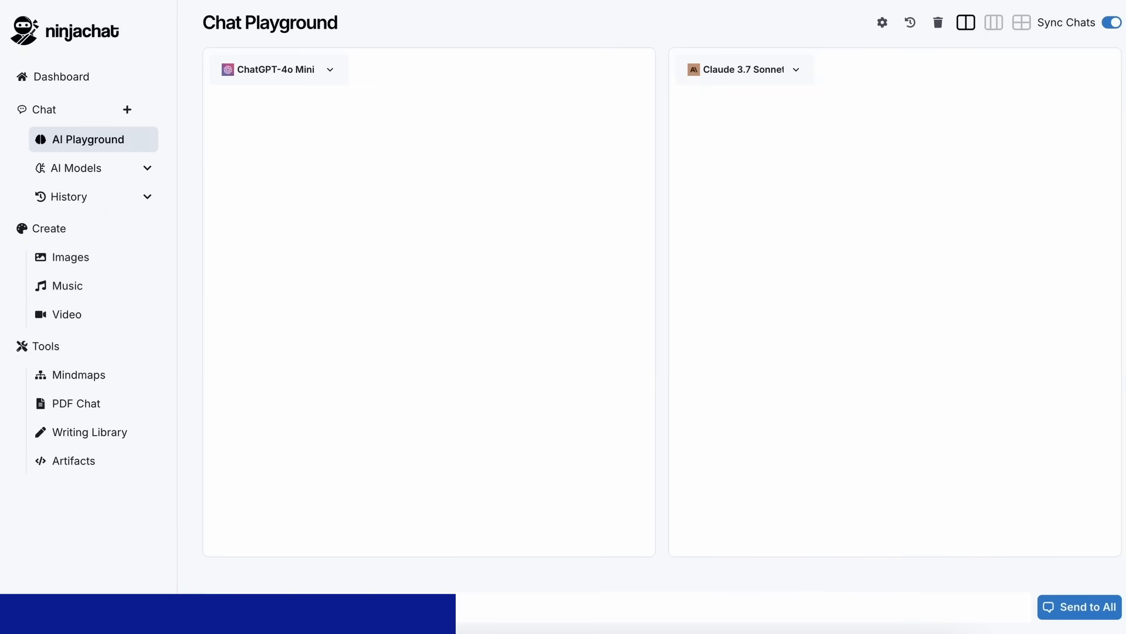
Show NinjaChat's pricing plans and switch them to yearly billing
left_click(1079, 607)
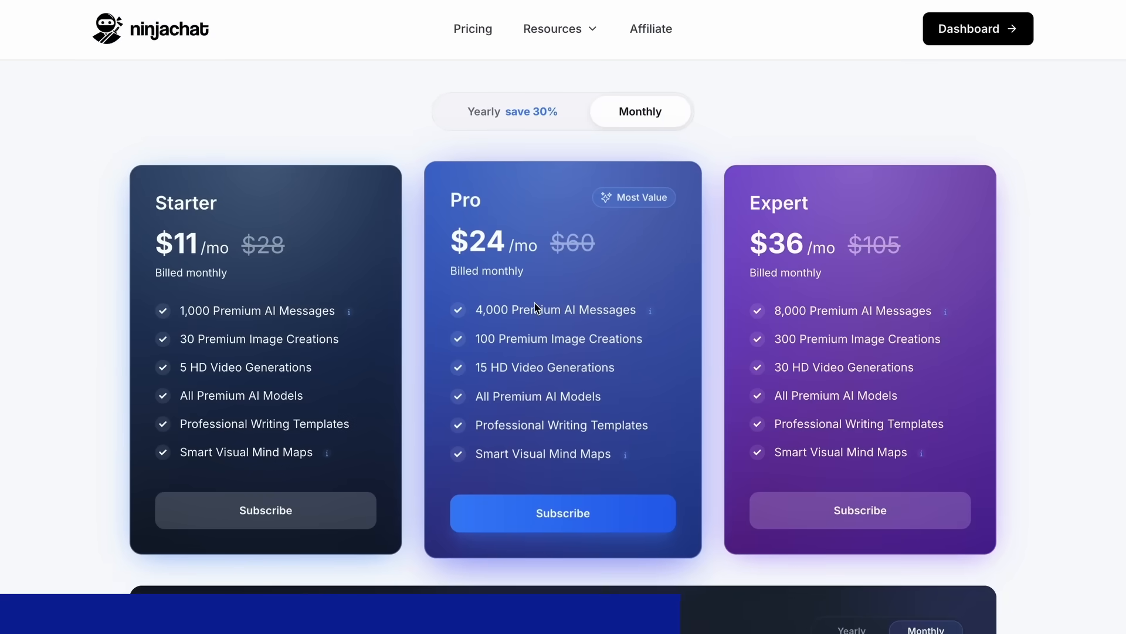
mouse_move(322, 360)
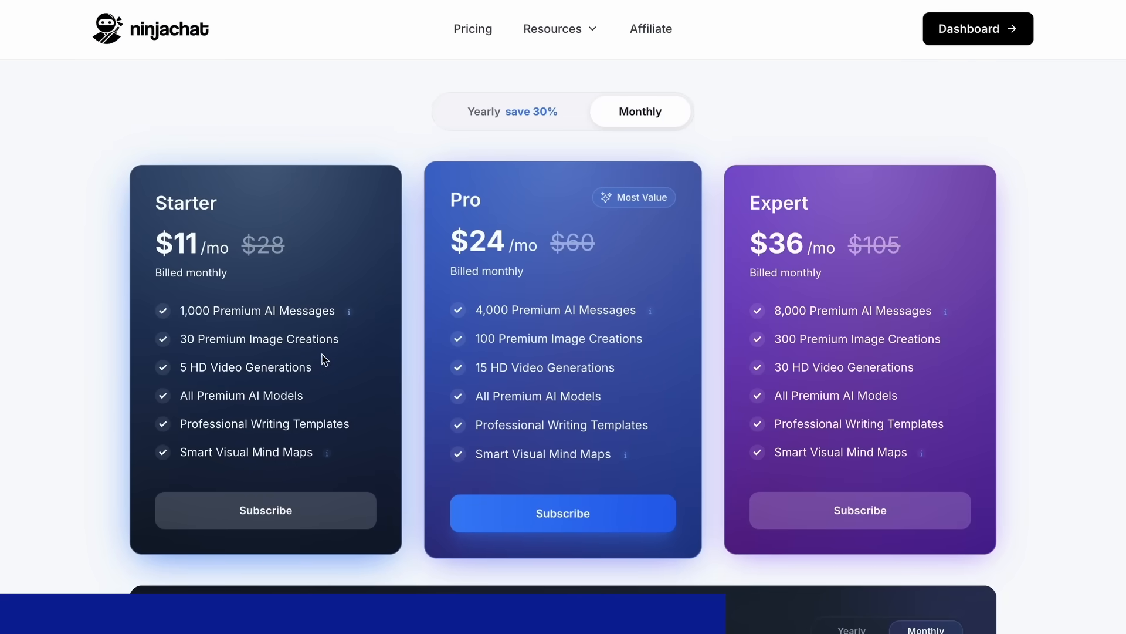
mouse_move(374, 338)
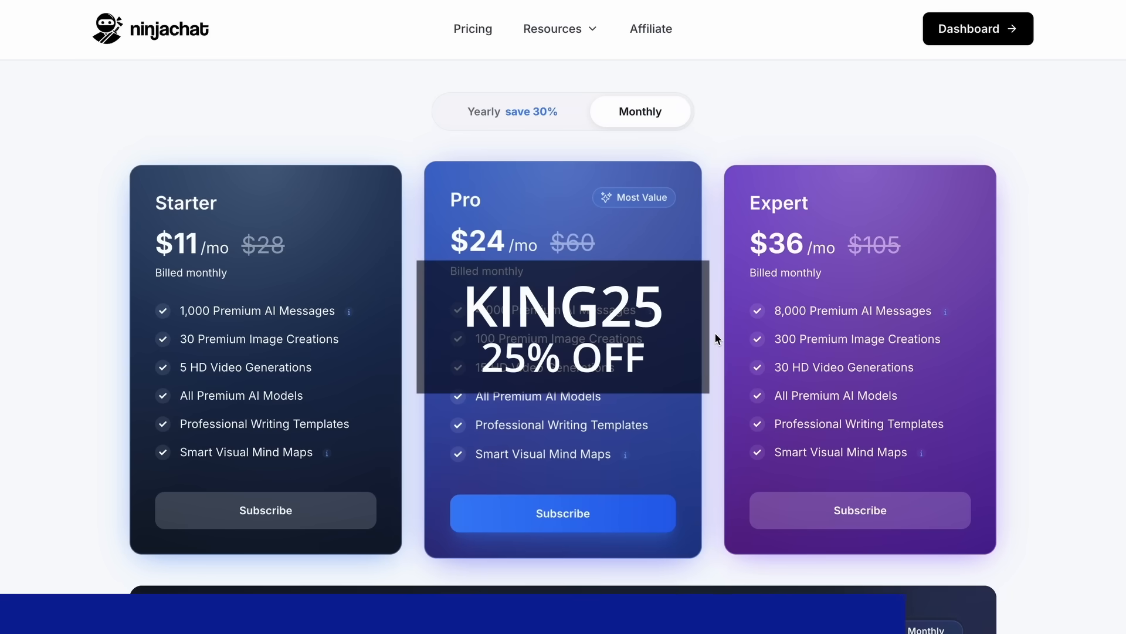
left_click(485, 111)
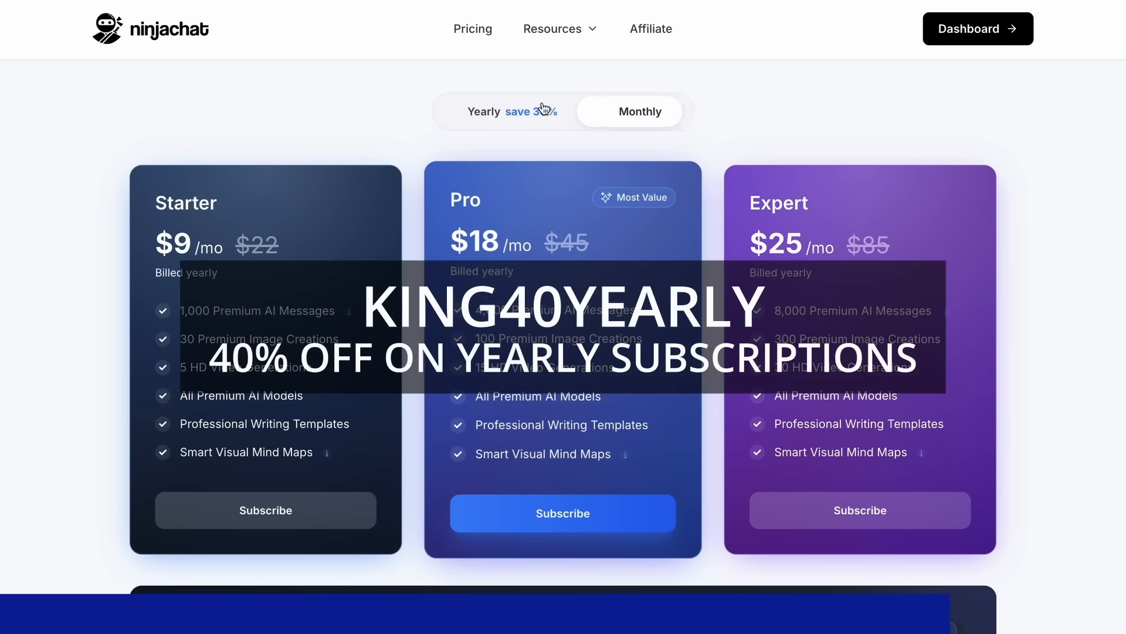
left_click(511, 112)
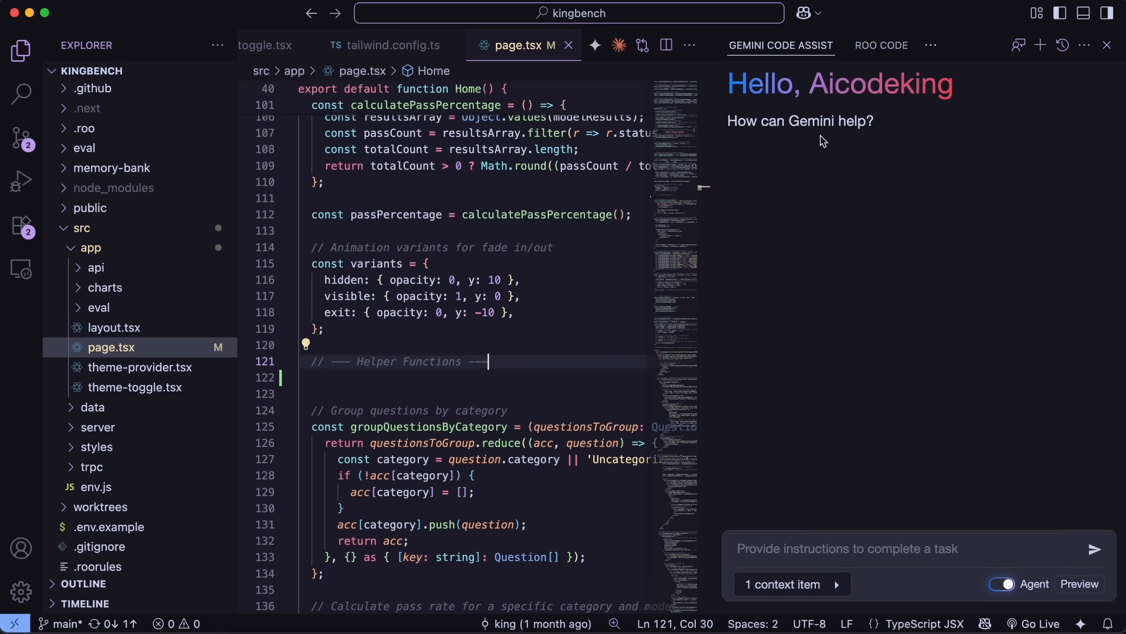
mouse_move(887, 69)
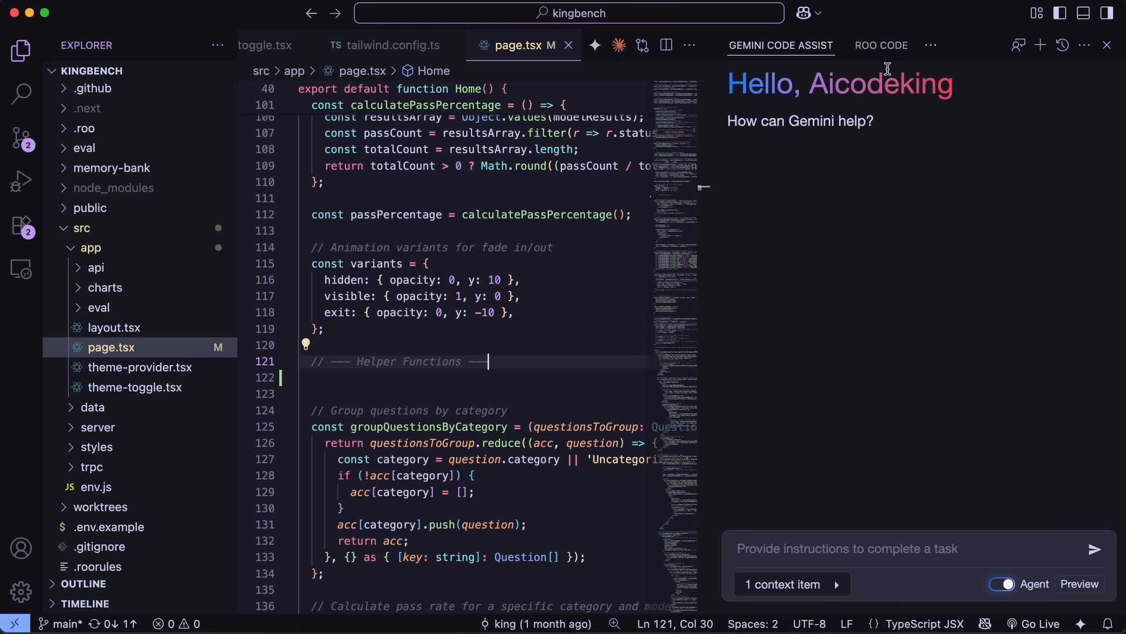
Show Roo Code's provider settings with OpenRouter and claude-sonnet-4, and list the available API providers
left_click(883, 46)
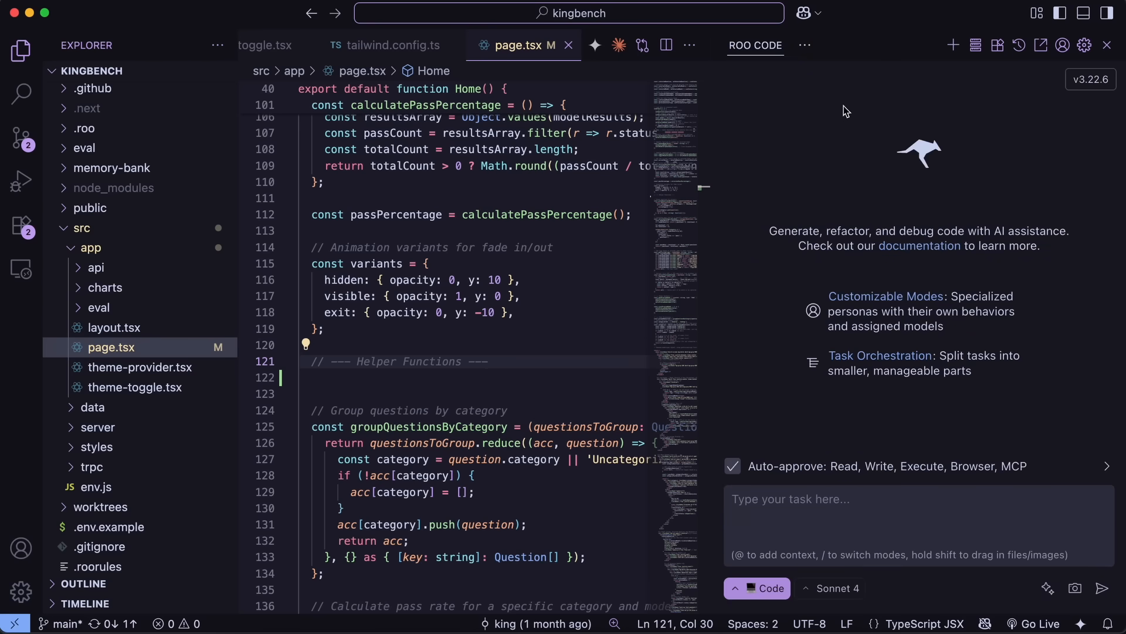
mouse_move(934, 210)
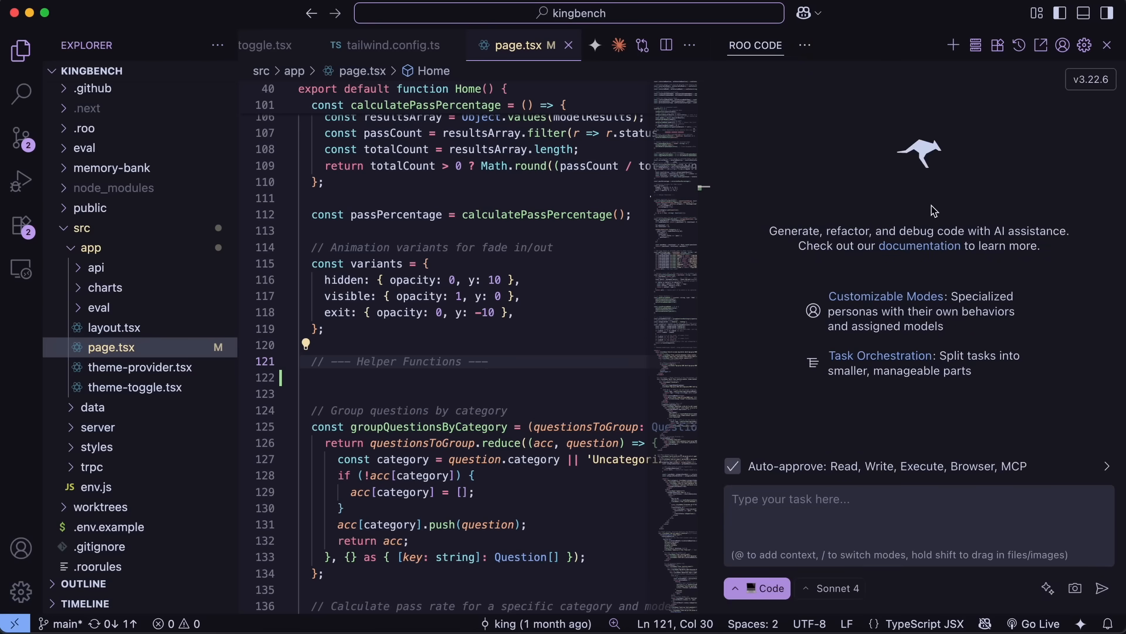
mouse_move(936, 248)
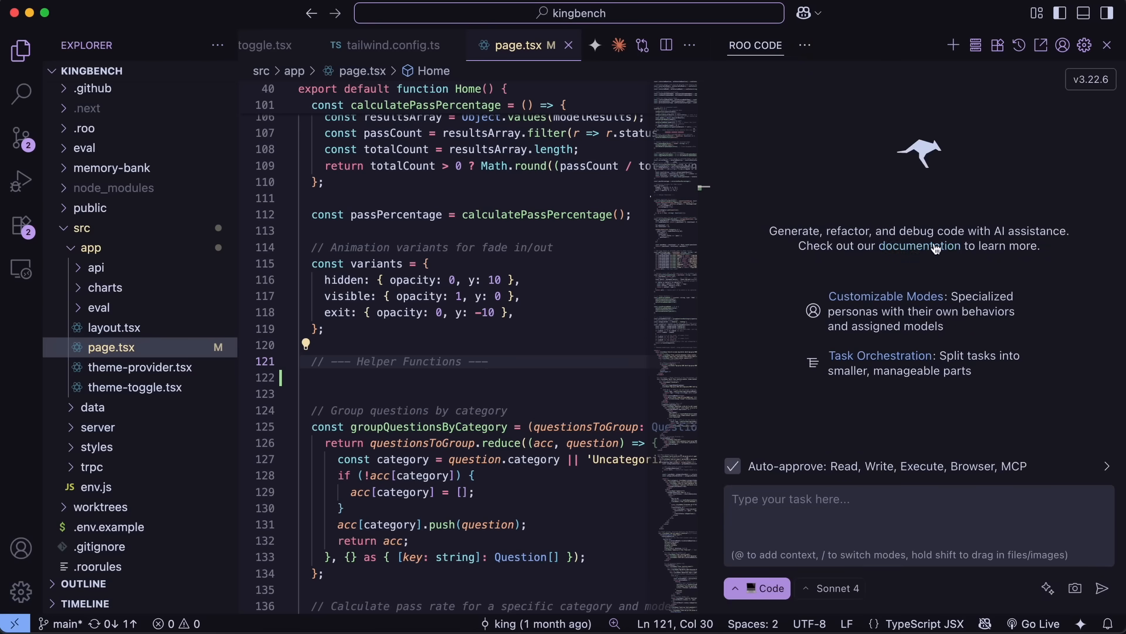
mouse_move(1023, 290)
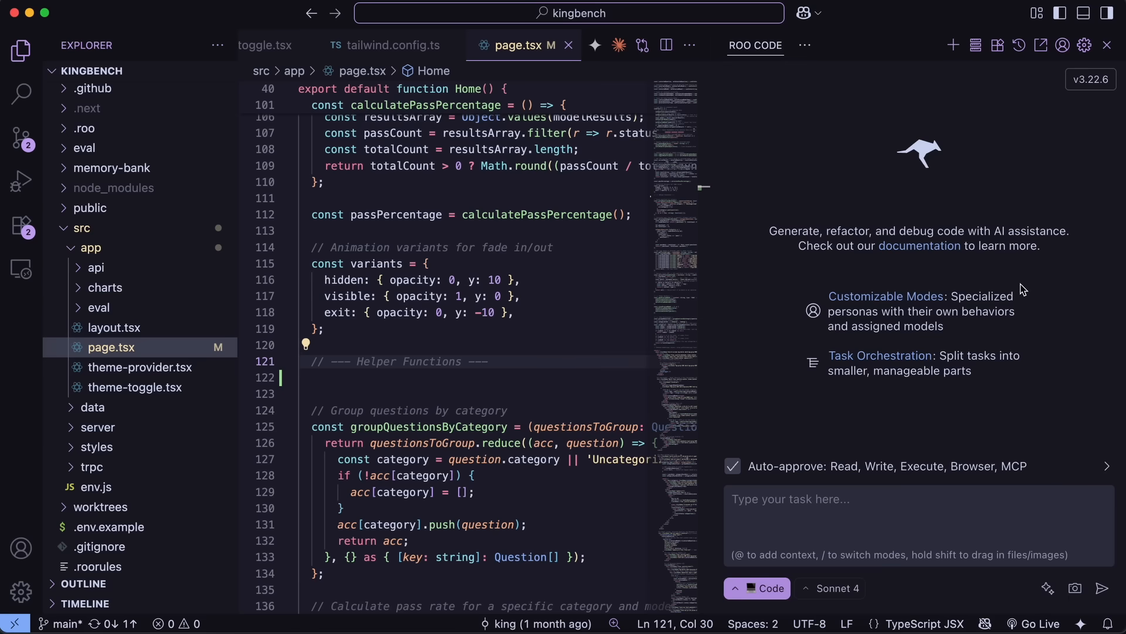
mouse_move(1027, 284)
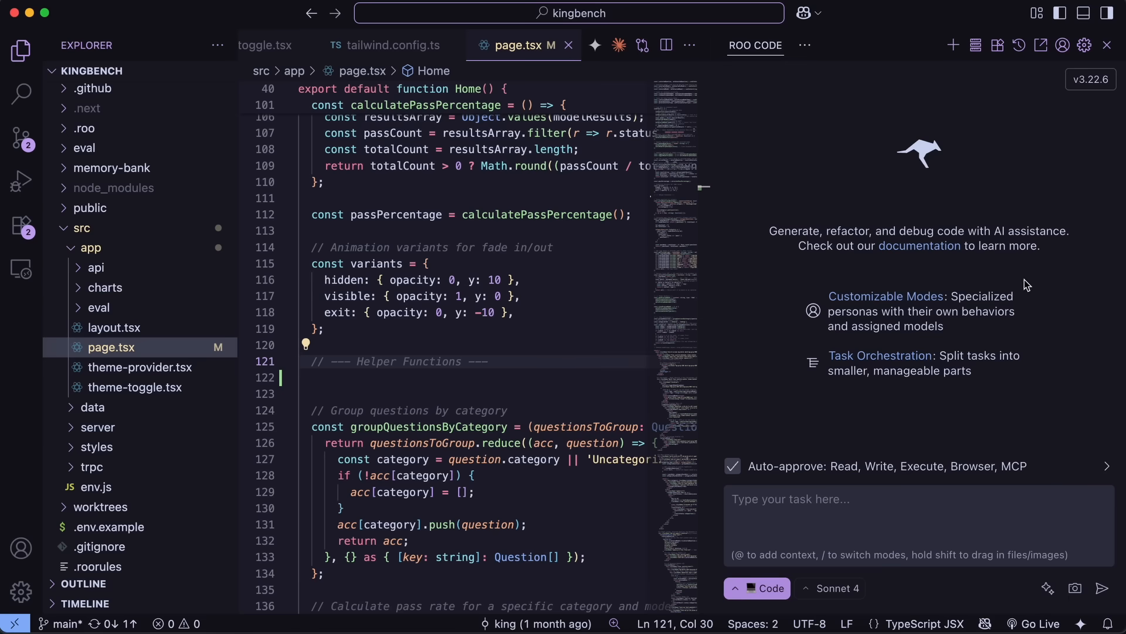
mouse_move(1028, 284)
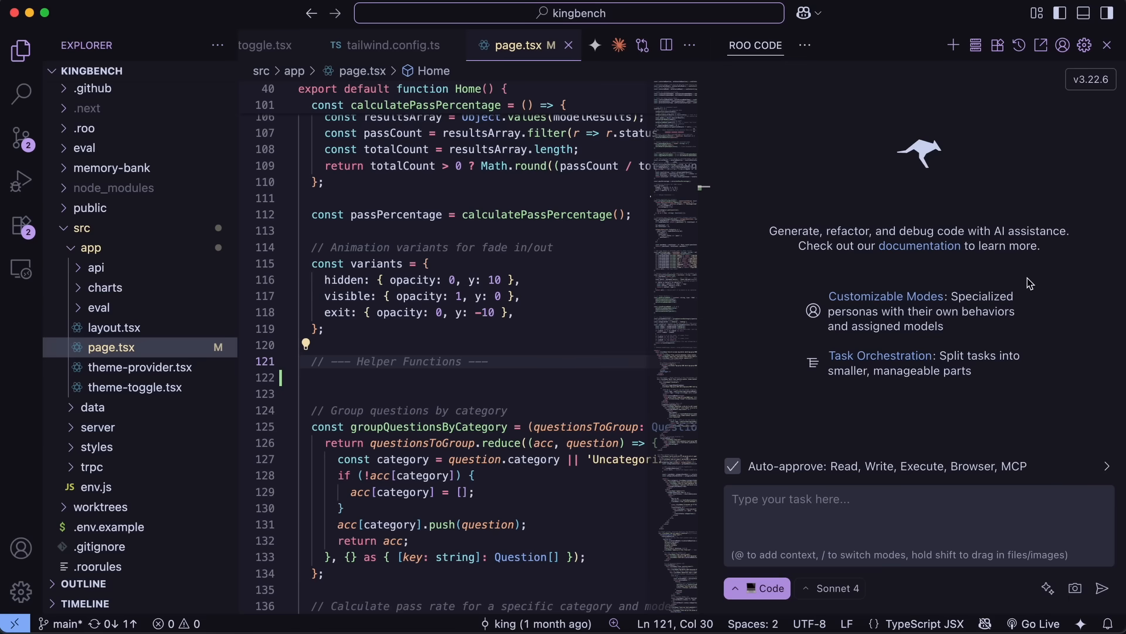
left_click(1084, 46)
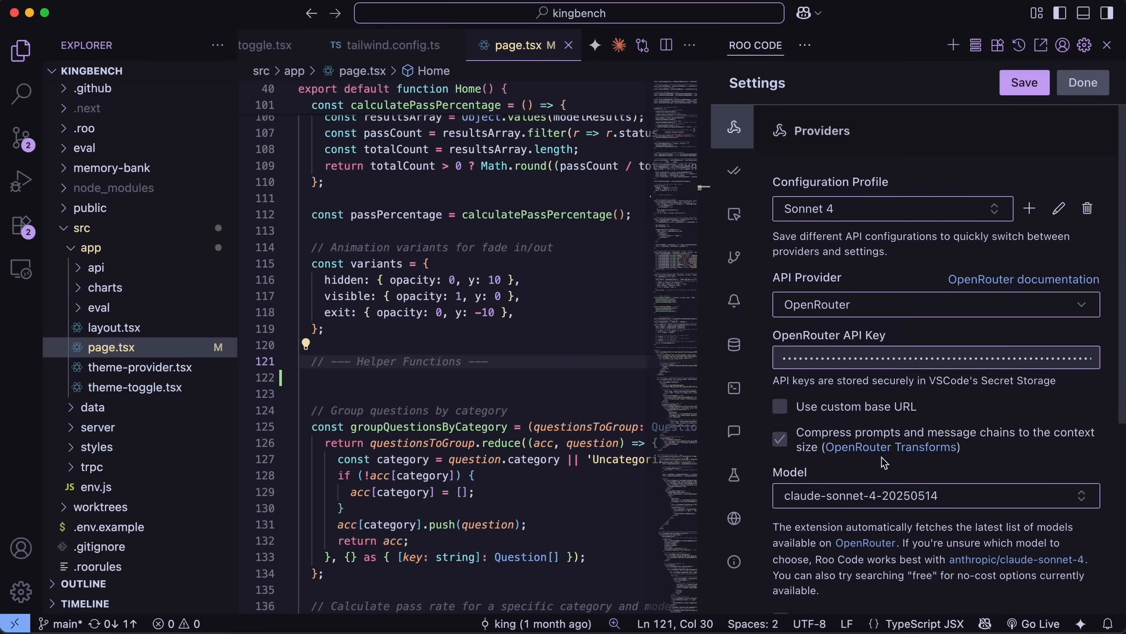
left_click(934, 495)
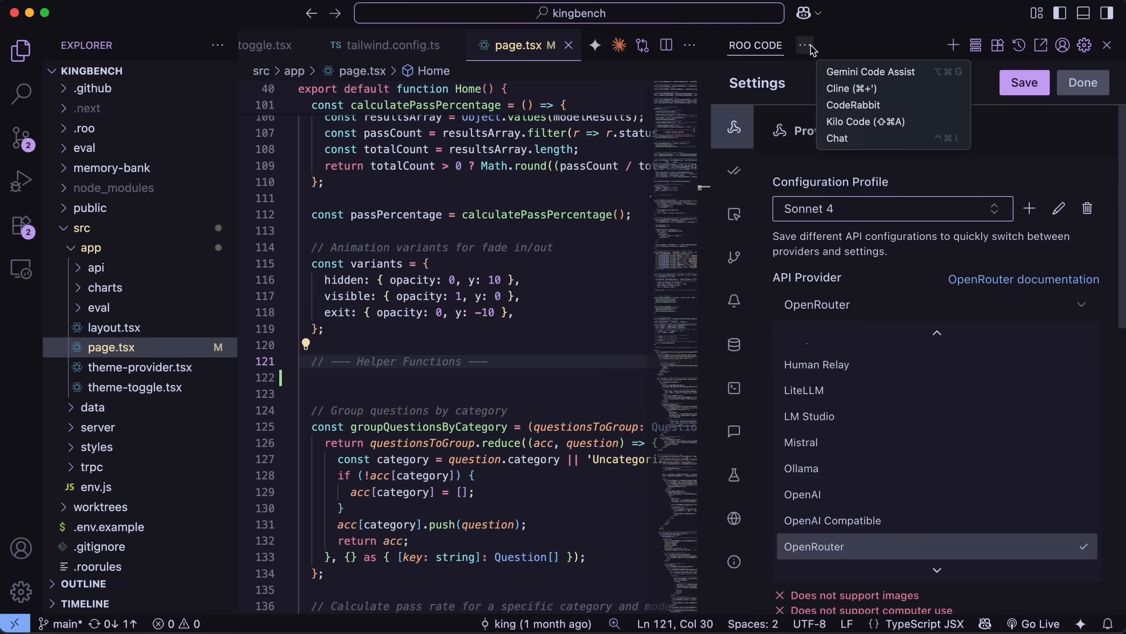
left_click(856, 121)
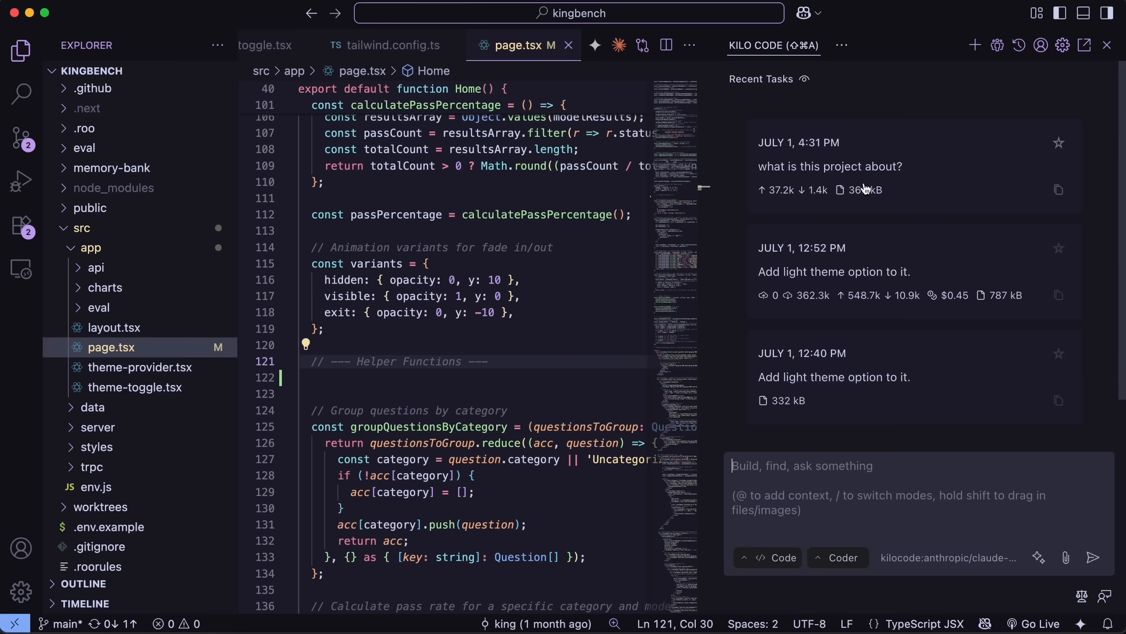
mouse_move(880, 209)
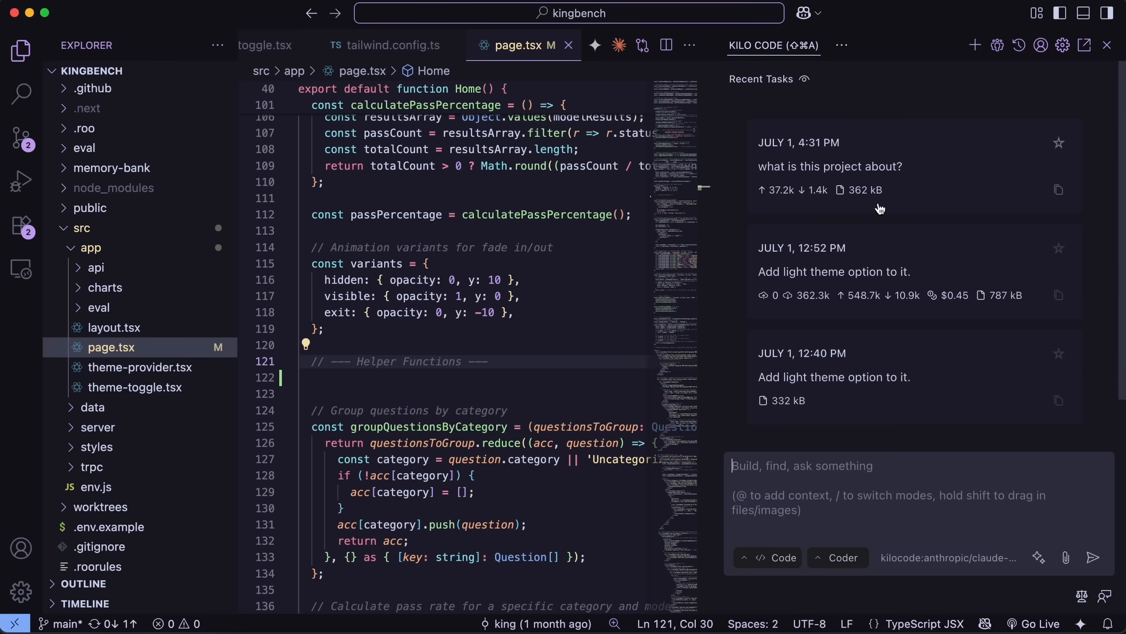
mouse_move(1064, 45)
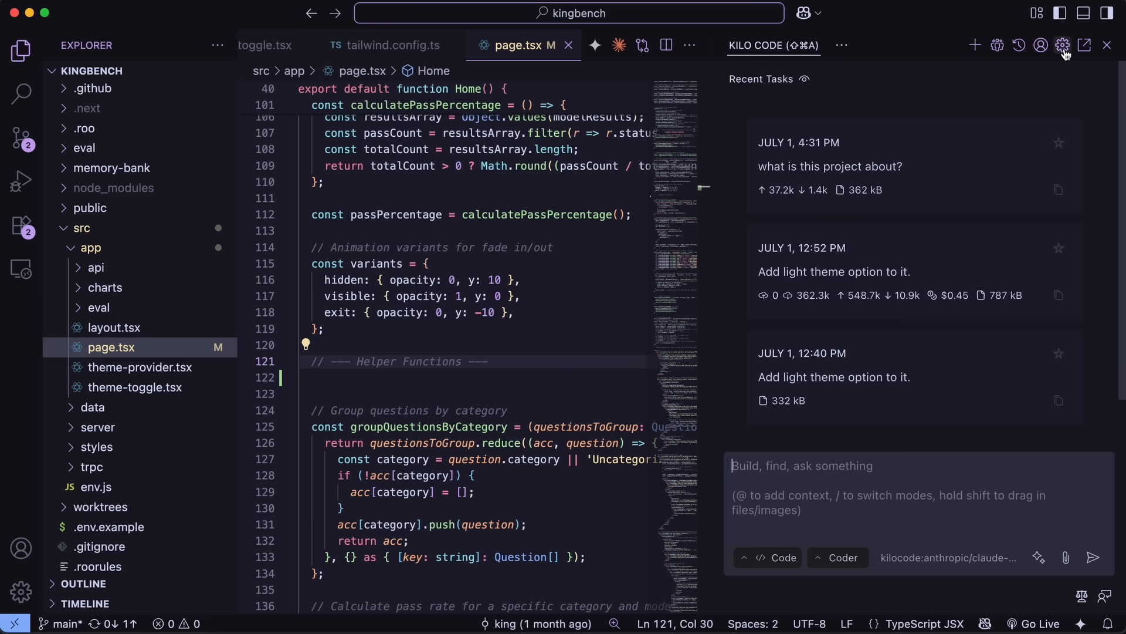
left_click(1065, 46)
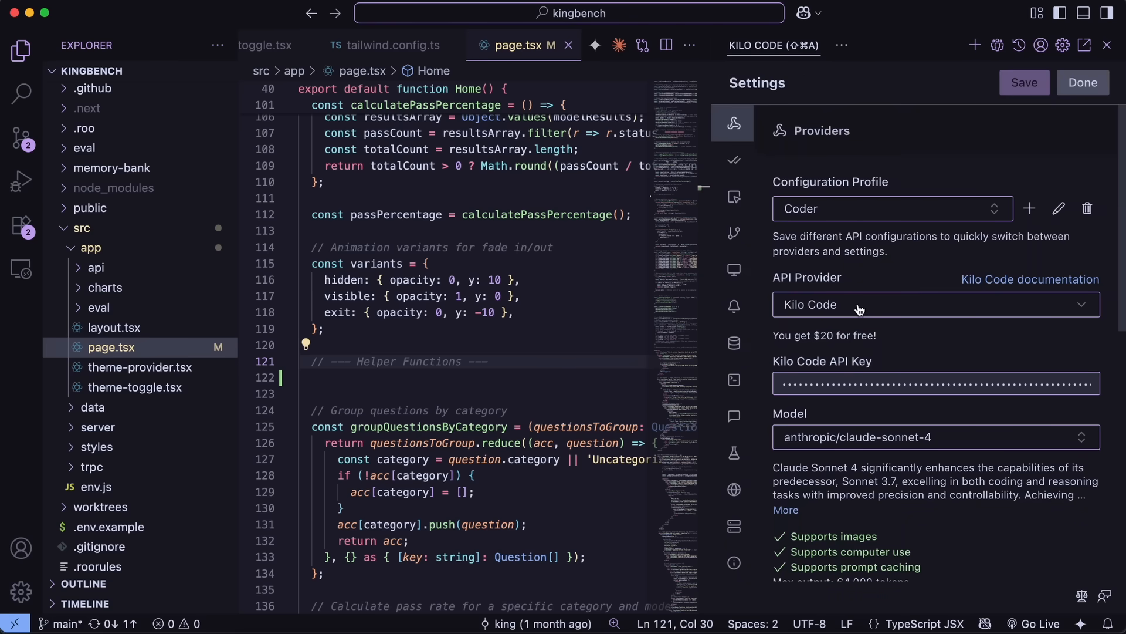
double_click(824, 336)
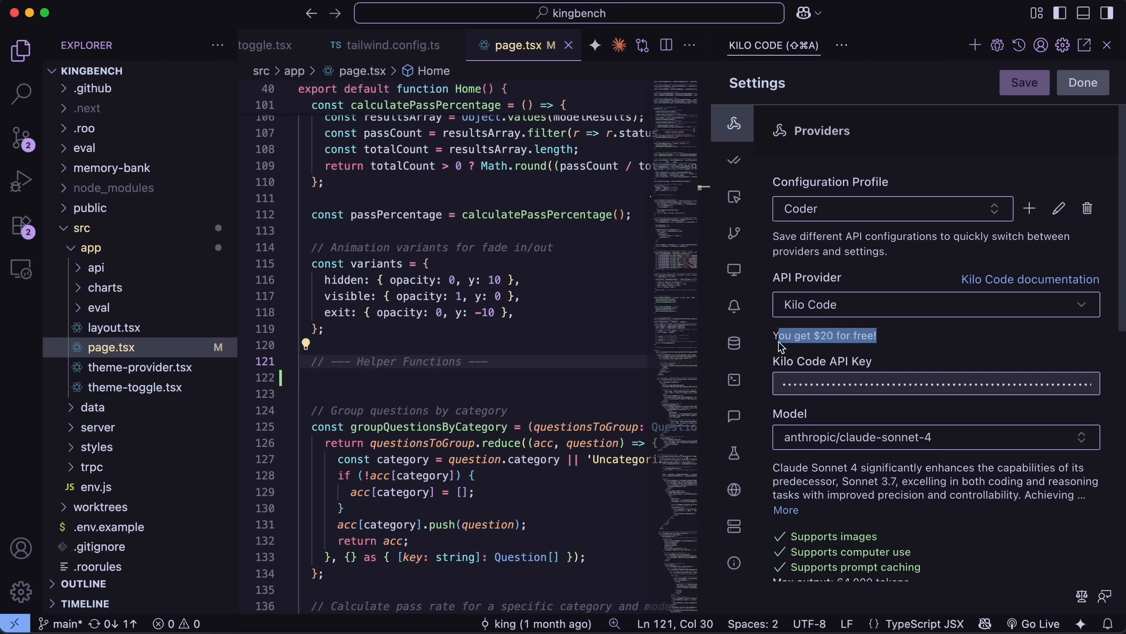
mouse_move(880, 446)
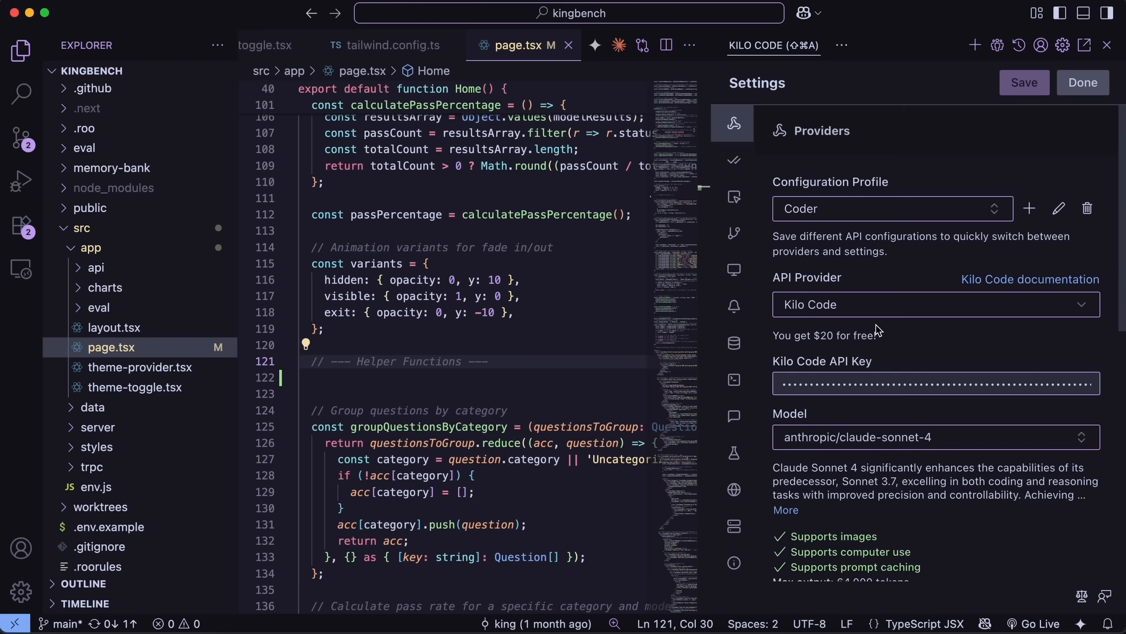
mouse_move(882, 380)
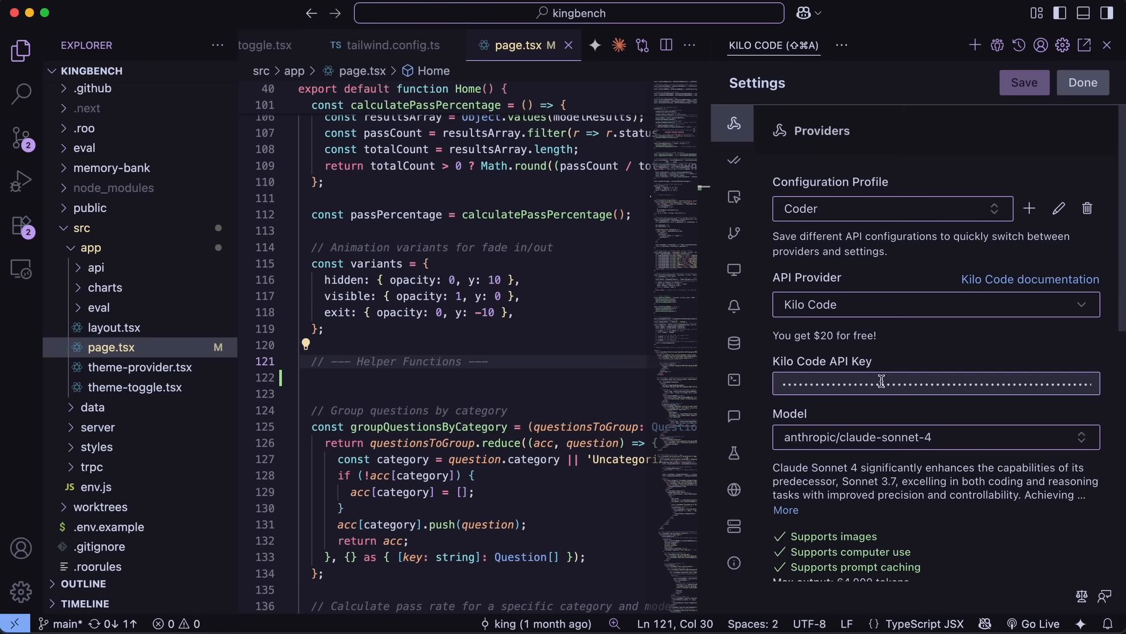
left_click(934, 436)
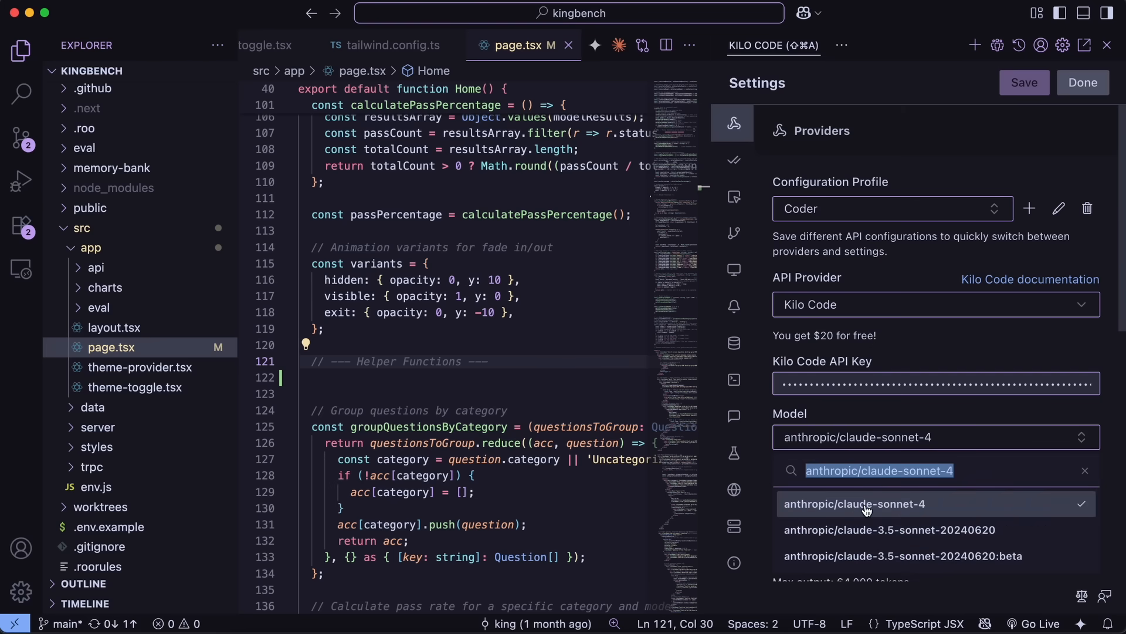
left_click(855, 504)
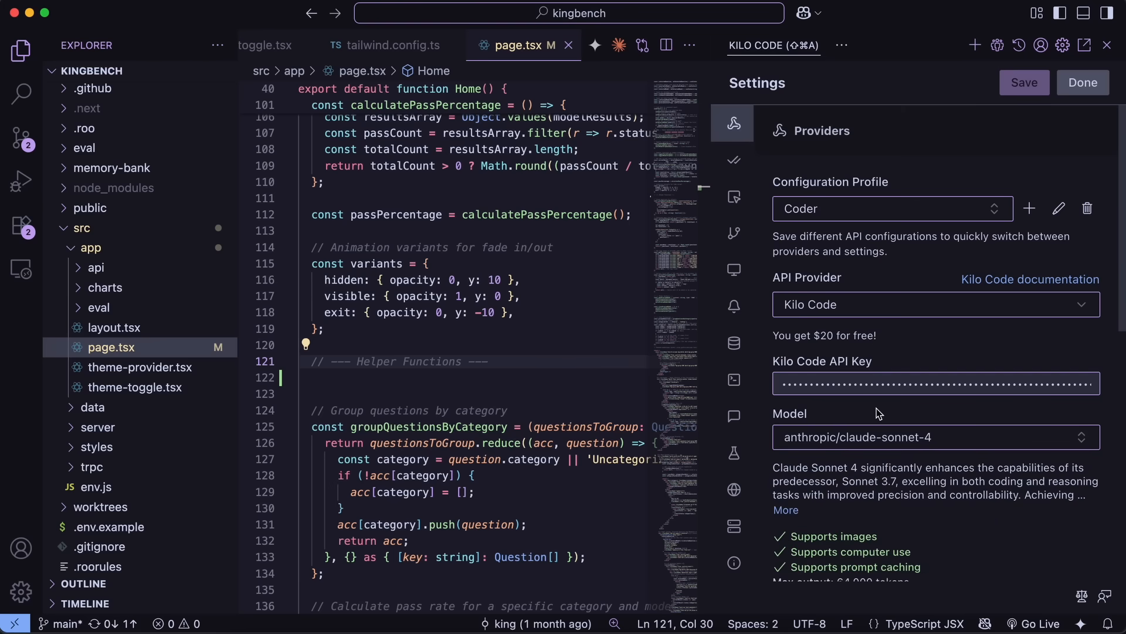
mouse_move(948, 500)
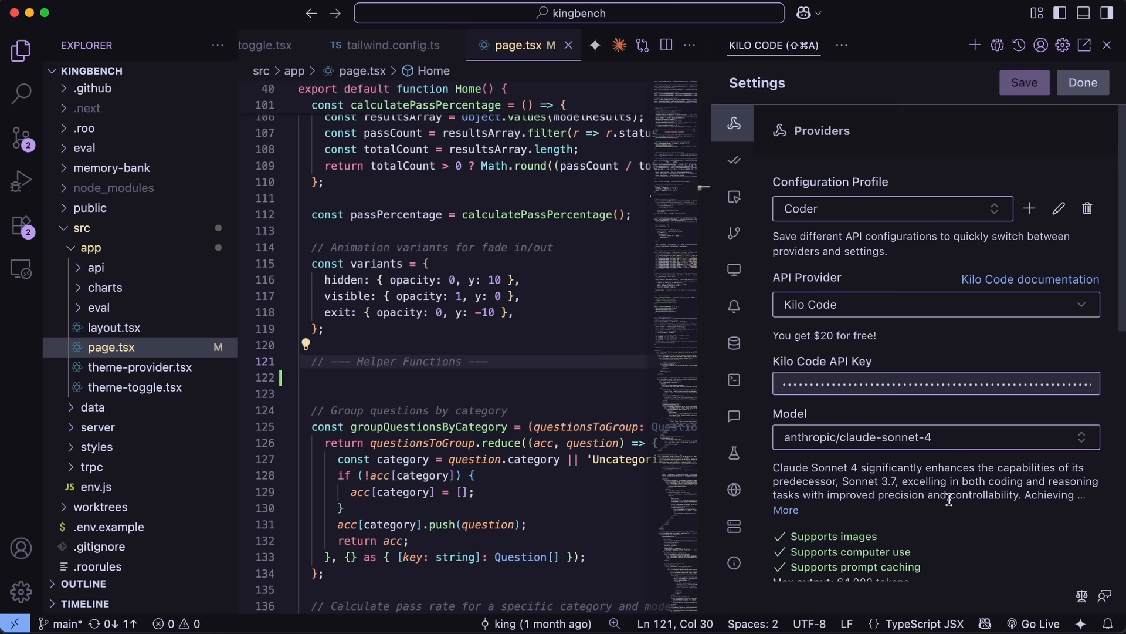
mouse_move(958, 500)
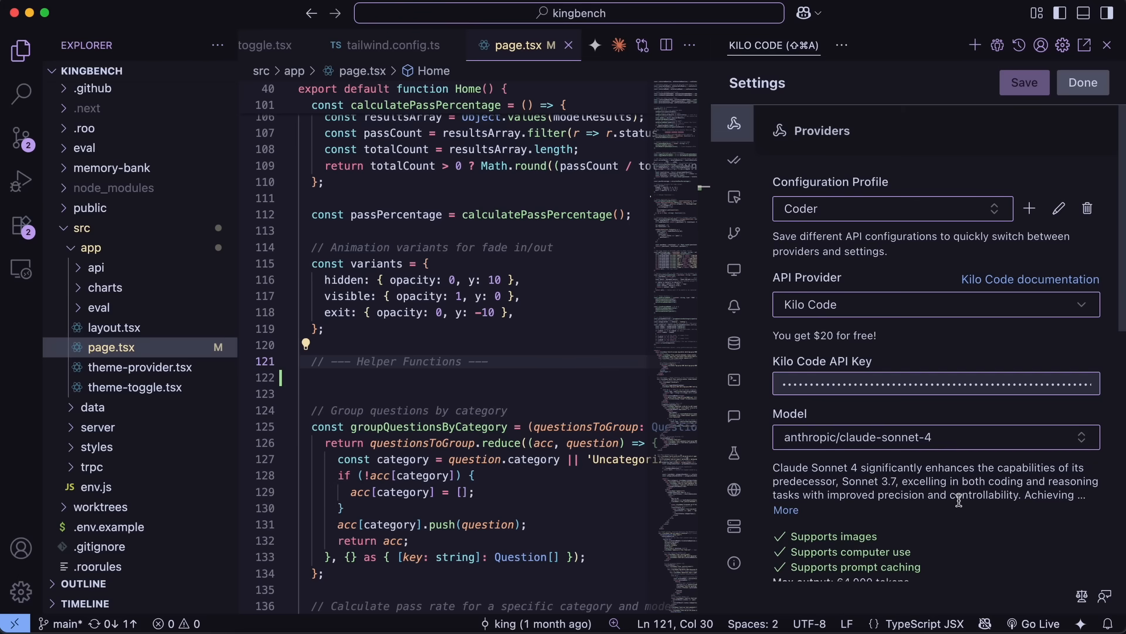
scroll("down", 3)
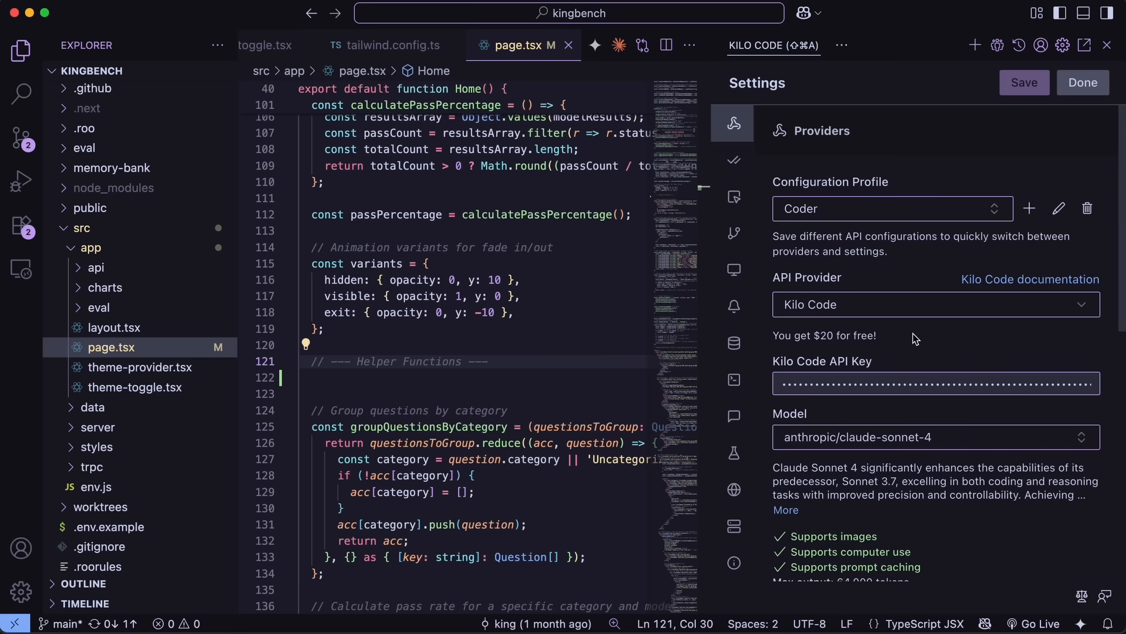
scroll("down", 3)
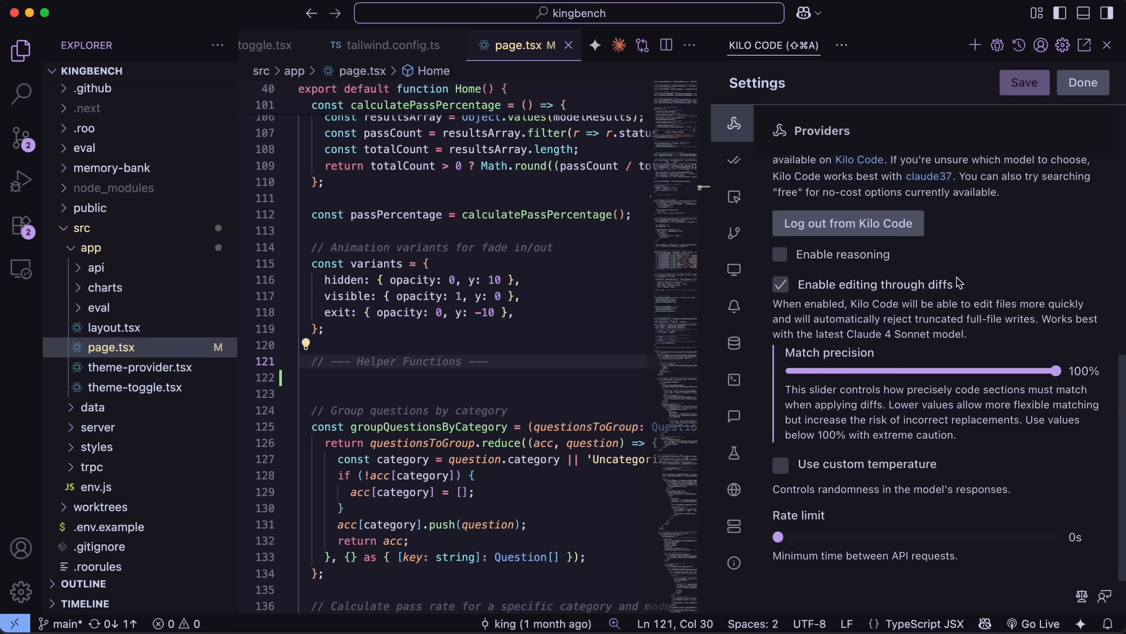
left_click(841, 46)
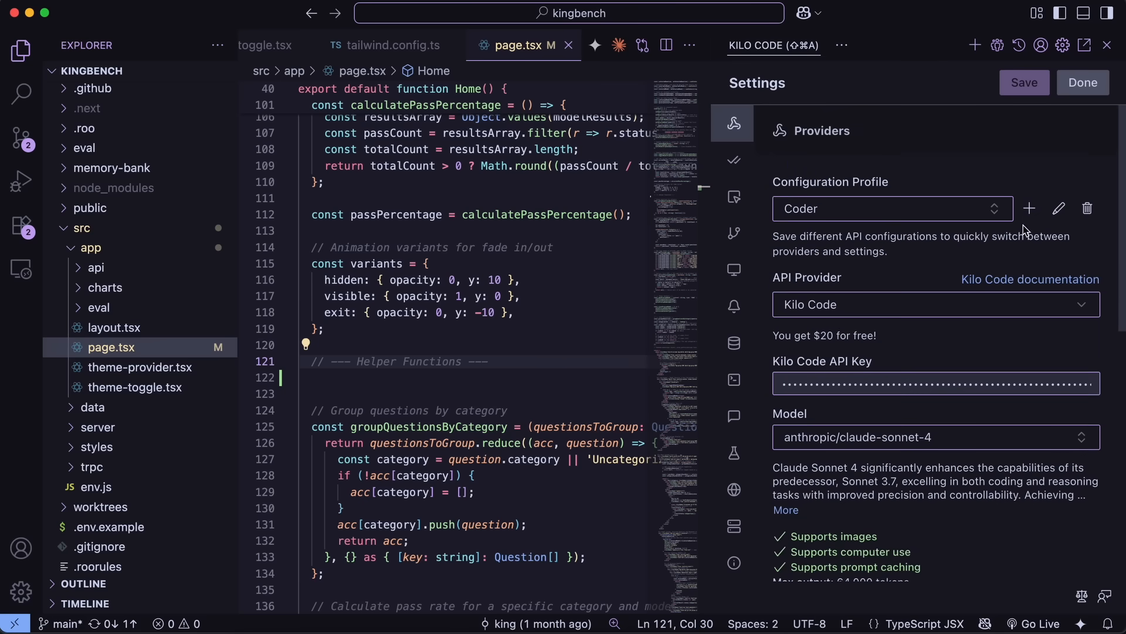
Create a new Kilo Code configuration profile named Gemini
left_click(1029, 209)
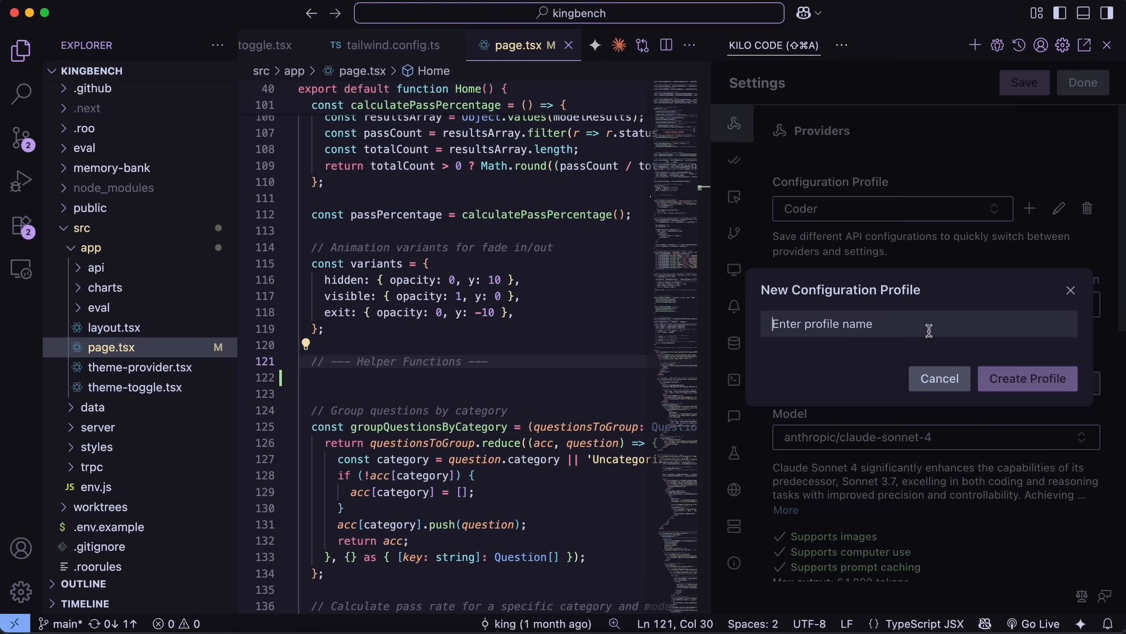
mouse_move(923, 329)
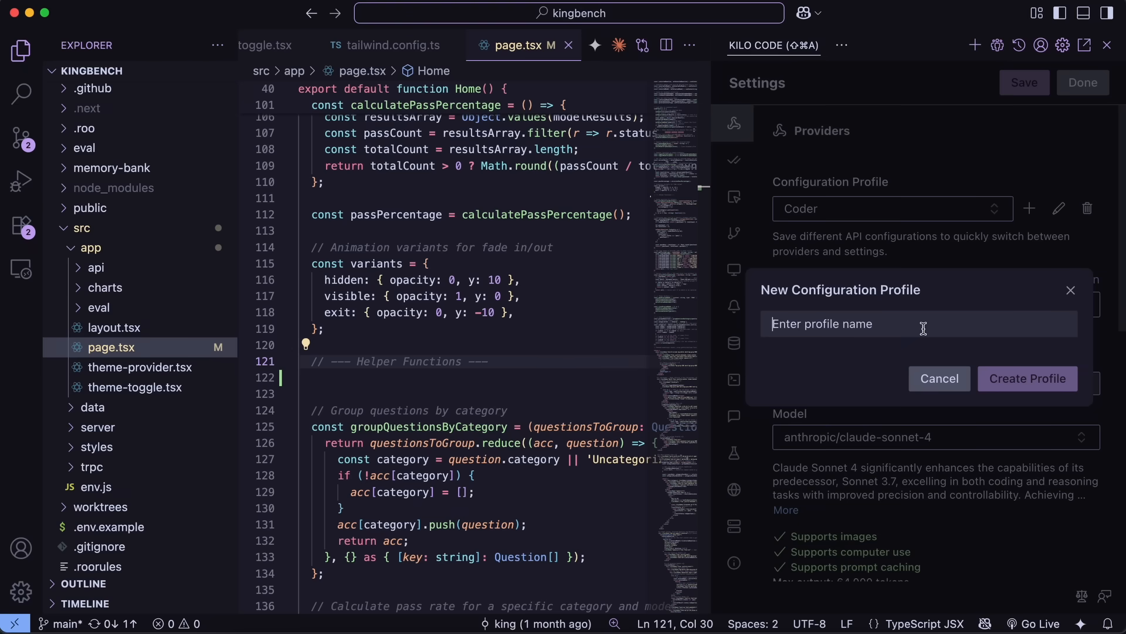
type("Gemini")
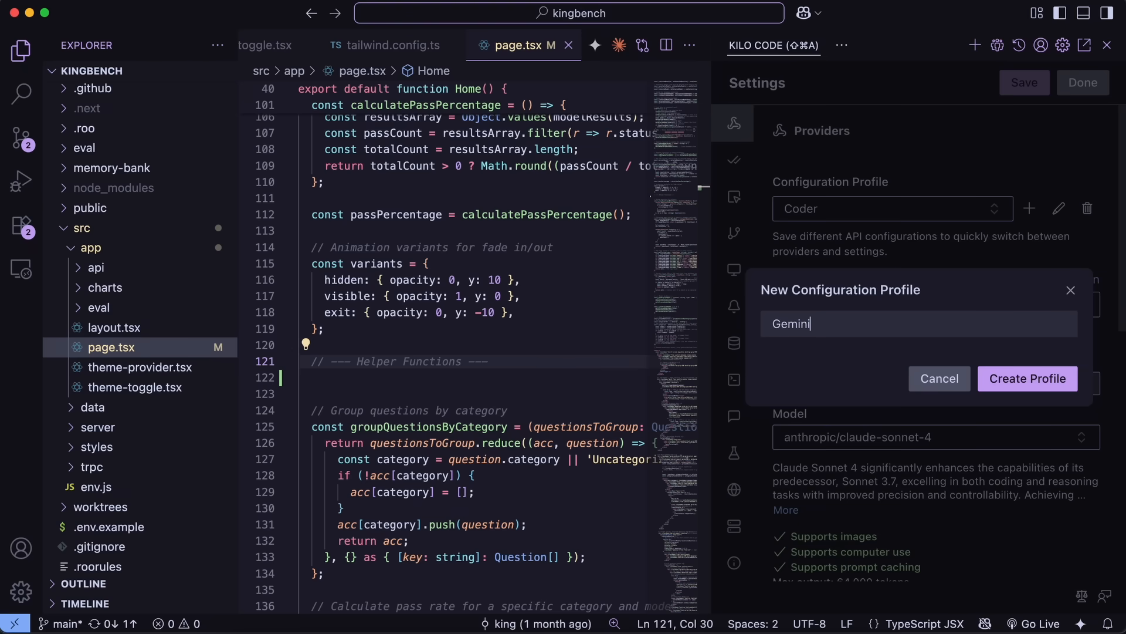
left_click(1027, 378)
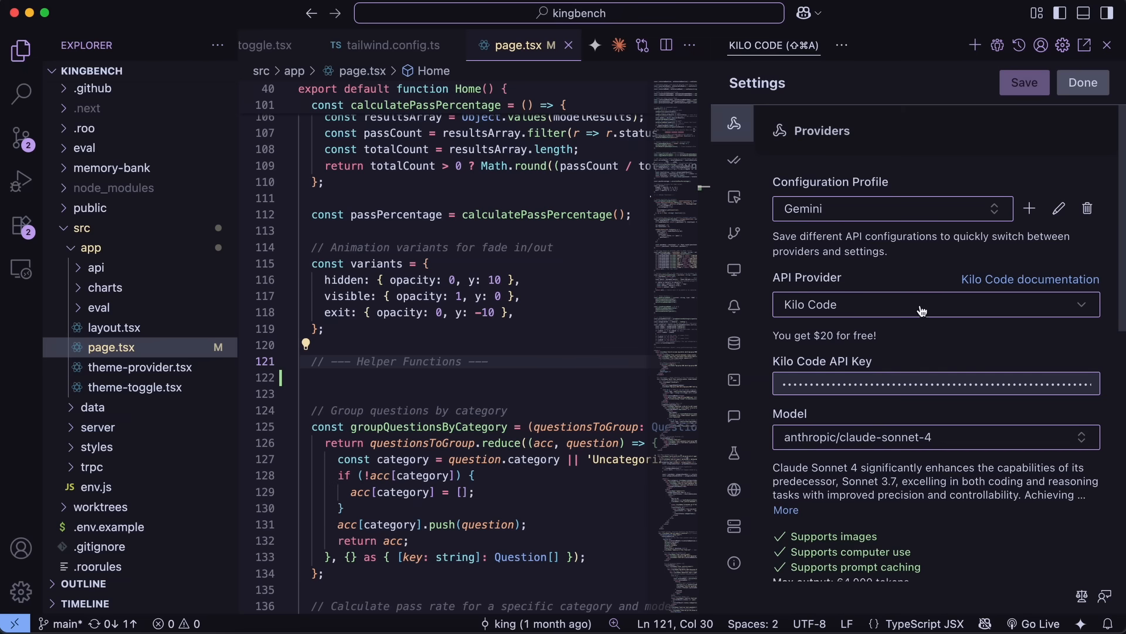
mouse_move(840, 225)
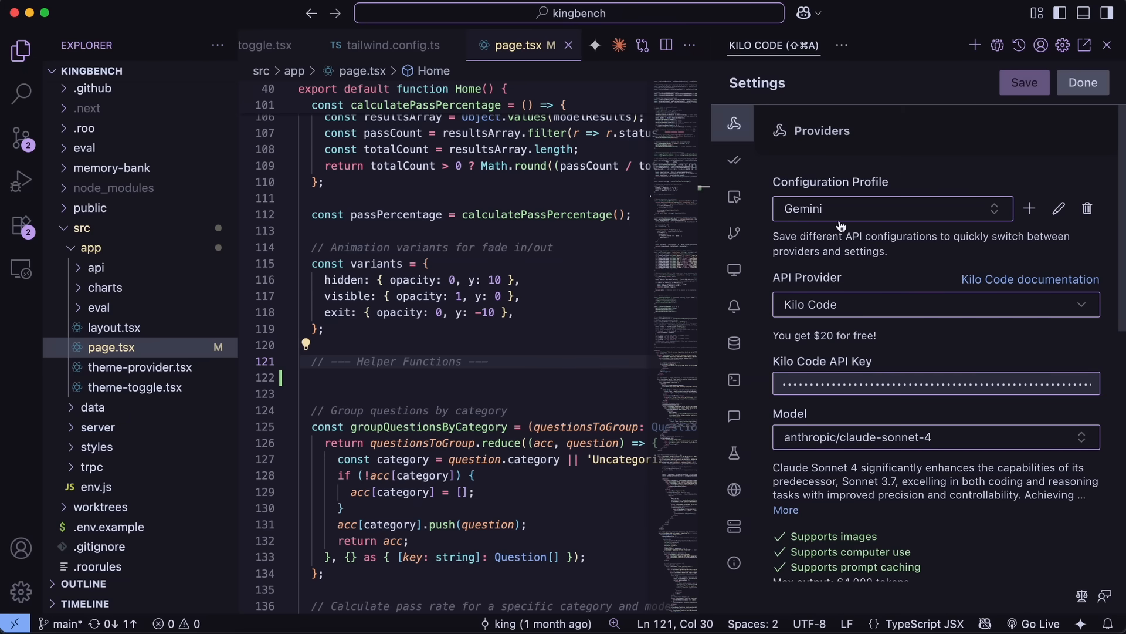
Back in Roo Code's settings, set the API provider to Requesty
left_click(841, 45)
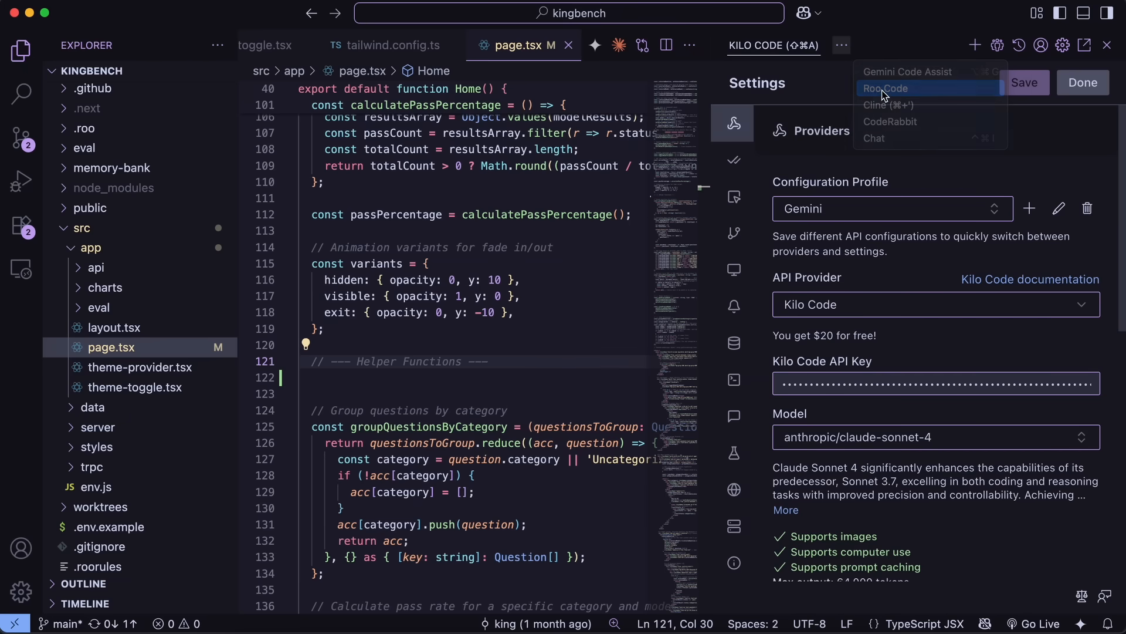
left_click(887, 88)
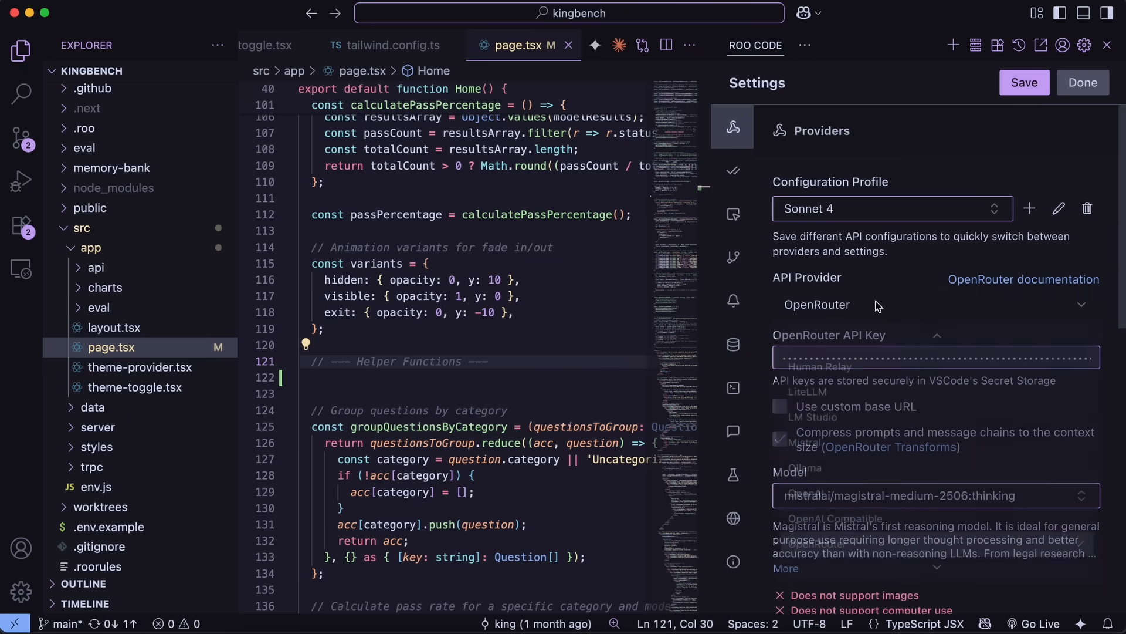
left_click(934, 304)
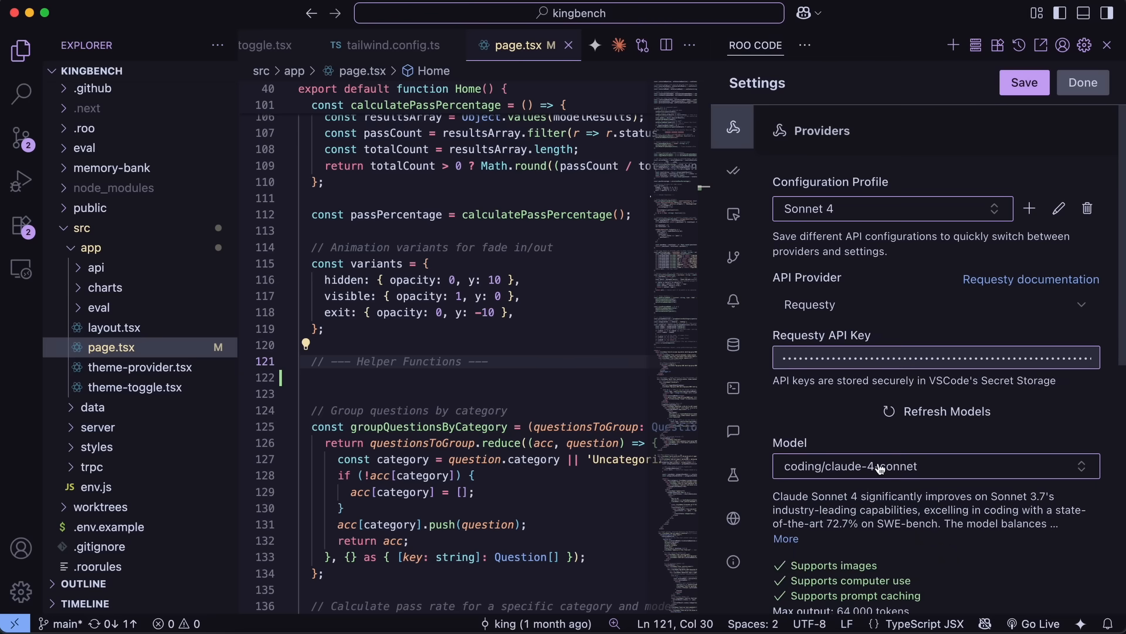
Choose google/gemini-2.5-pro from the model list and save the profile
left_click(934, 467)
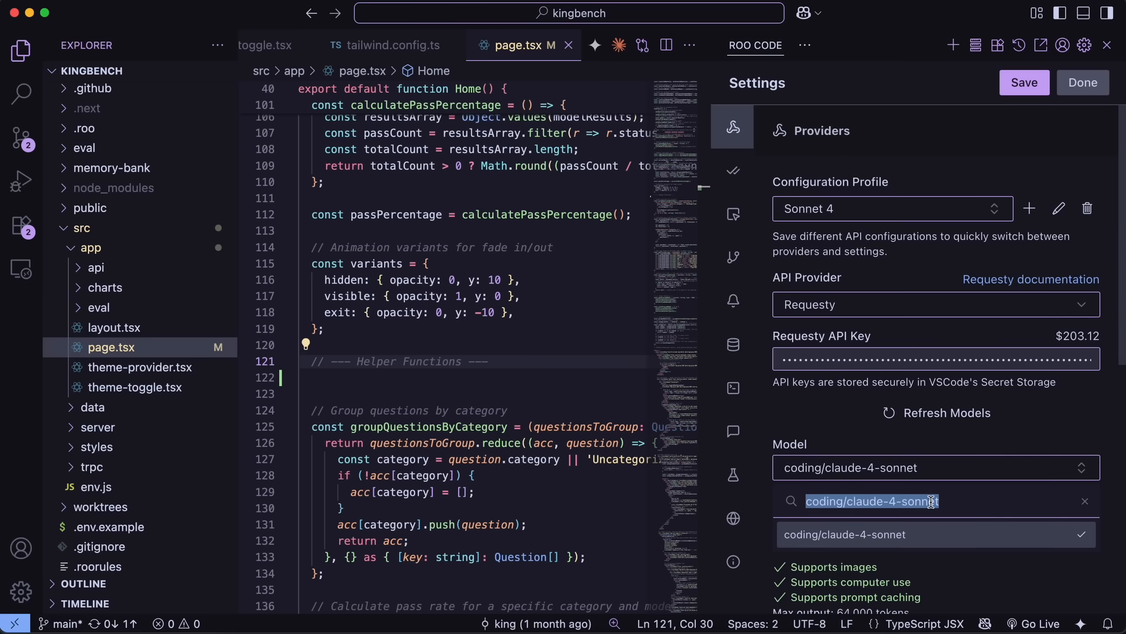
type("gemini-2.5-pro")
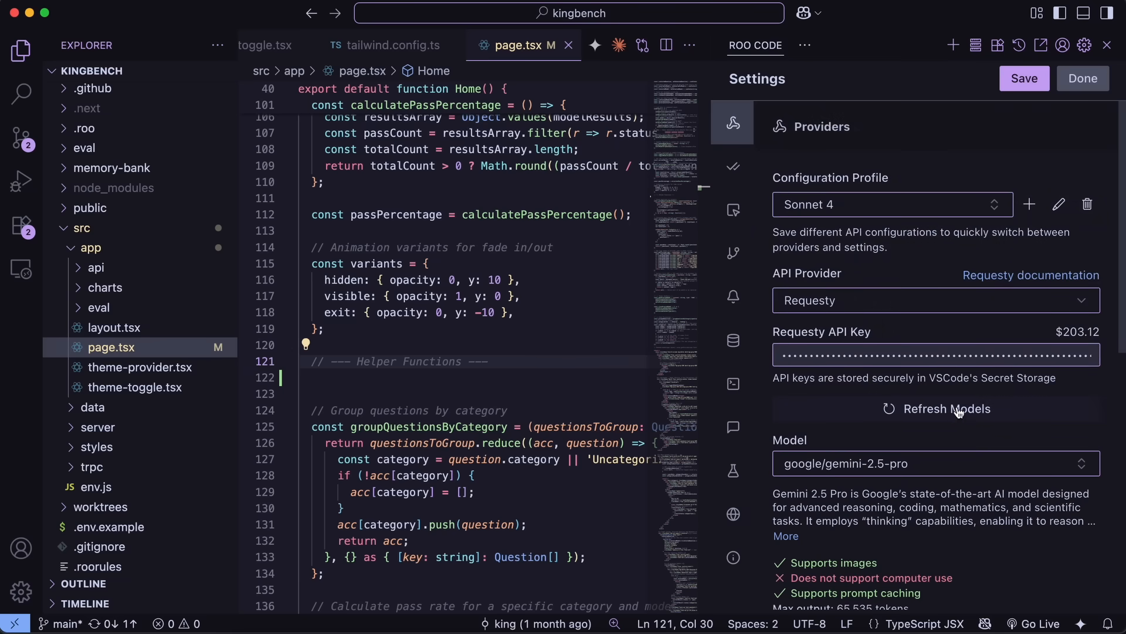
mouse_move(959, 462)
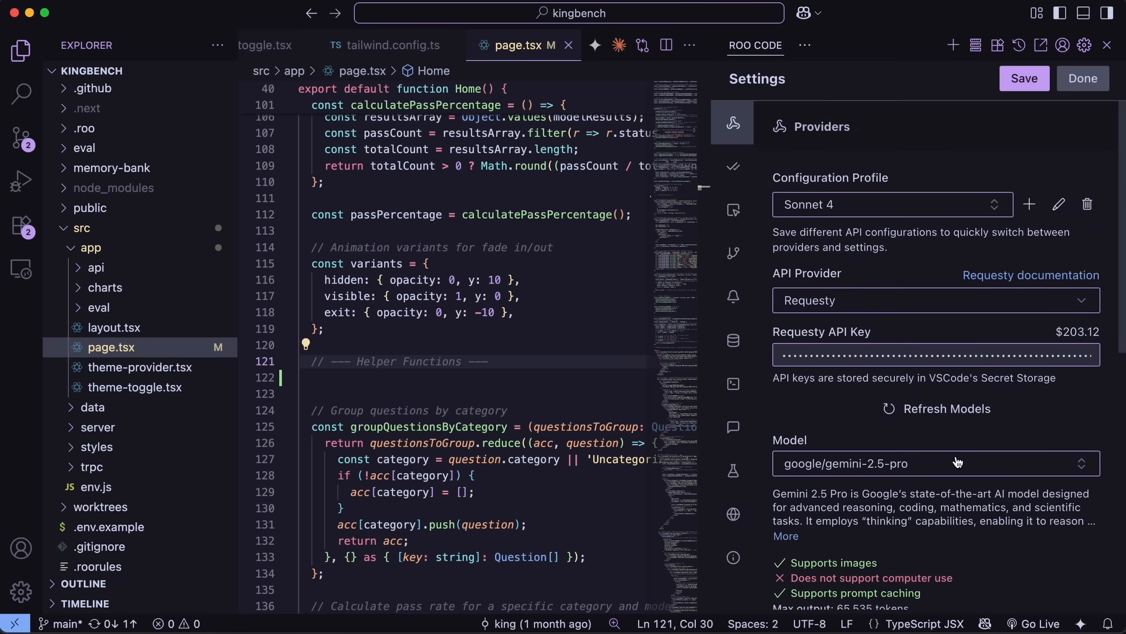
mouse_move(936, 456)
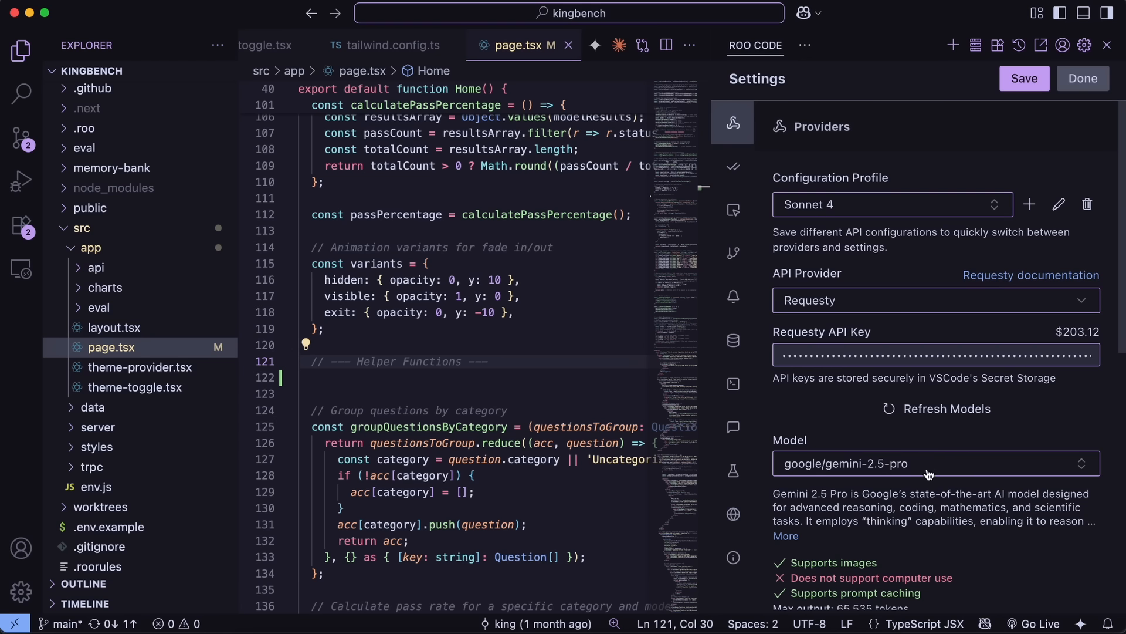
mouse_move(947, 469)
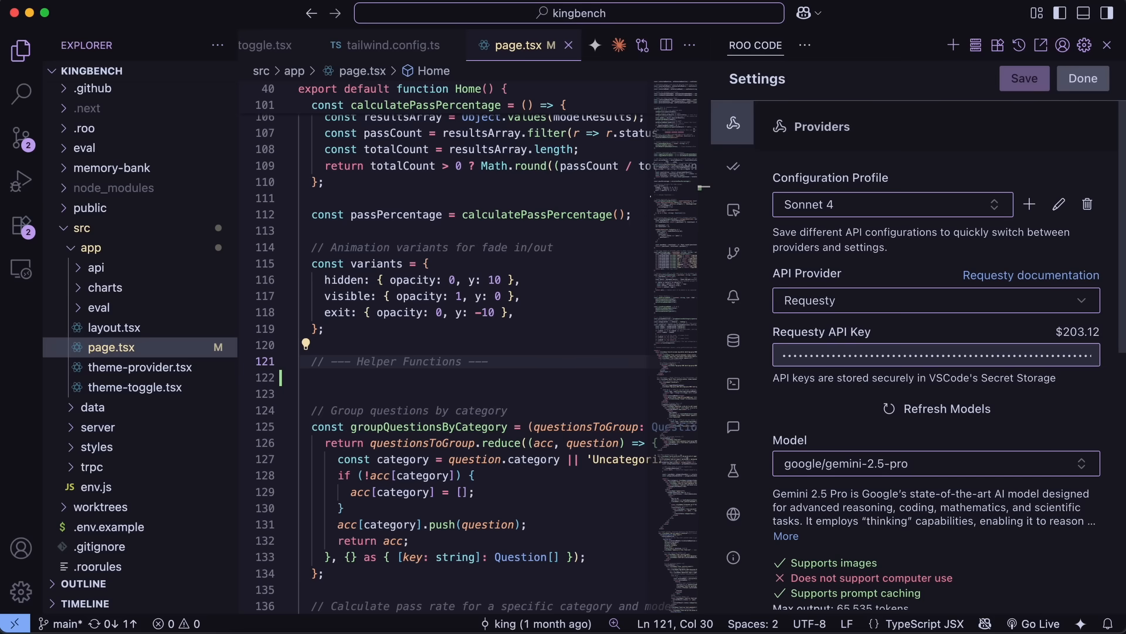
scroll("down", 3)
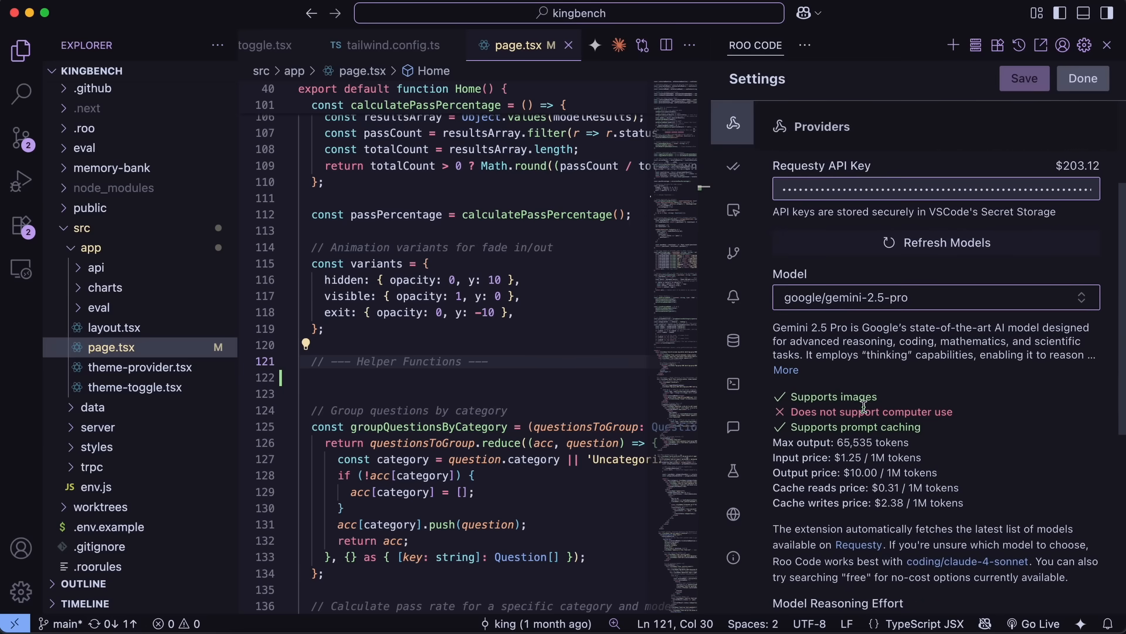
scroll("down", 3)
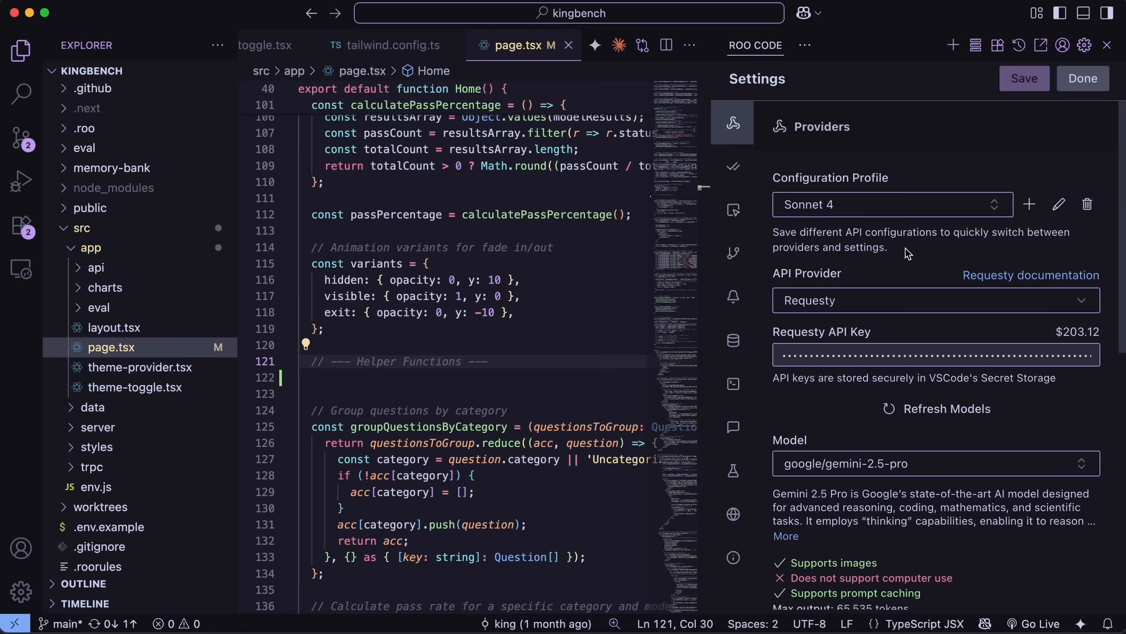
left_click(1083, 79)
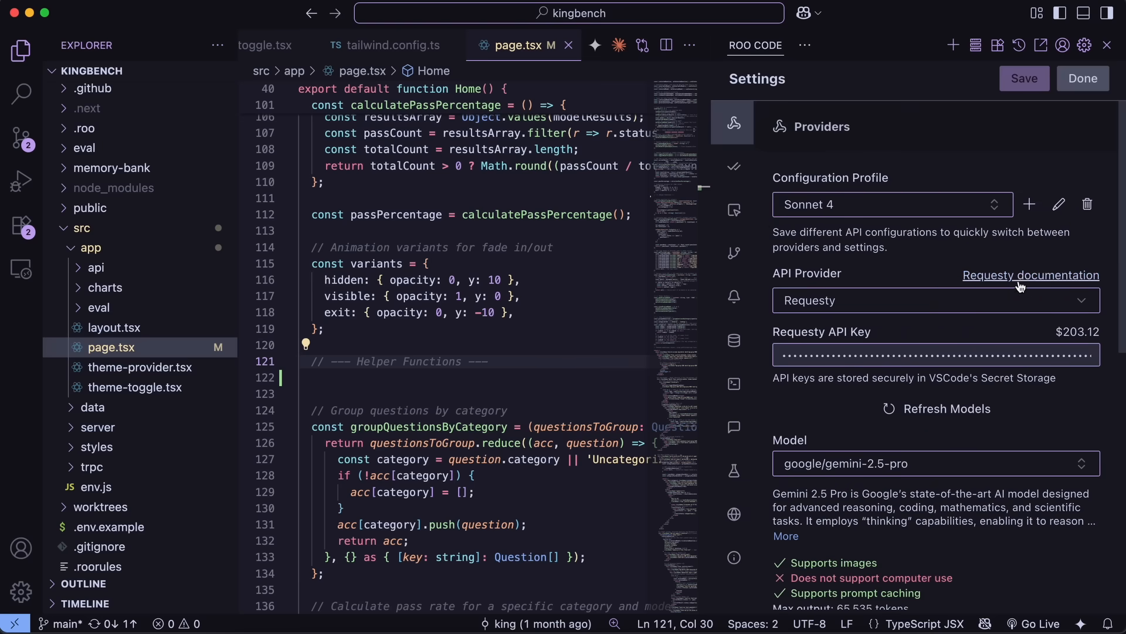
mouse_move(1030, 204)
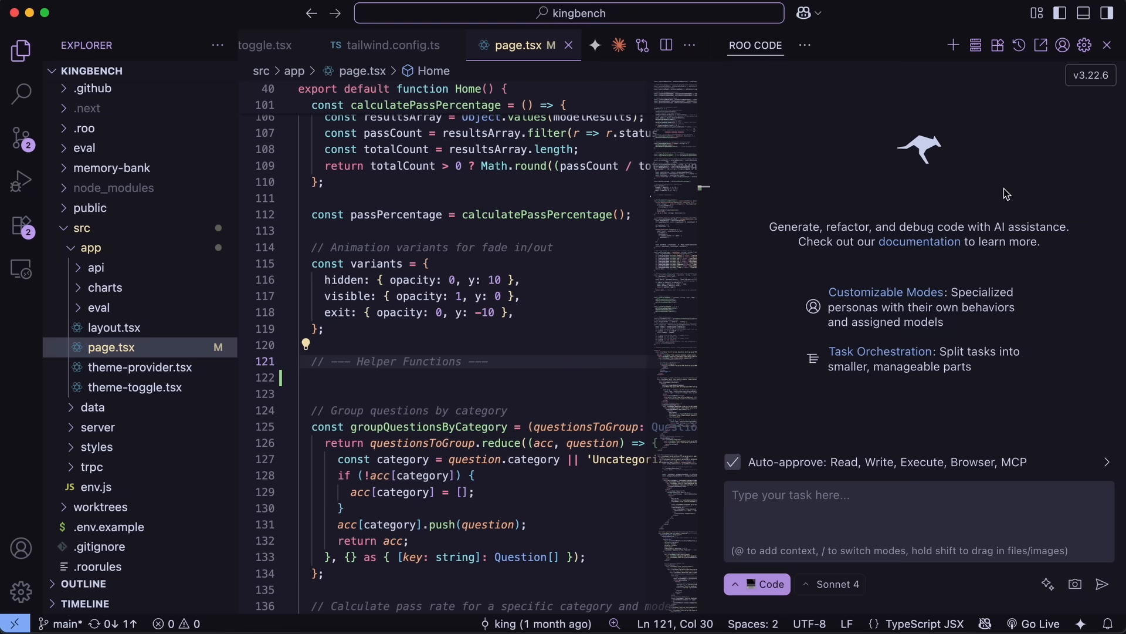
mouse_move(1037, 201)
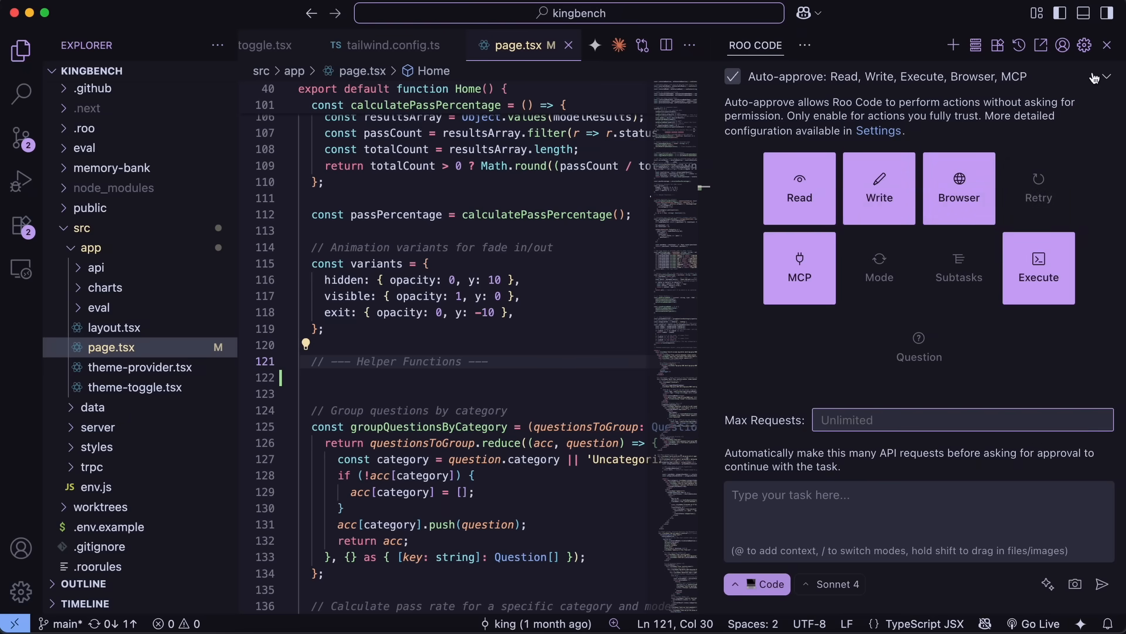
Browse Roo Code's Context and Experimental settings sections, then return to the chat view
left_click(1084, 46)
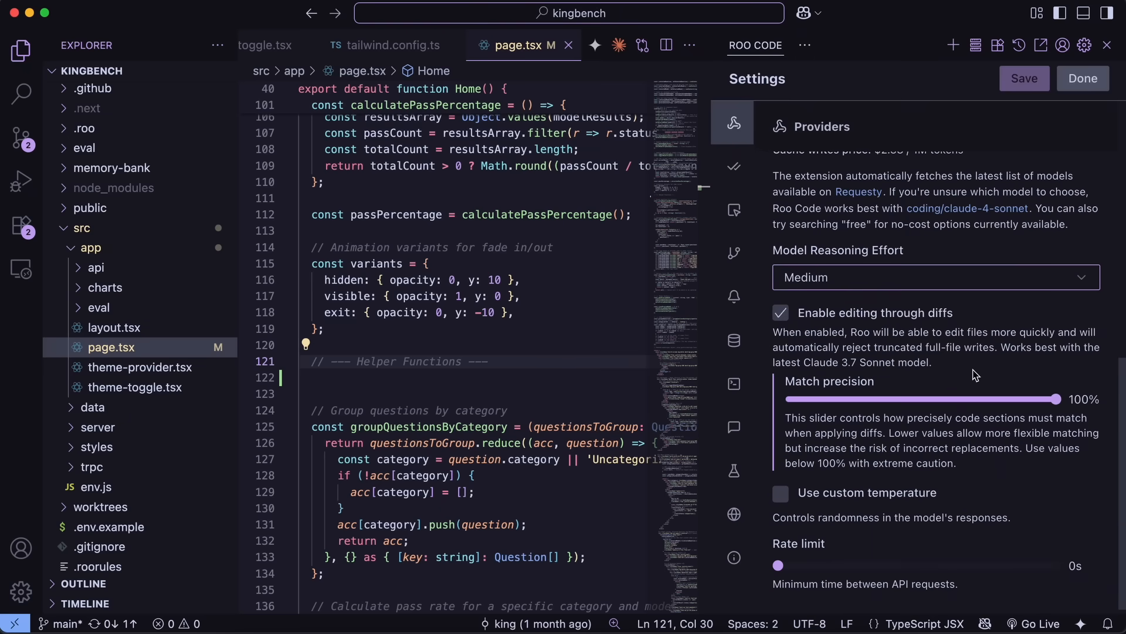
left_click(734, 341)
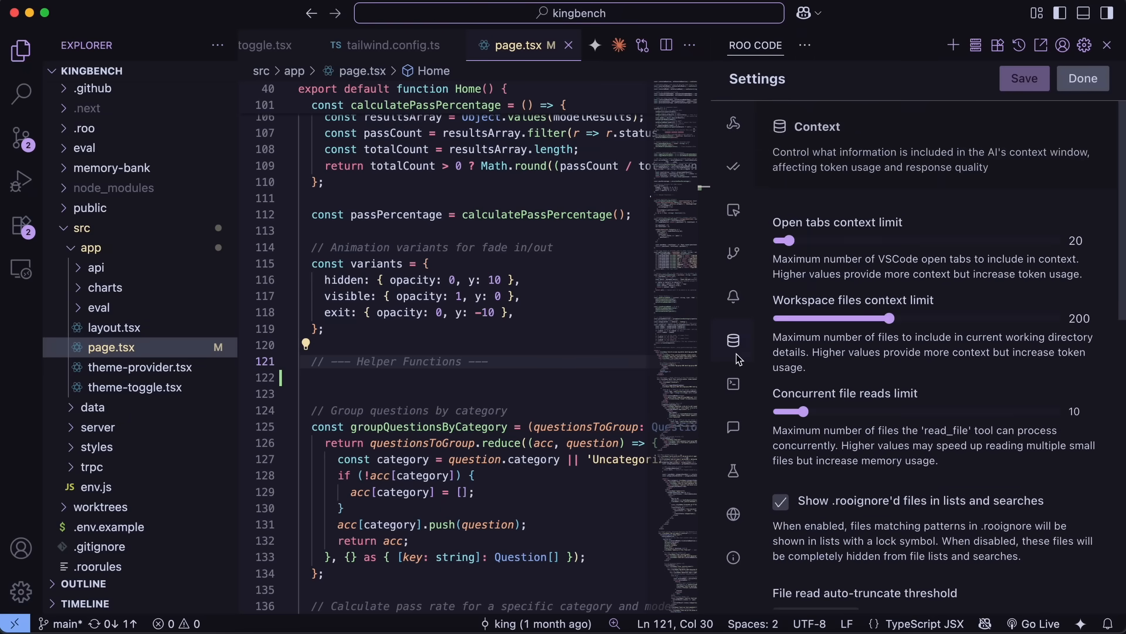
left_click(733, 471)
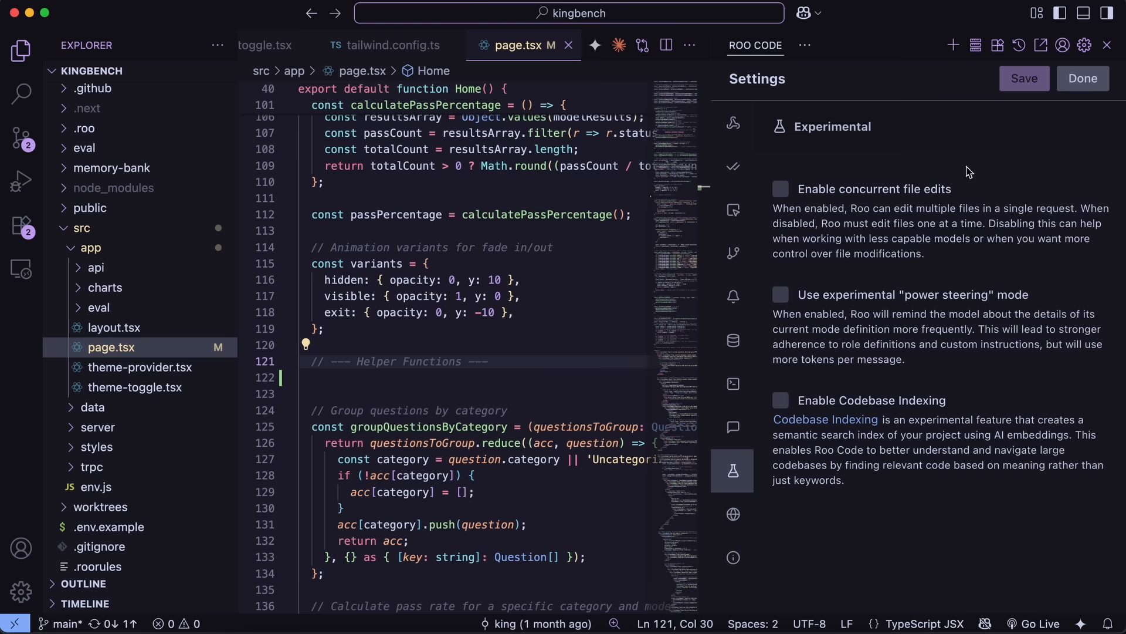
left_click(1081, 79)
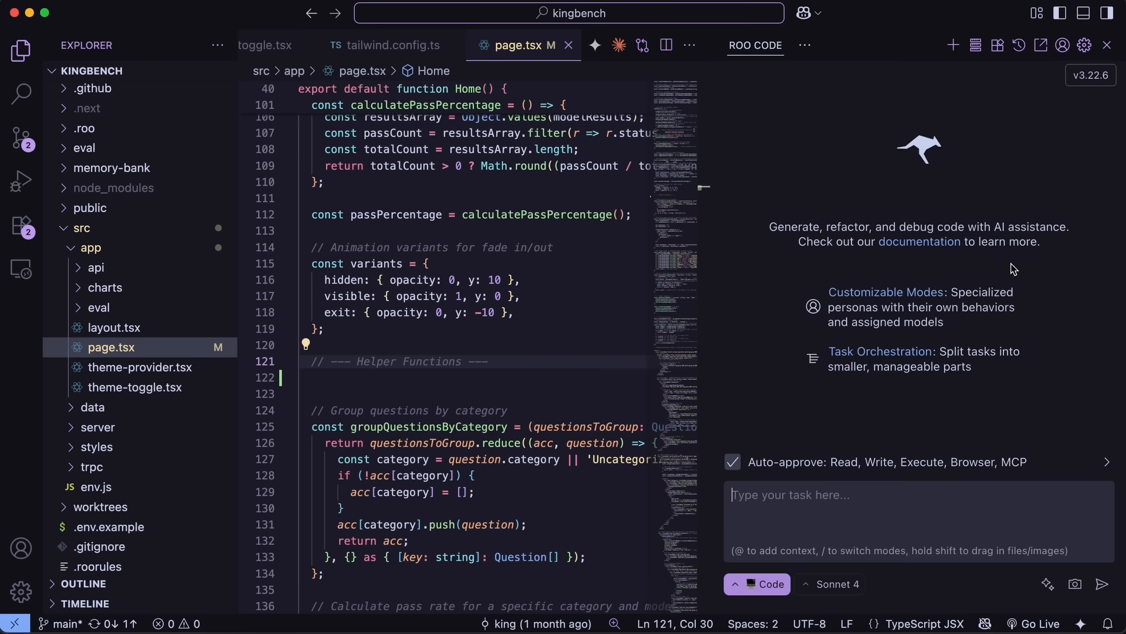
Ask Roo Code 'what is this project about?' and leave it running while showing Kilo Code's settings
type("what is this")
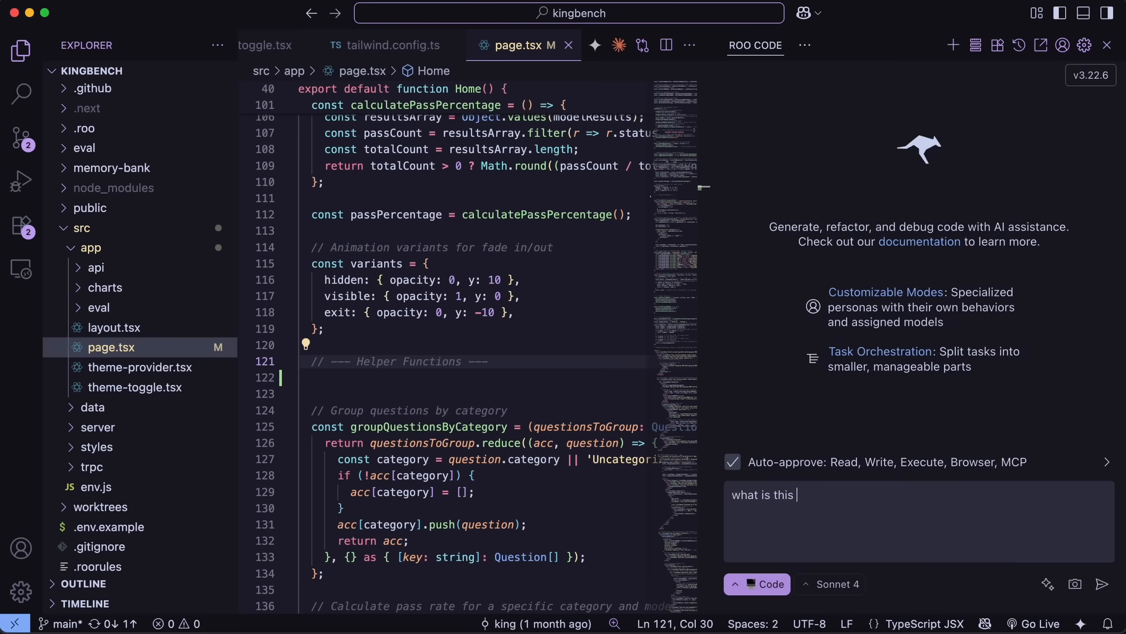
type("project abou")
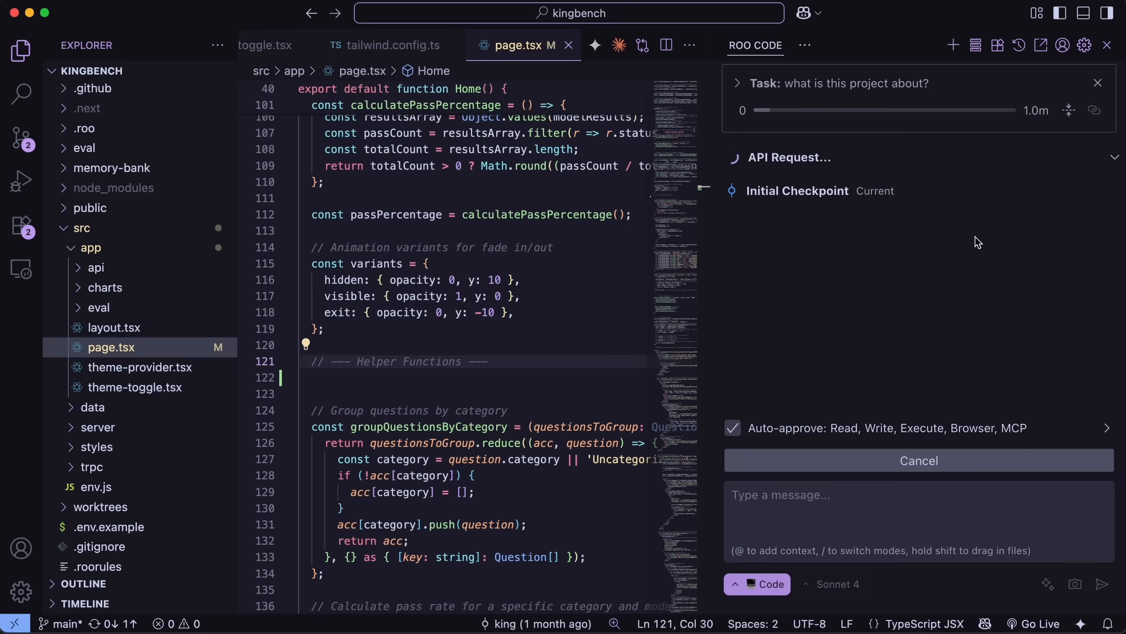
mouse_move(961, 248)
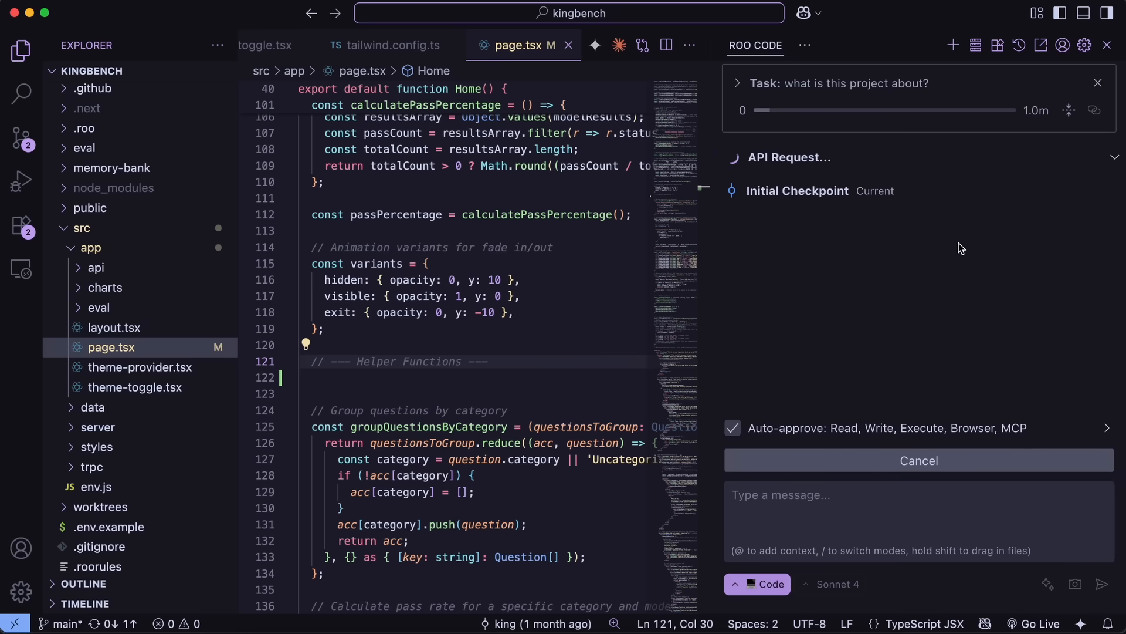
mouse_move(965, 232)
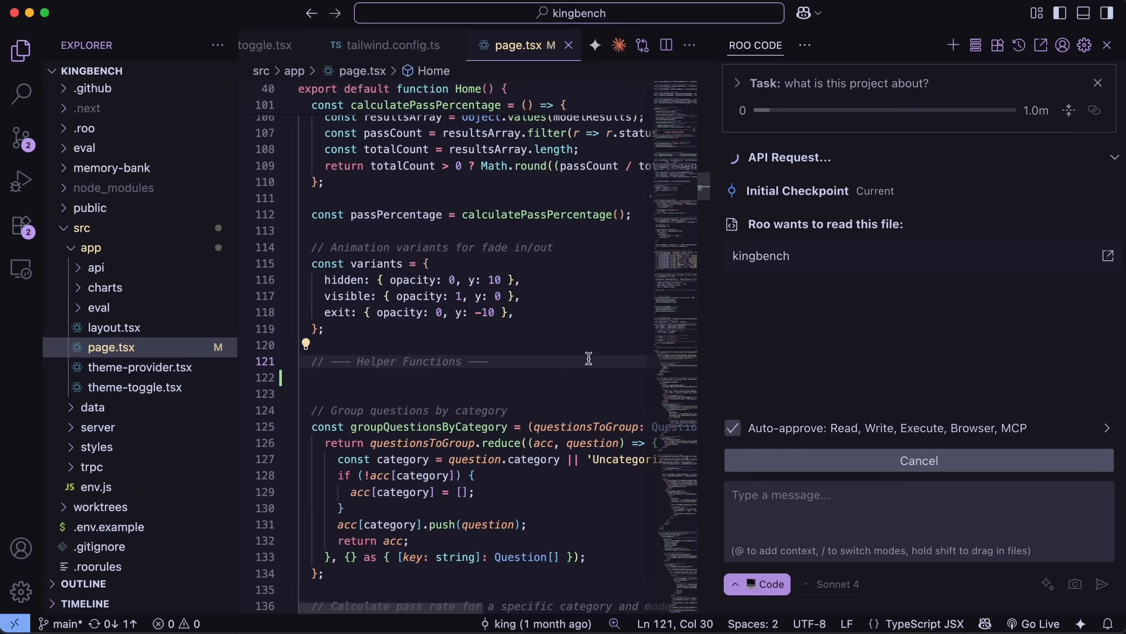
left_click(805, 46)
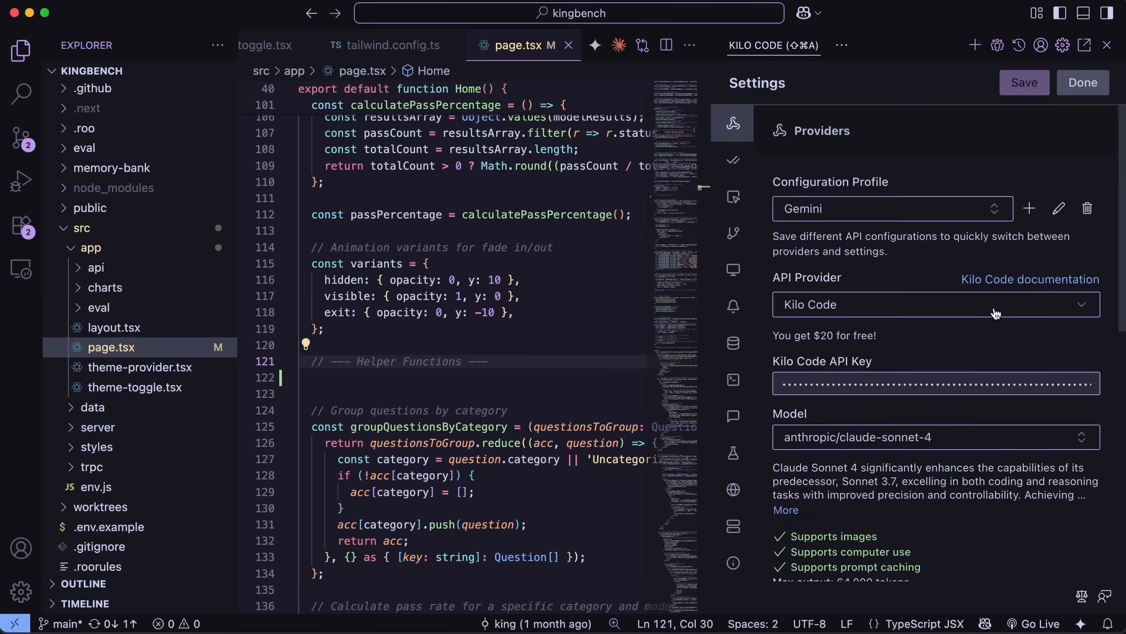
Show Kilo Code's Language then Experimental settings and reveal the other assistant panels list
left_click(732, 490)
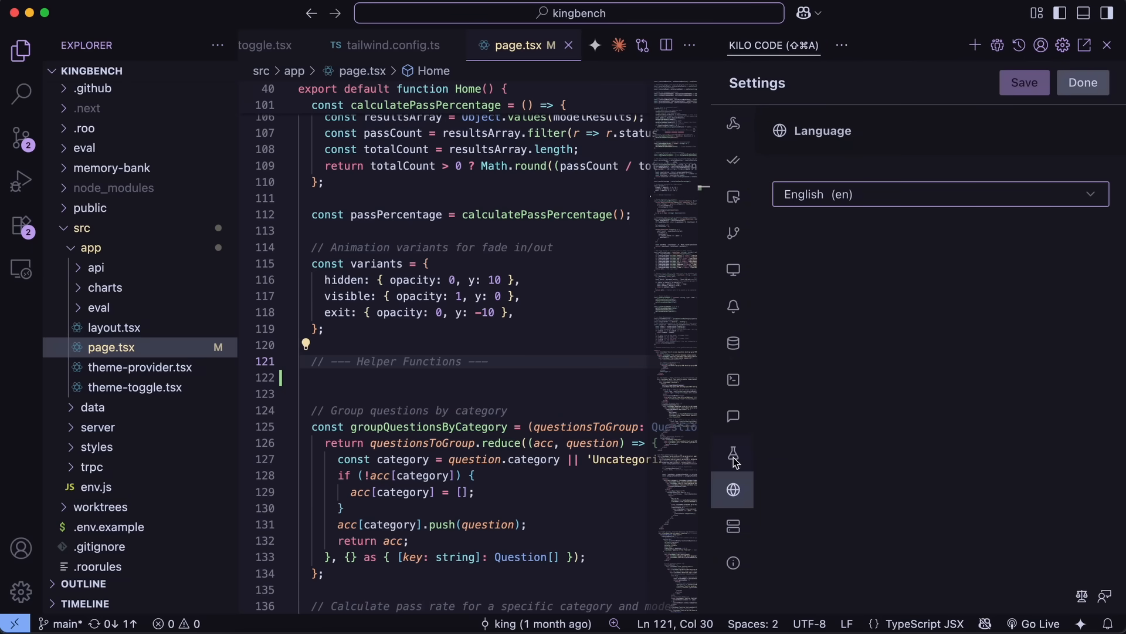
left_click(732, 453)
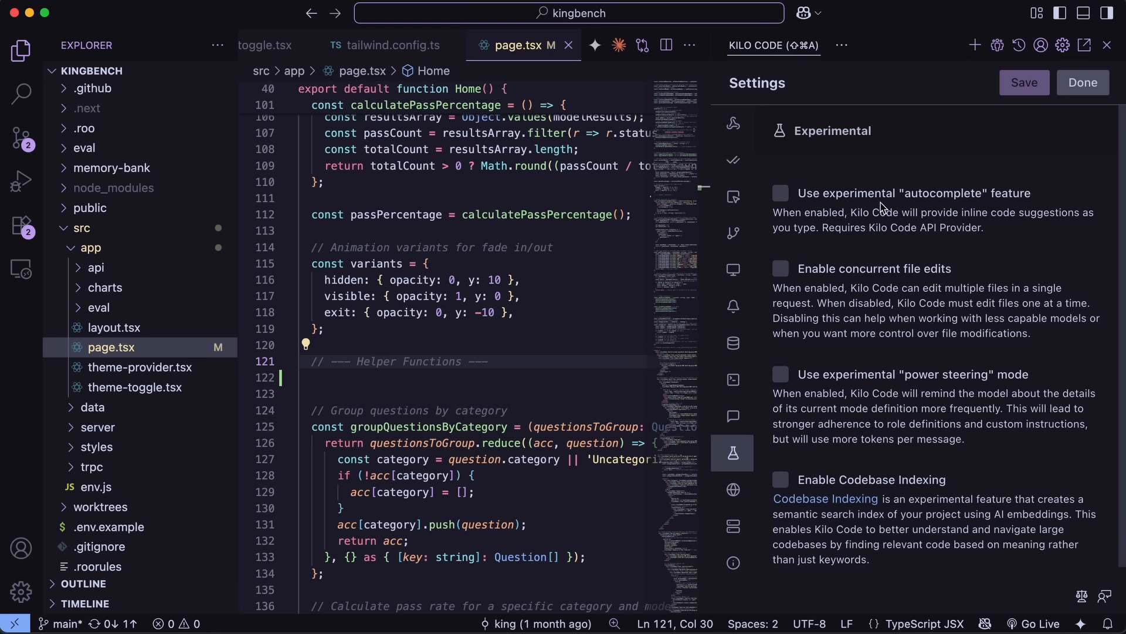
mouse_move(991, 205)
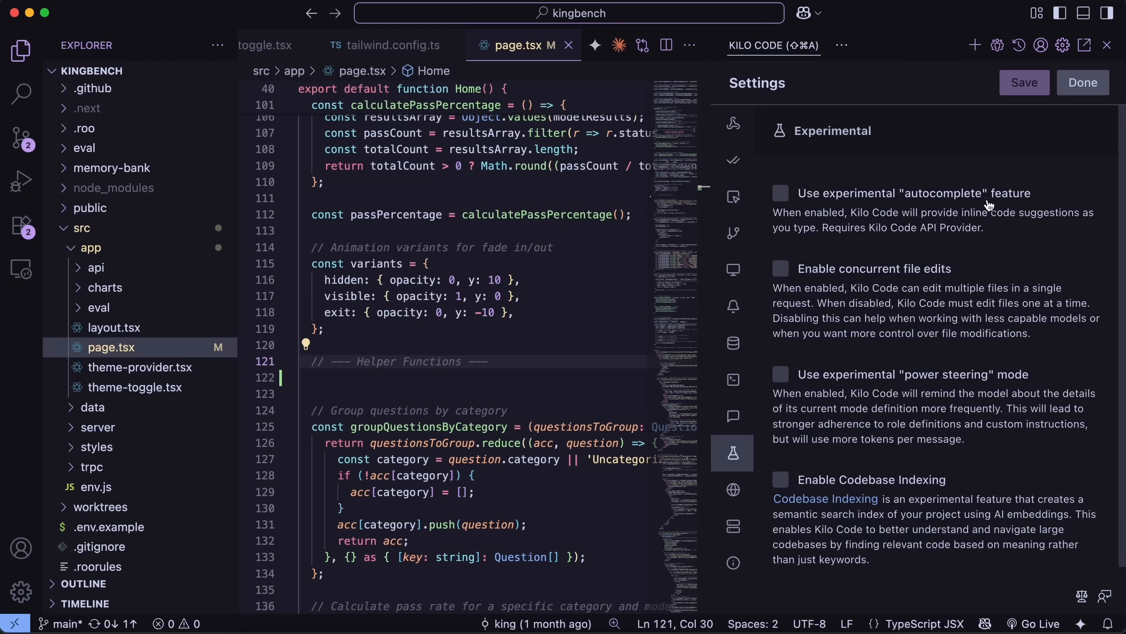
mouse_move(896, 184)
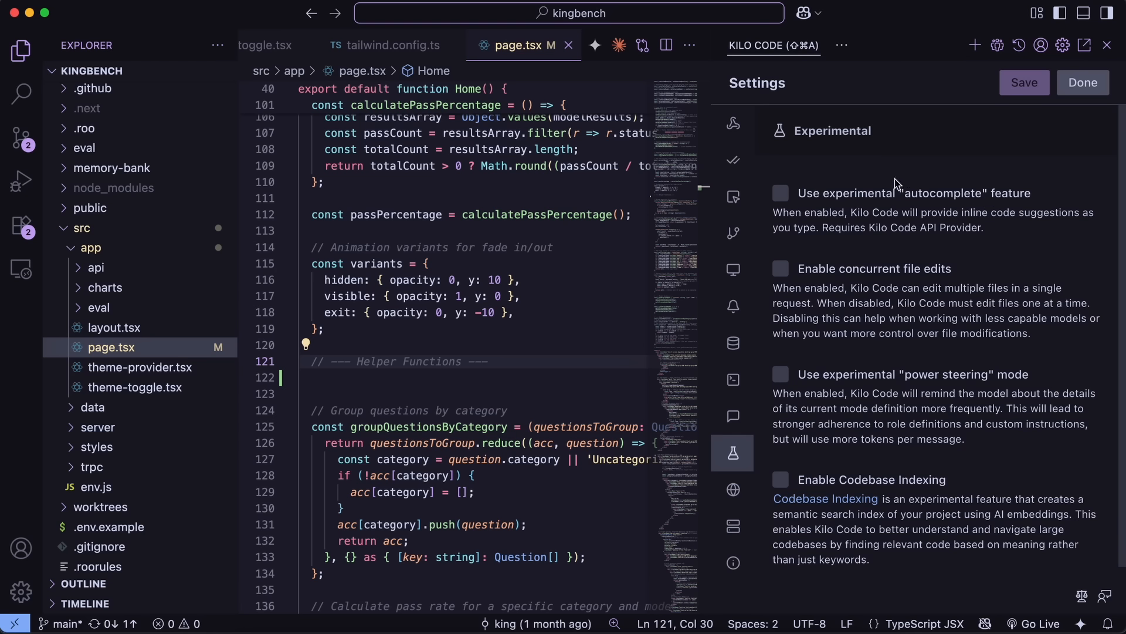
mouse_move(923, 209)
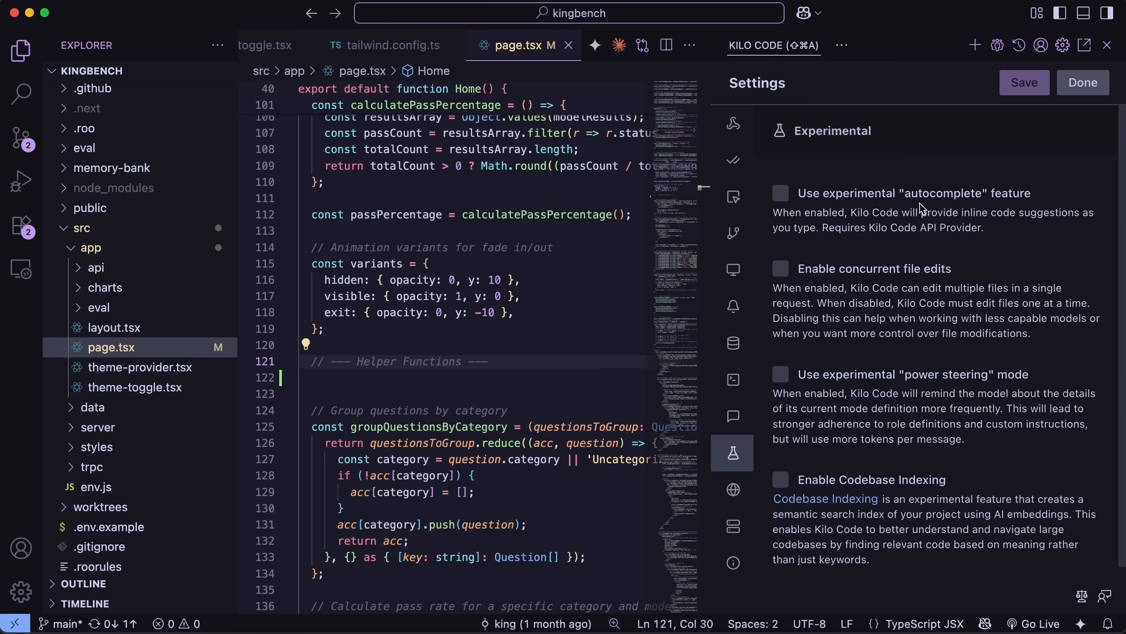
left_click(841, 46)
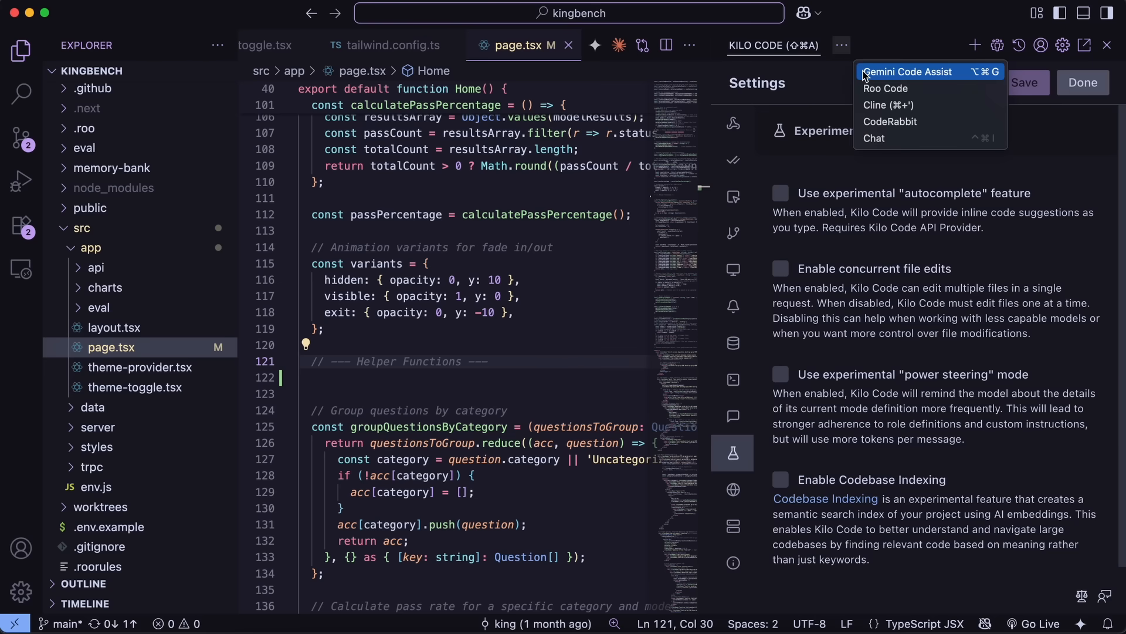
Switch the side panel to the Gemini Code Assist chat
left_click(907, 72)
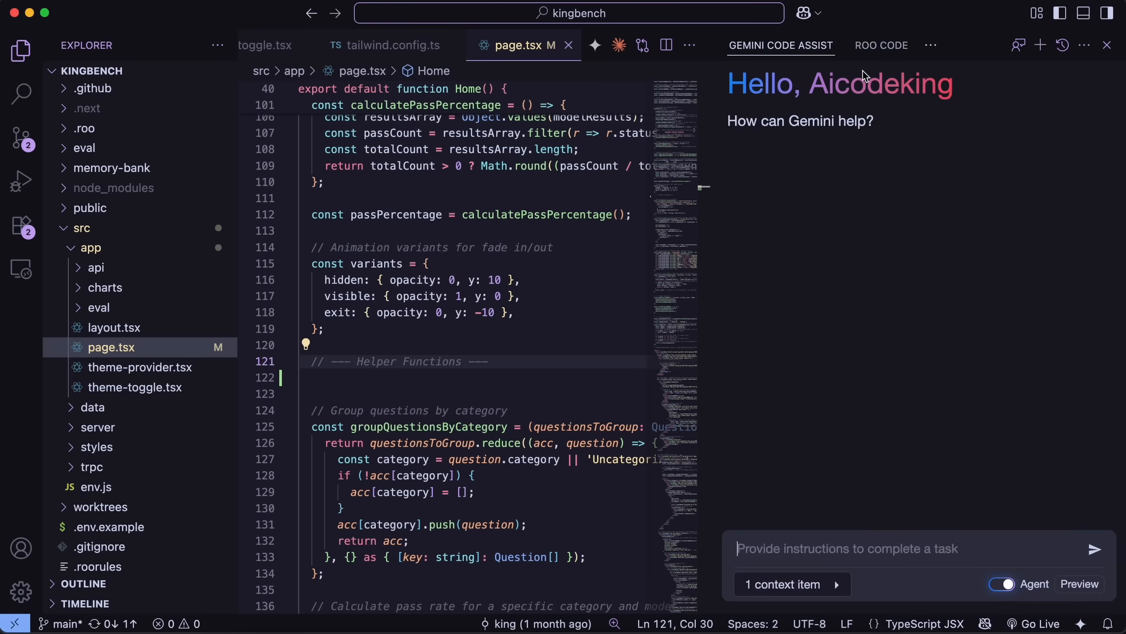
mouse_move(829, 255)
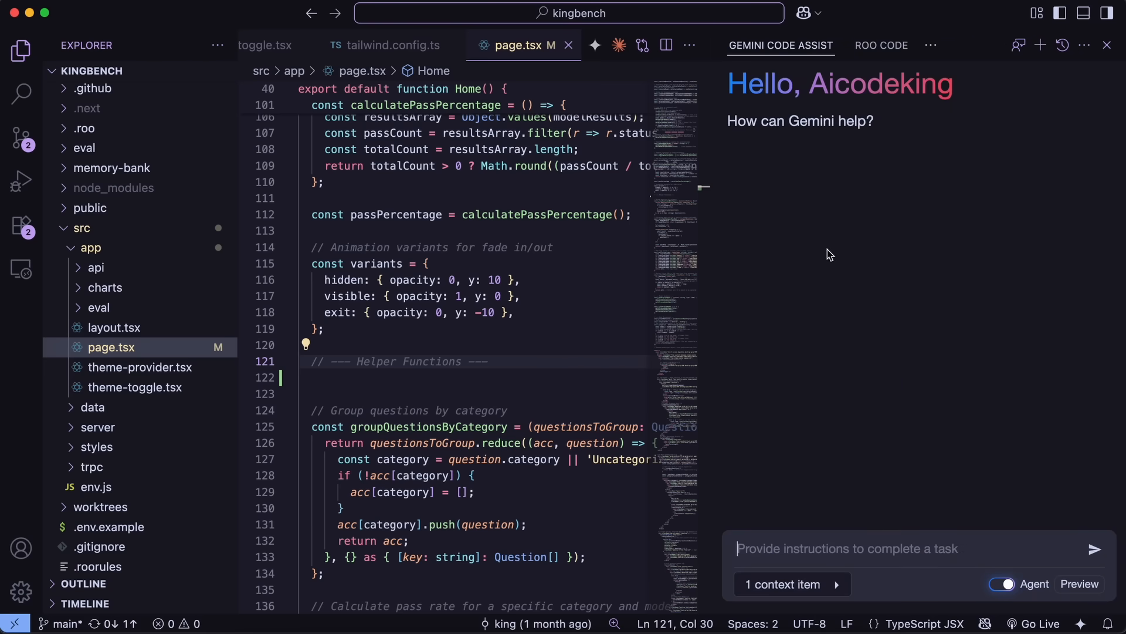
mouse_move(836, 251)
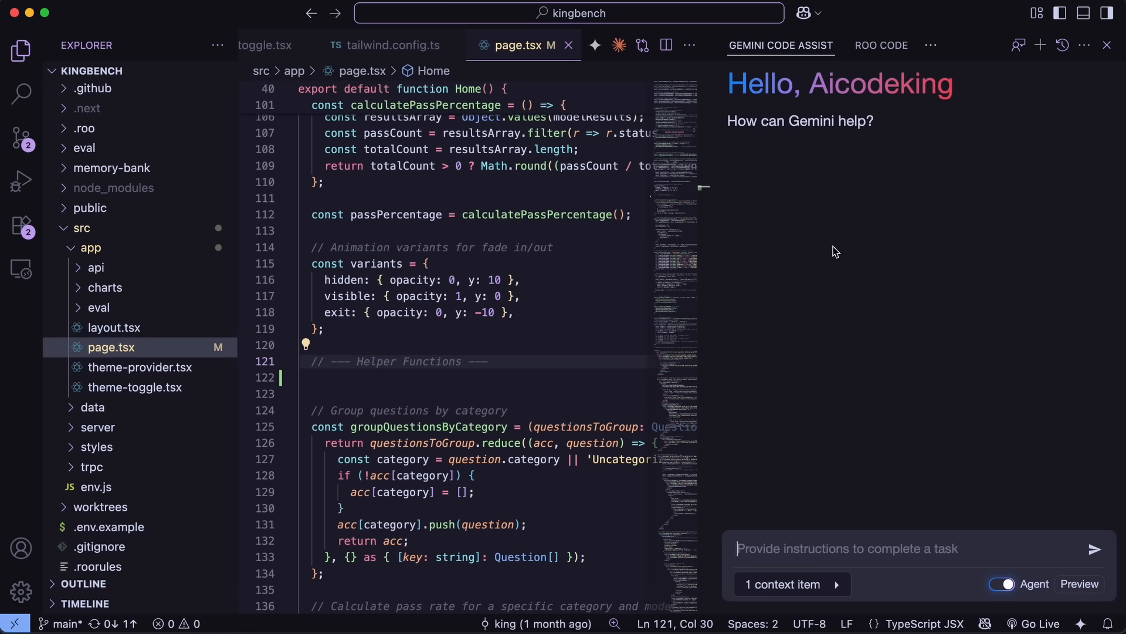
mouse_move(881, 262)
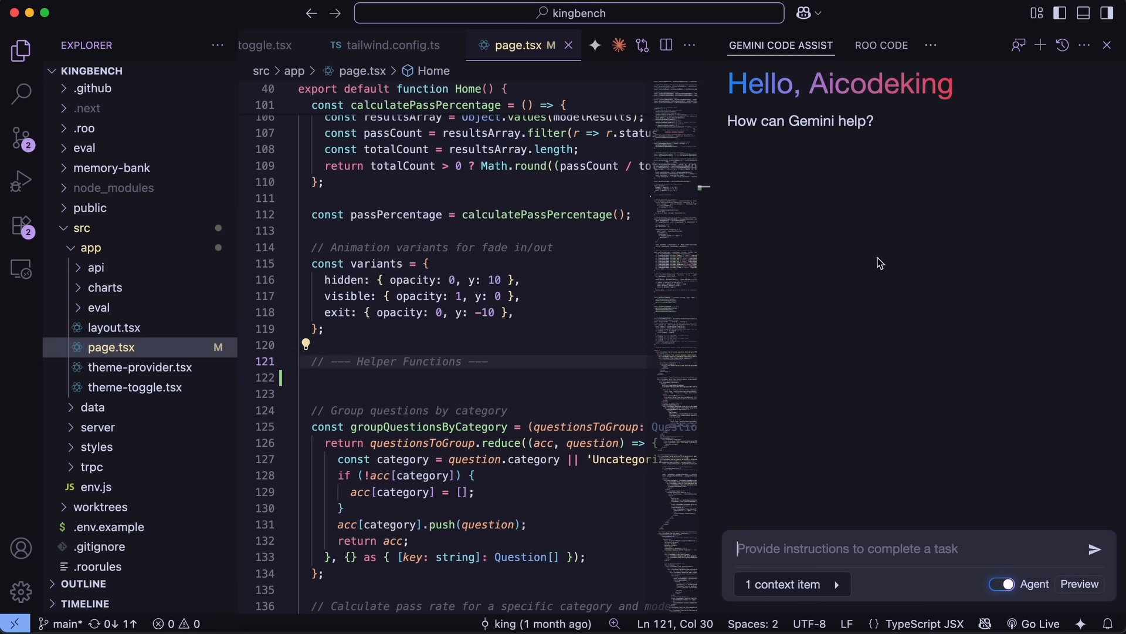
mouse_move(901, 286)
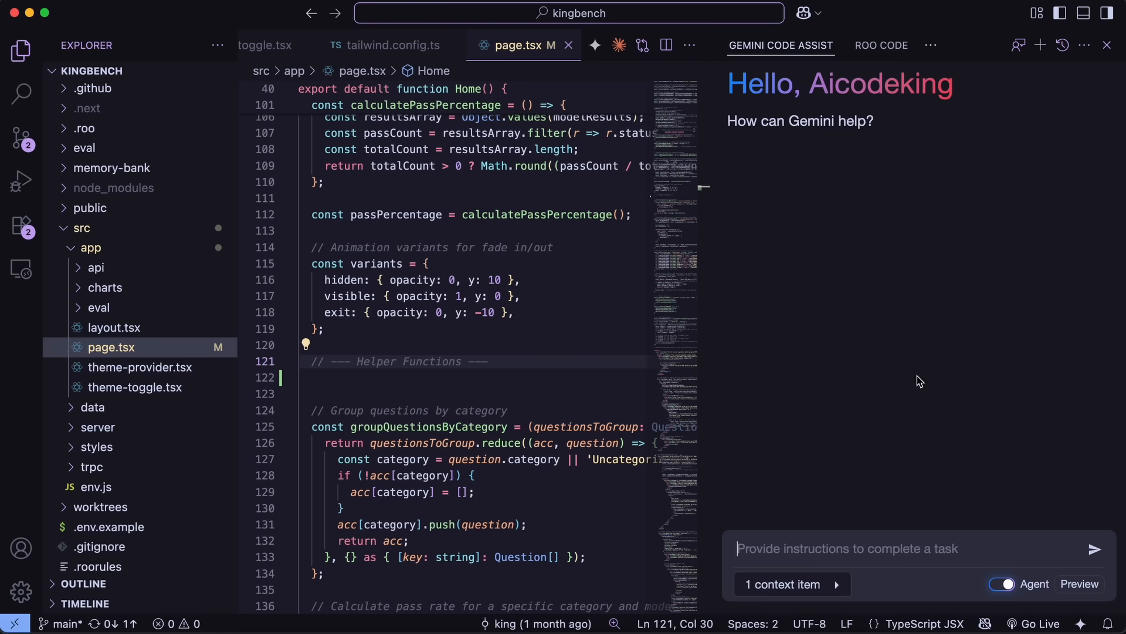
mouse_move(942, 288)
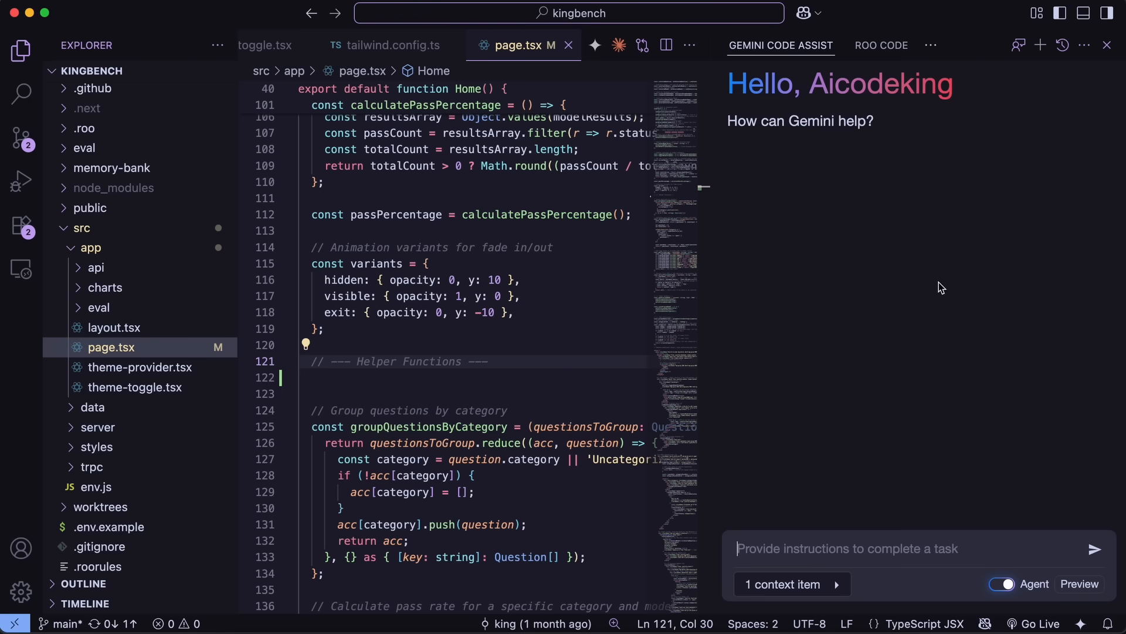
mouse_move(938, 282)
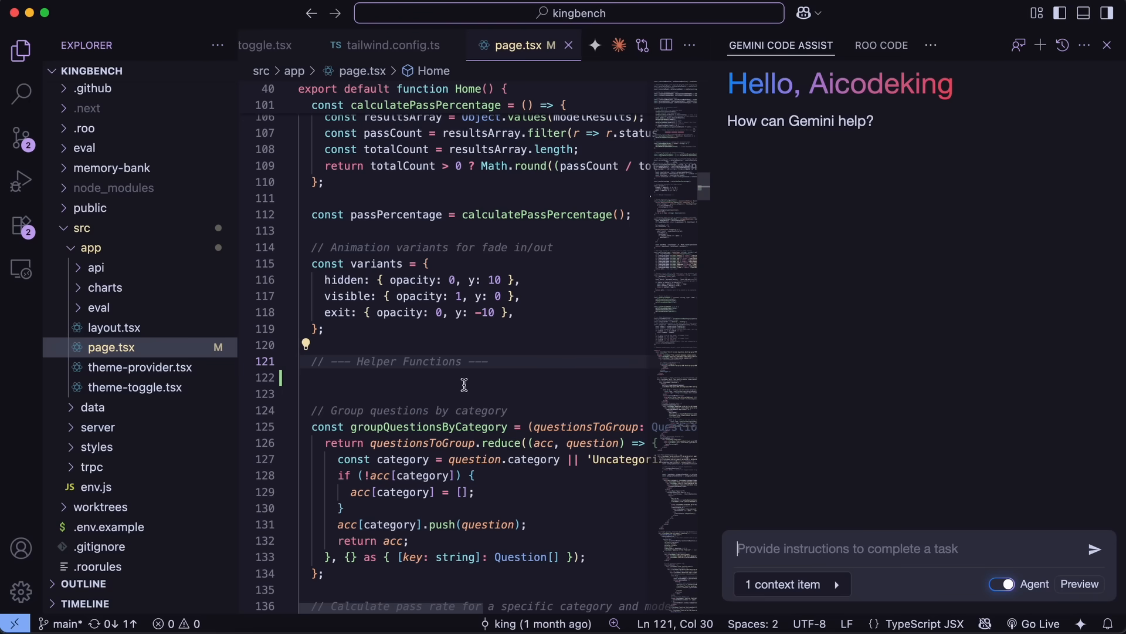
Write 'function calculator(a, b, operato' under the Helper Functions comment in page.tsx
type("function calcu")
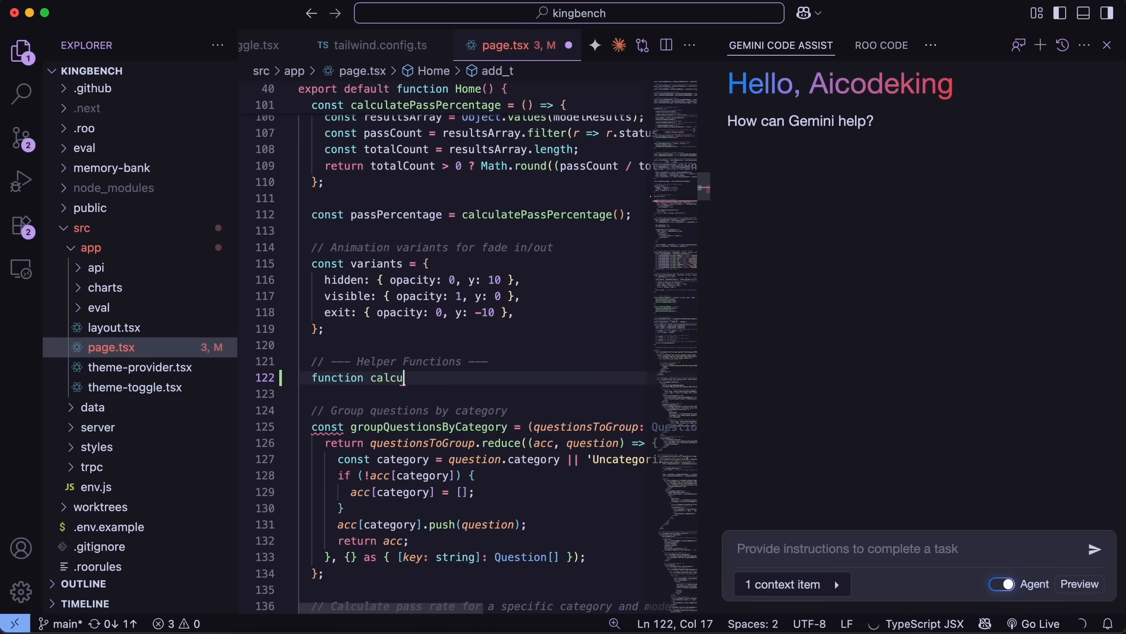
type("lator(a,)")
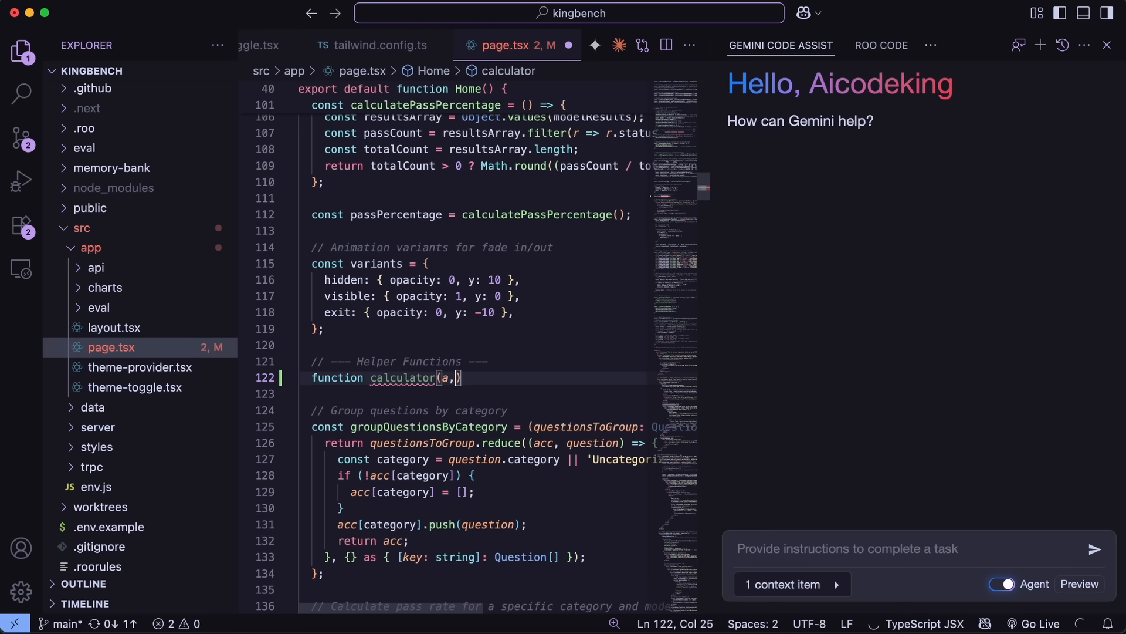
type("b,operato")
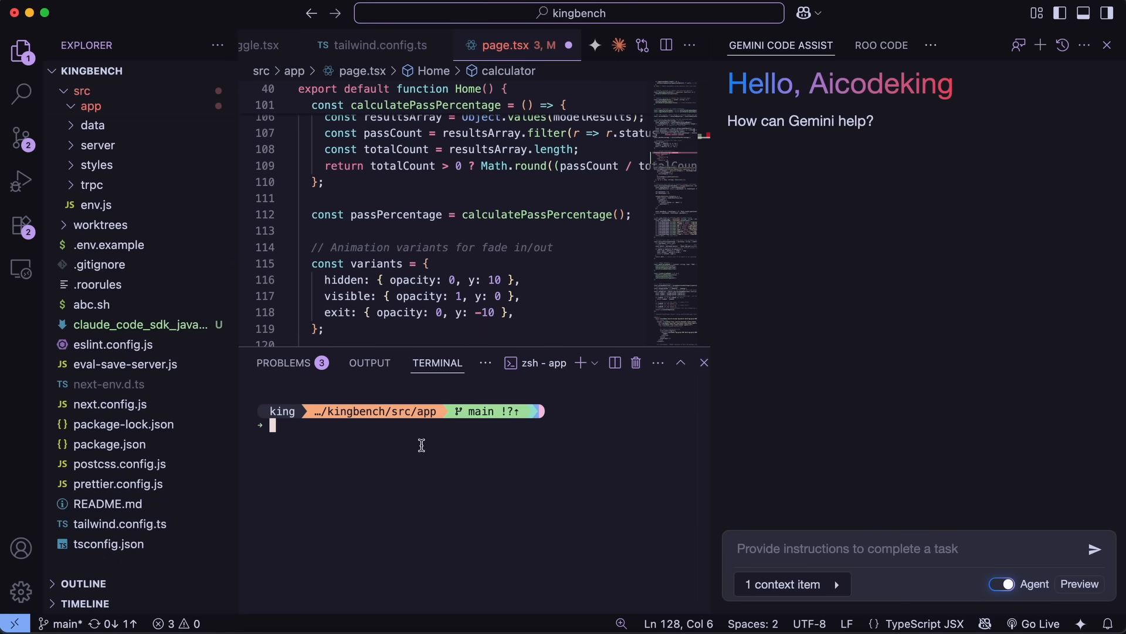
Launch Gemini CLI by running 'gemini' in the integrated terminal
type("gemini")
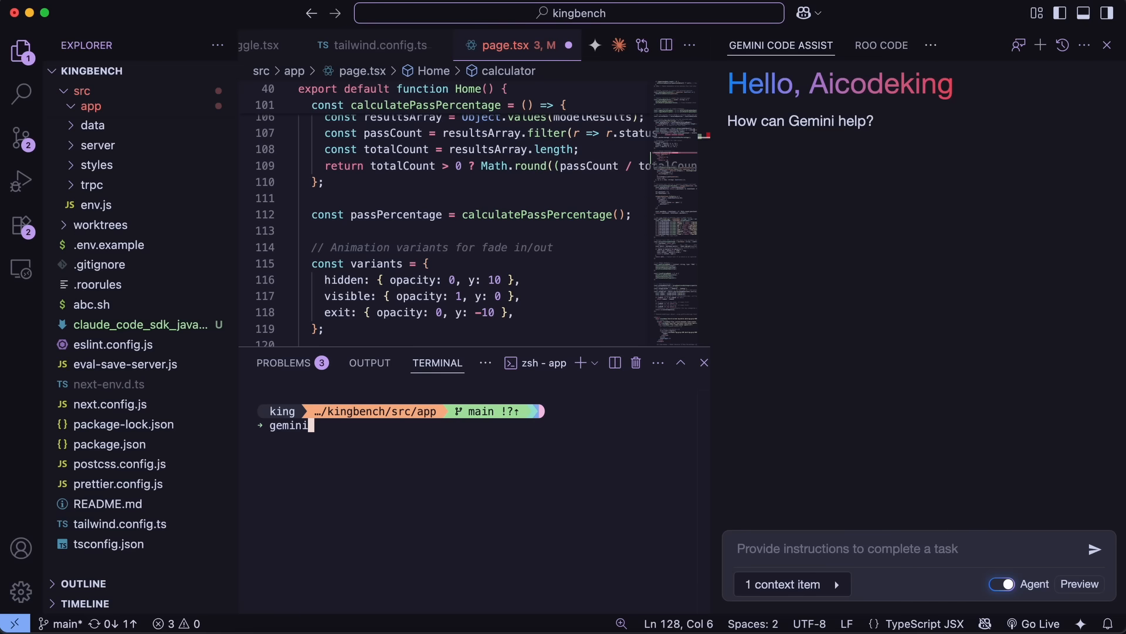
key("Enter")
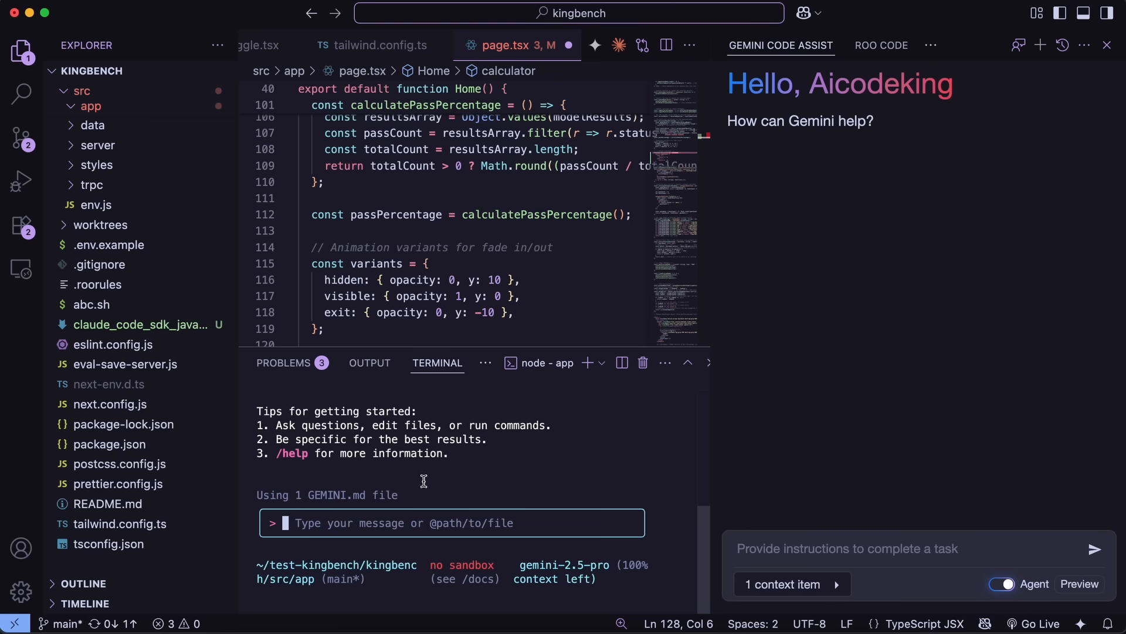
Ask Gemini CLI 'what is this project about' and read its reply about the missing README.md
type("what is this")
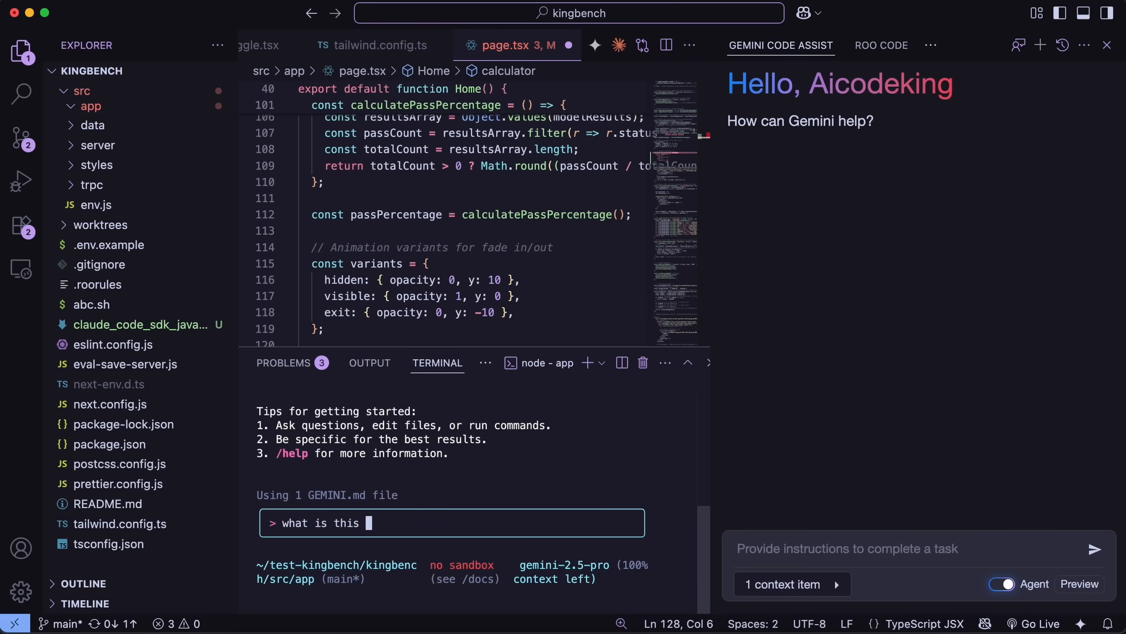
type("project about")
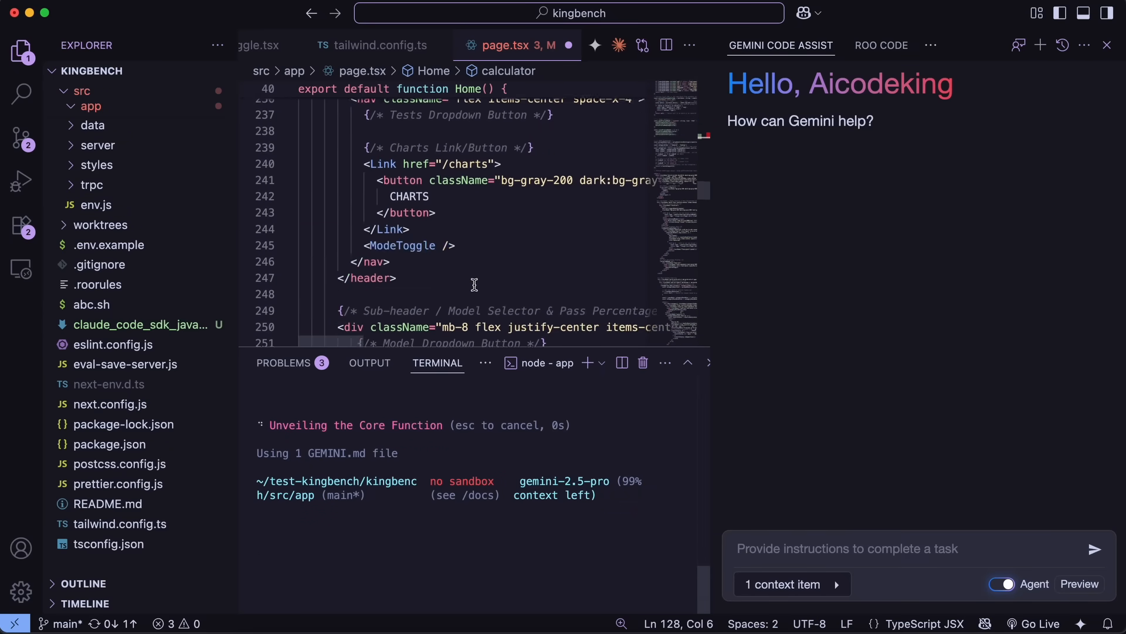
scroll("down", 3)
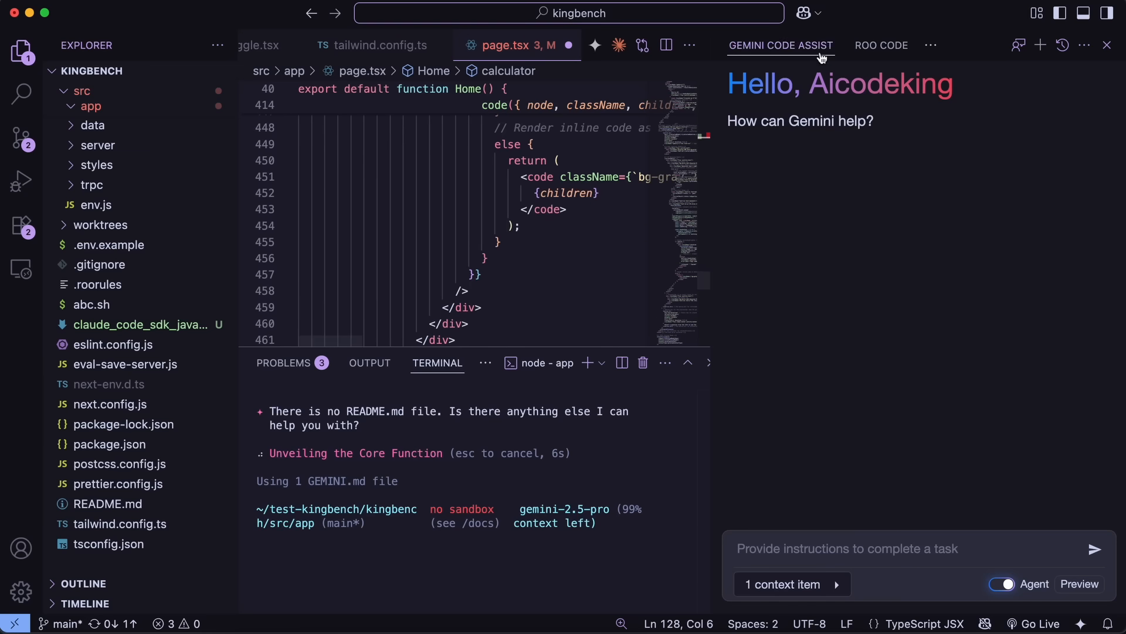
left_click(881, 46)
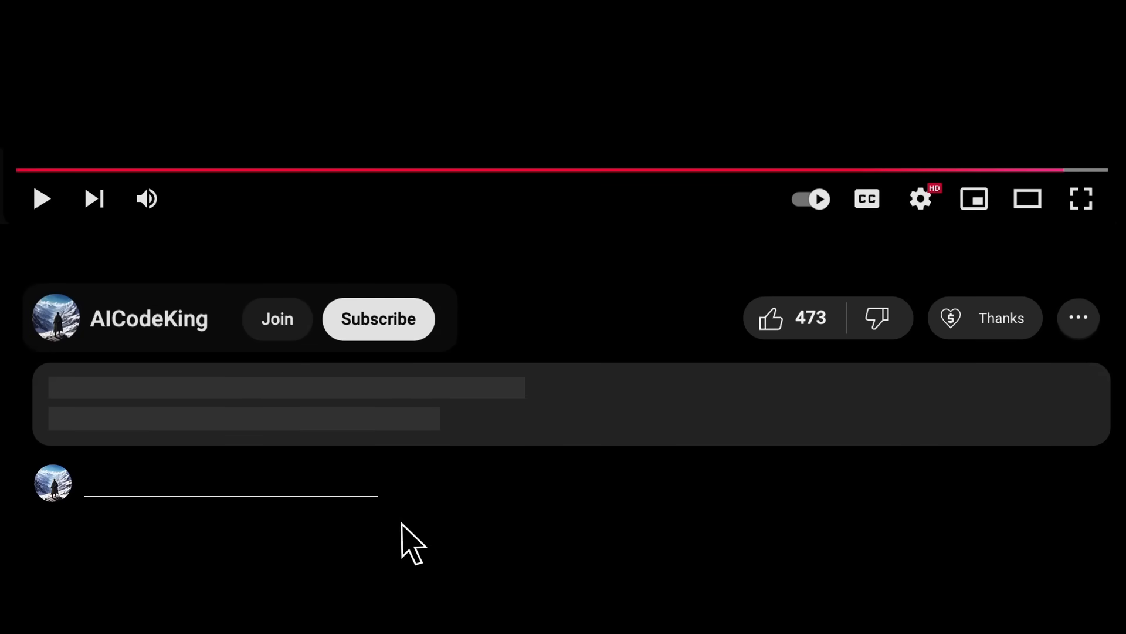
Subscribe to the AICodeKing channel, view Super Thanks, and bring up its membership tiers
left_click(378, 318)
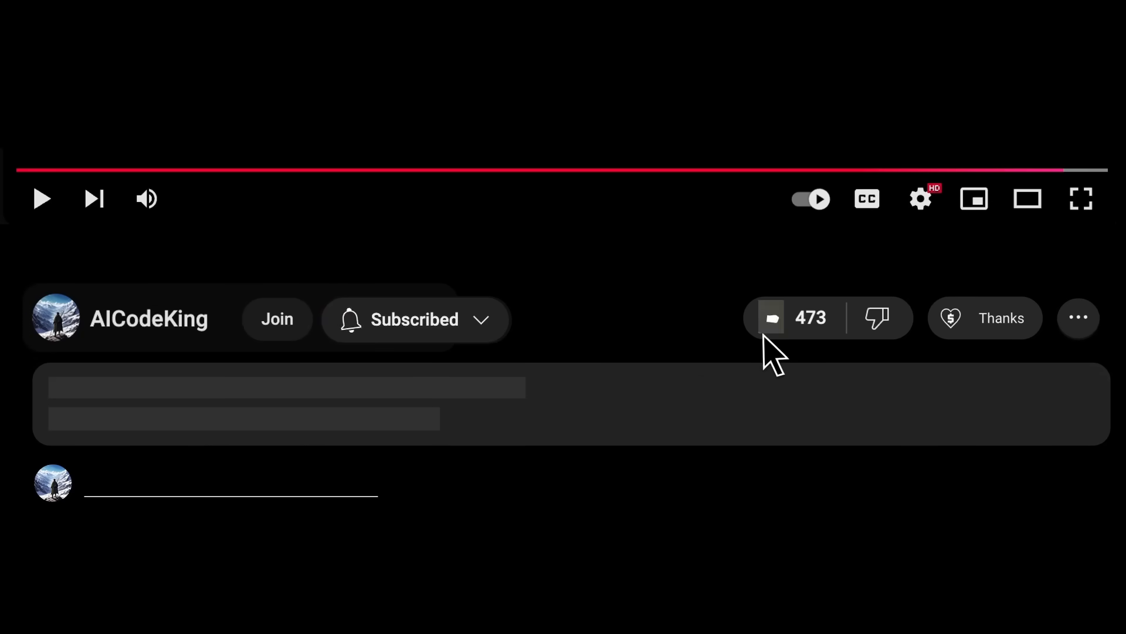
left_click(984, 318)
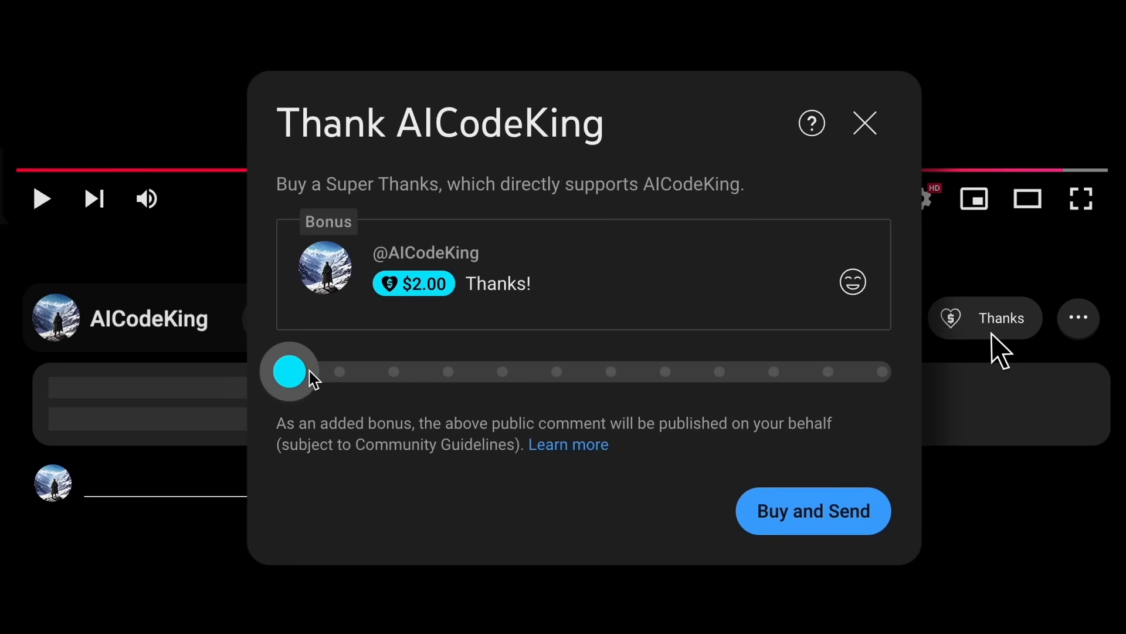
left_click(277, 318)
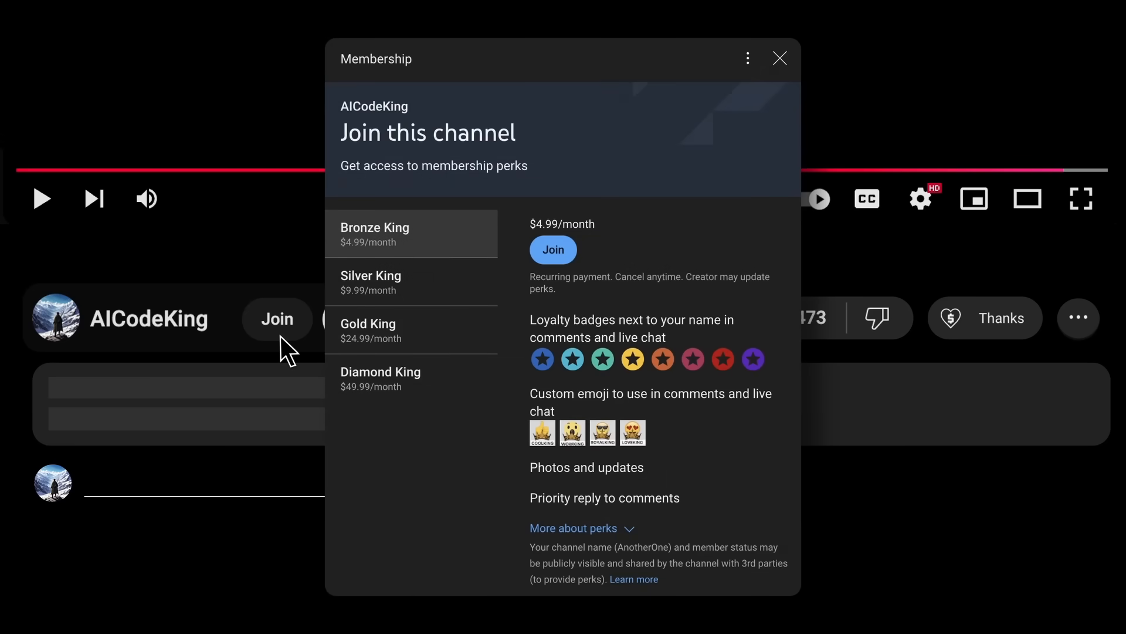